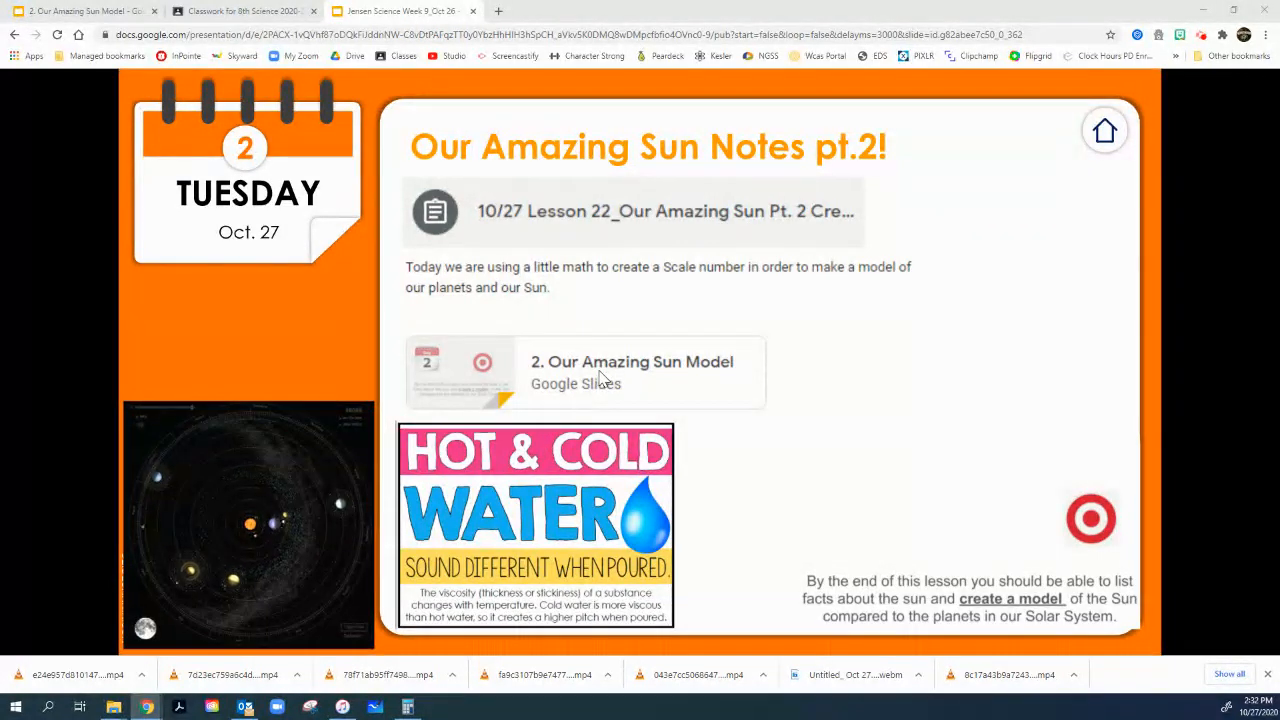
{"action": "mouse_move", "coordinate": [588, 352]}
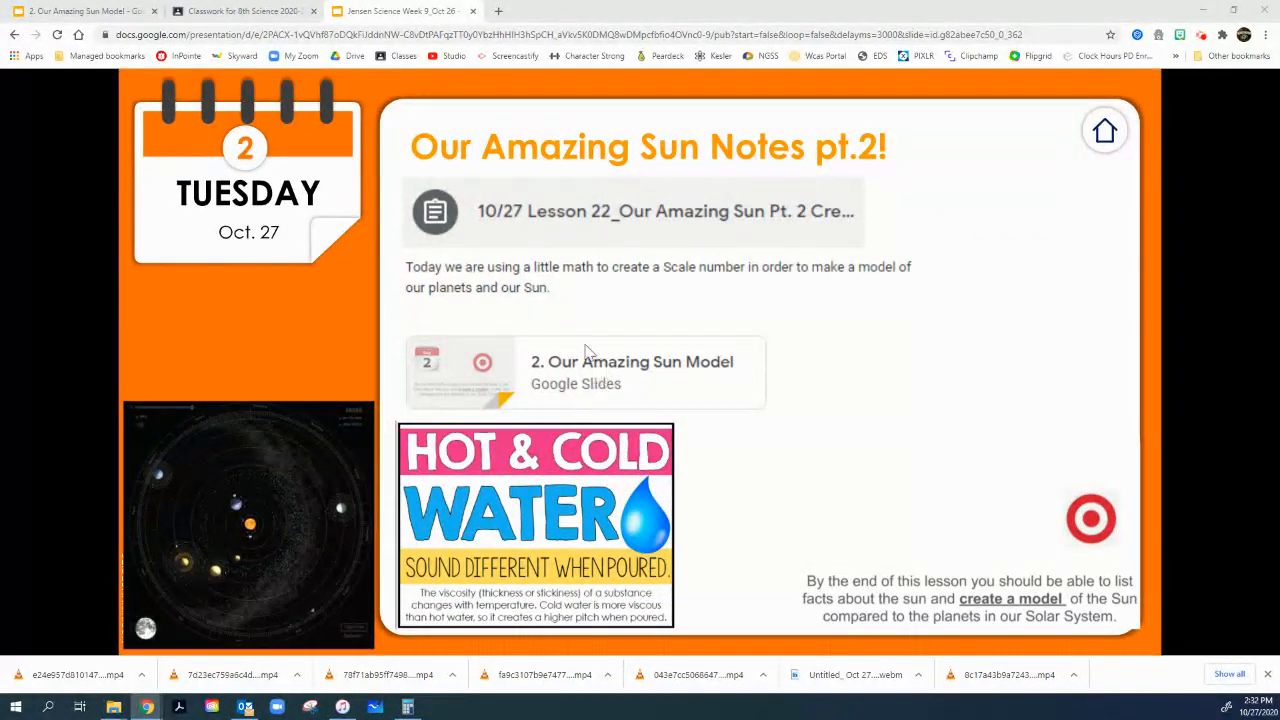
Step: Switch to the Classroom tab showing the Week 9 Our Amazing Sun Pt. 2 assignment
{"action": "left_click", "coordinate": [244, 12]}
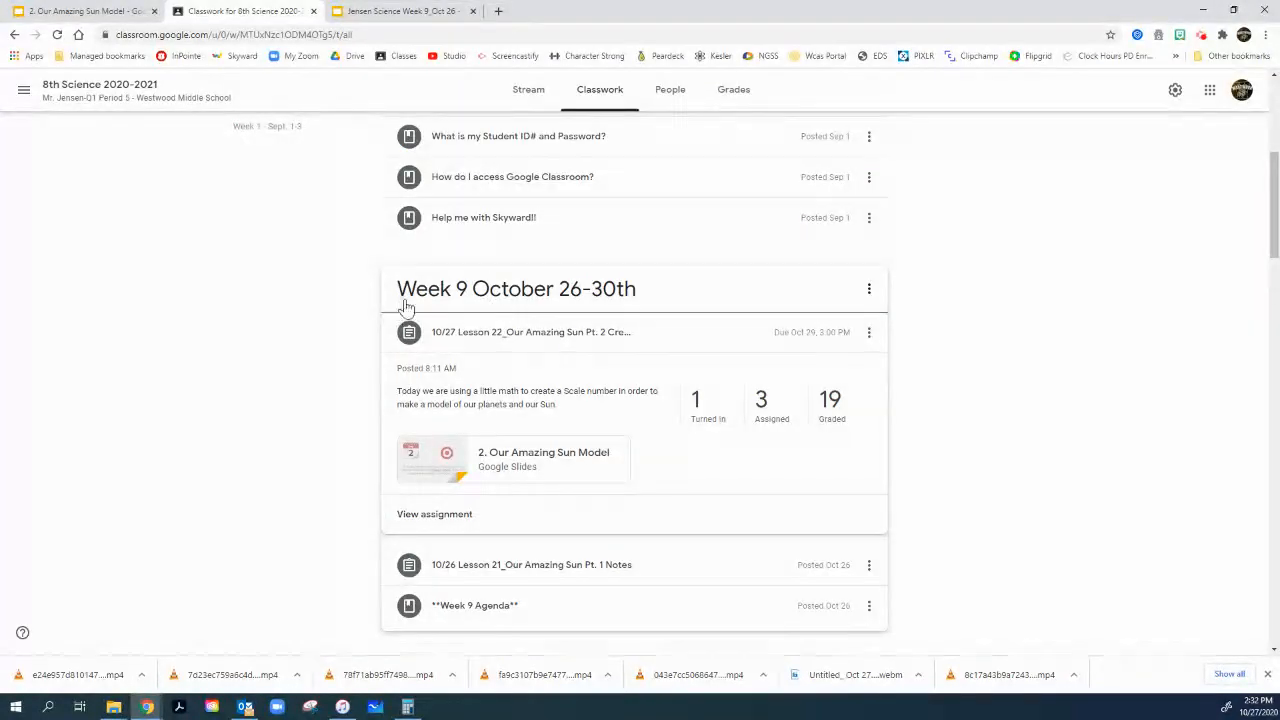
{"action": "mouse_move", "coordinate": [532, 352]}
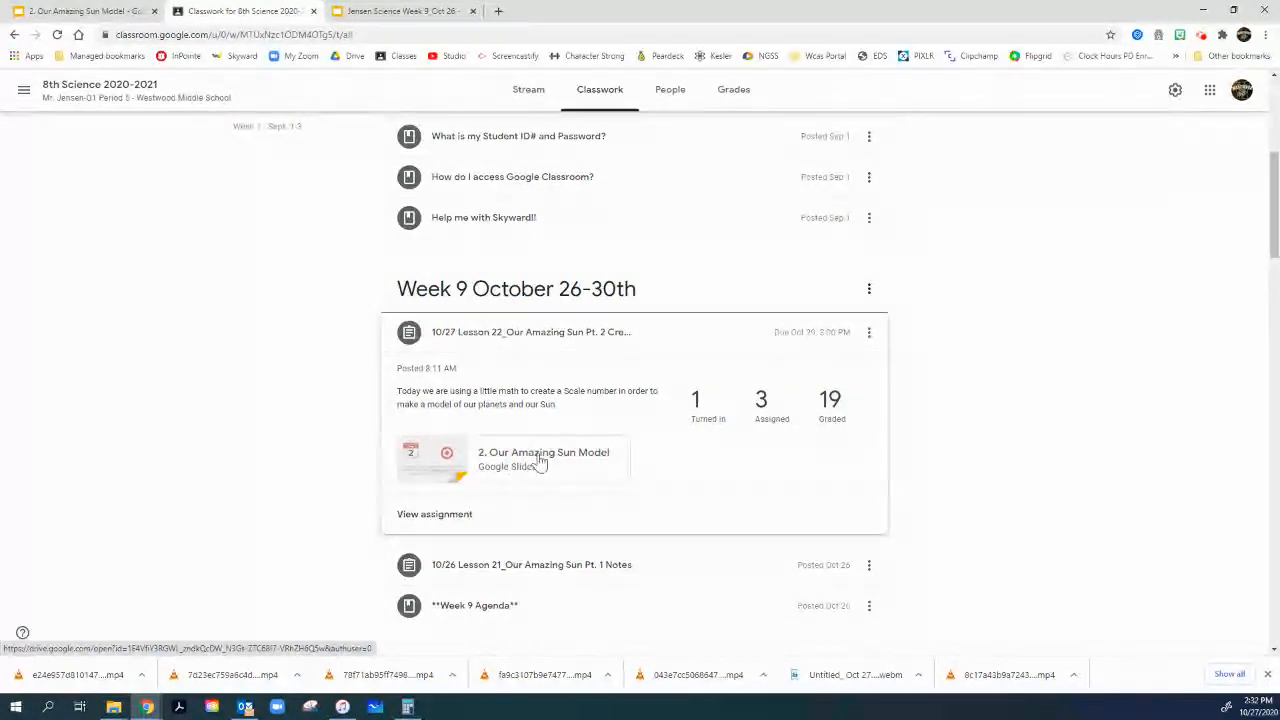
Step: Open the Our Amazing Sun Model deck and show its first Day 2 lesson-goal slide
{"action": "left_click", "coordinate": [544, 458]}
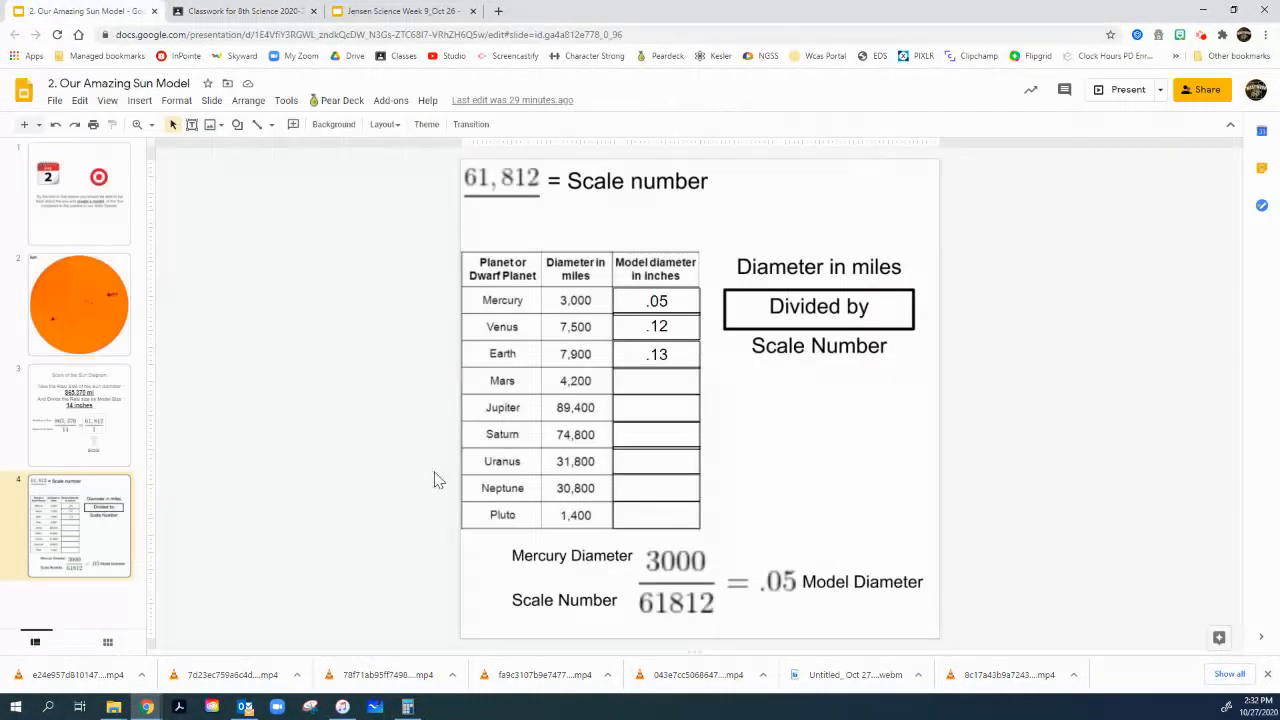
{"action": "mouse_move", "coordinate": [84, 184]}
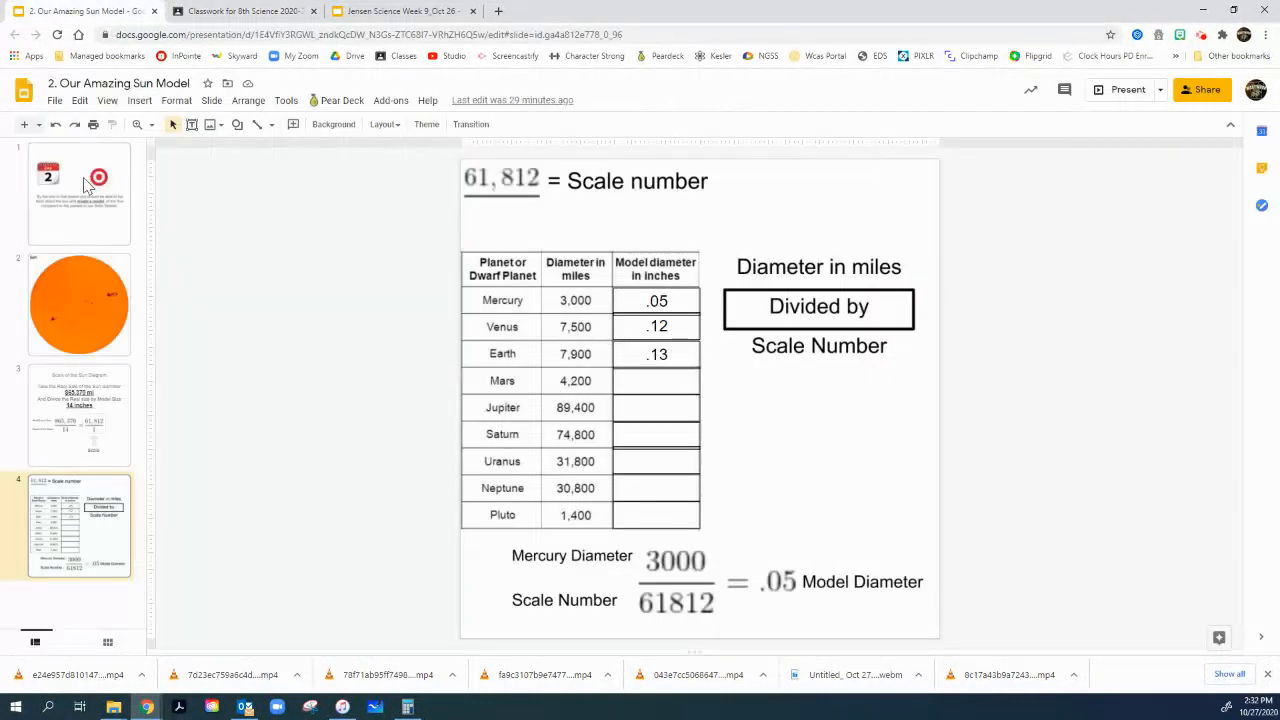
{"action": "left_click", "coordinate": [80, 192]}
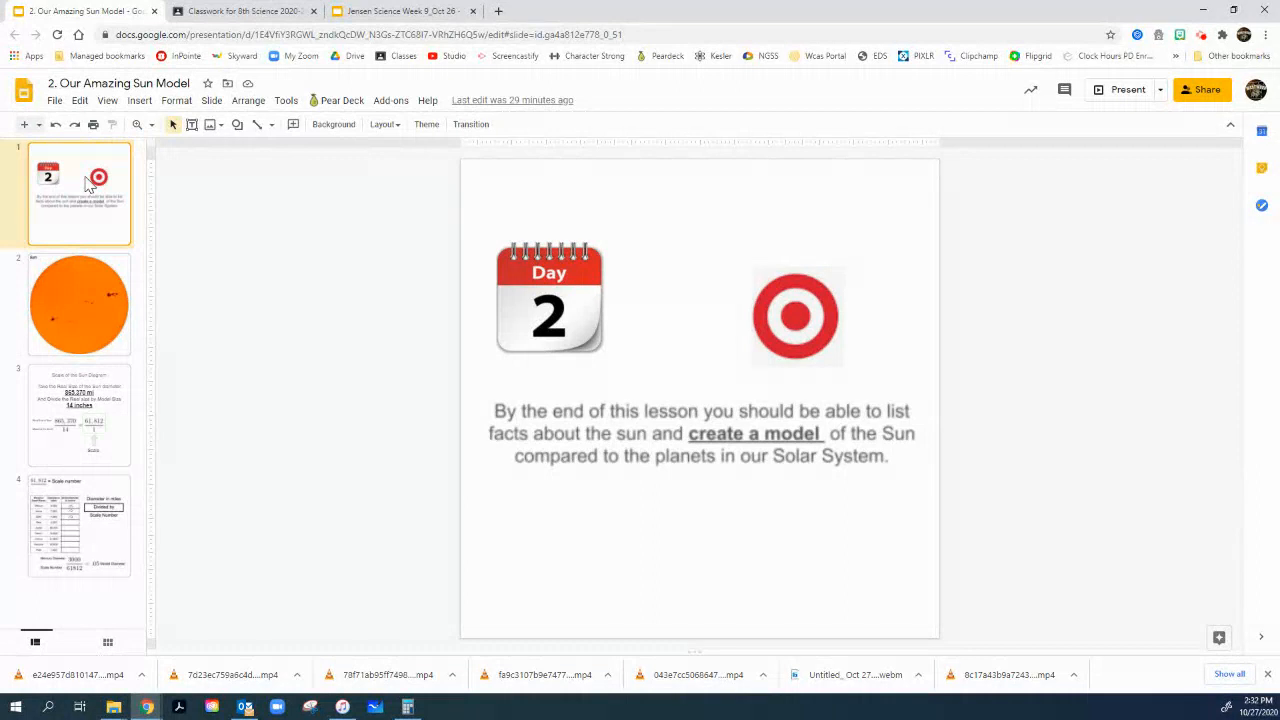
{"action": "mouse_move", "coordinate": [810, 432]}
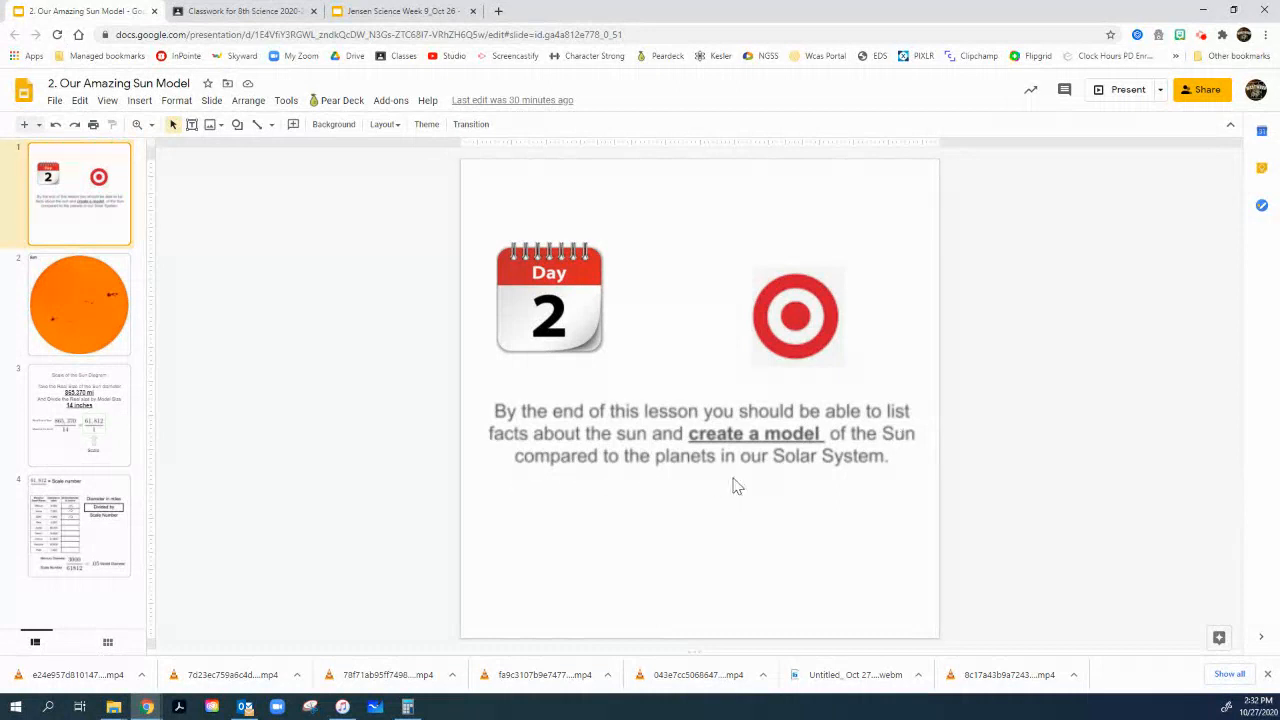
{"action": "mouse_move", "coordinate": [670, 390]}
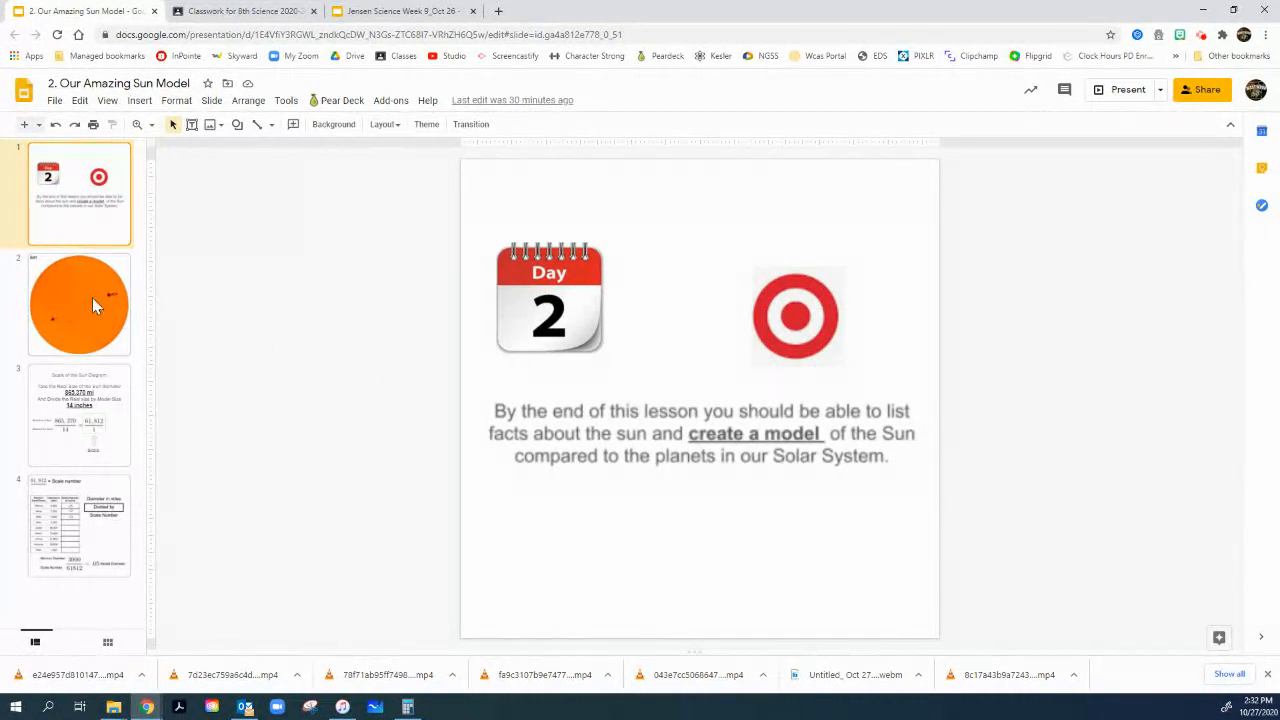
Step: Show slide 2, the full Sun photo with sunspots, ready to snip
{"action": "left_click", "coordinate": [80, 304]}
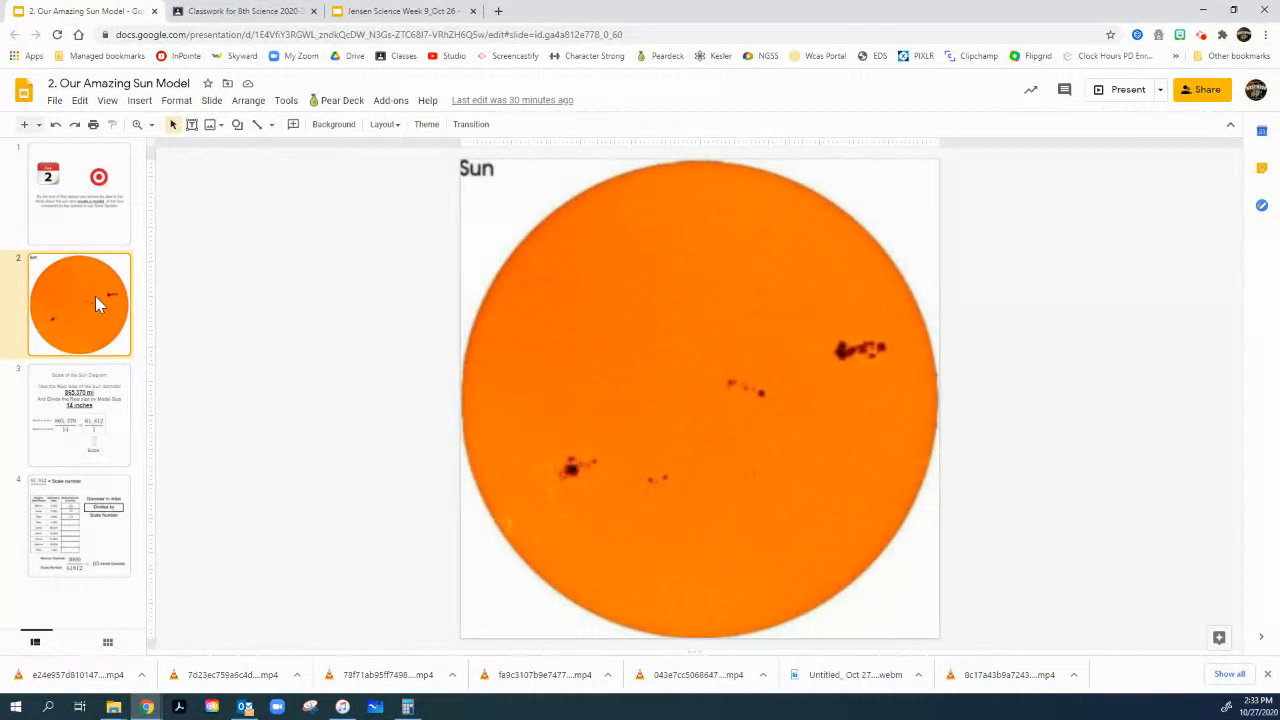
{"action": "mouse_move", "coordinate": [348, 710]}
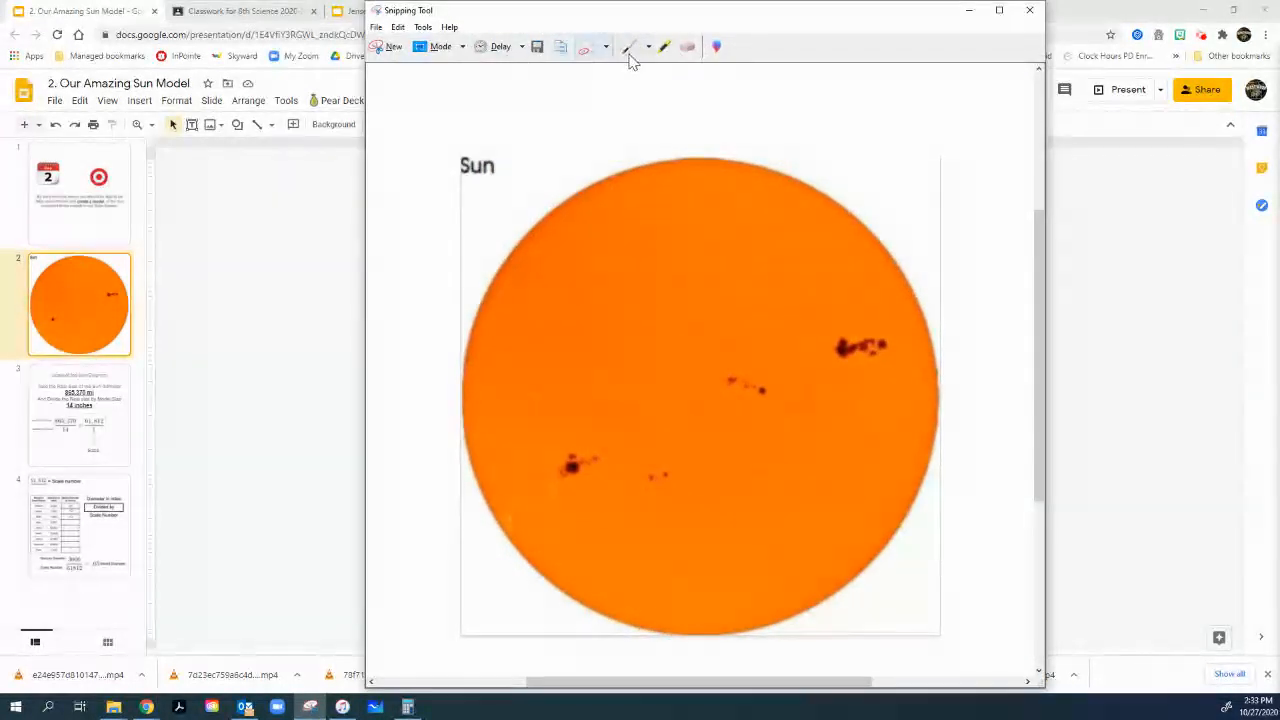
Step: With the blue pen, draw a line across the Sun and label it Diameter 14" with the centre marked
{"action": "left_click", "coordinate": [648, 46]}
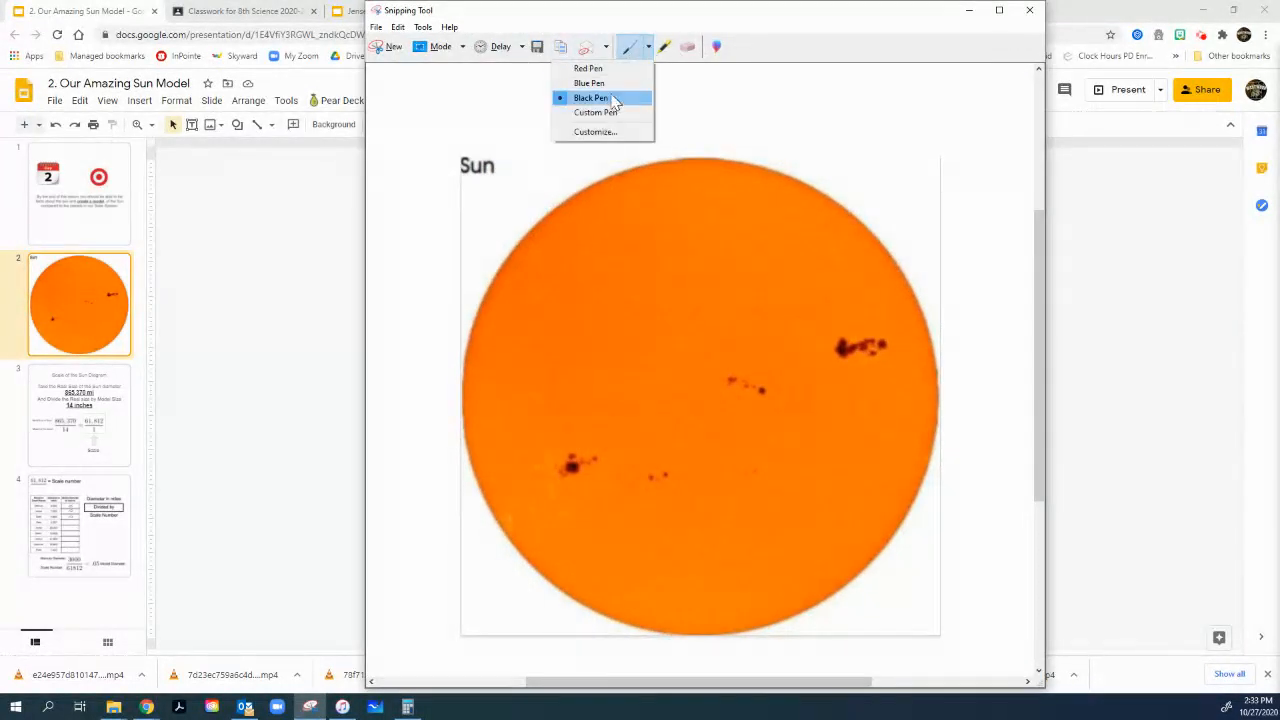
{"action": "left_click", "coordinate": [590, 96]}
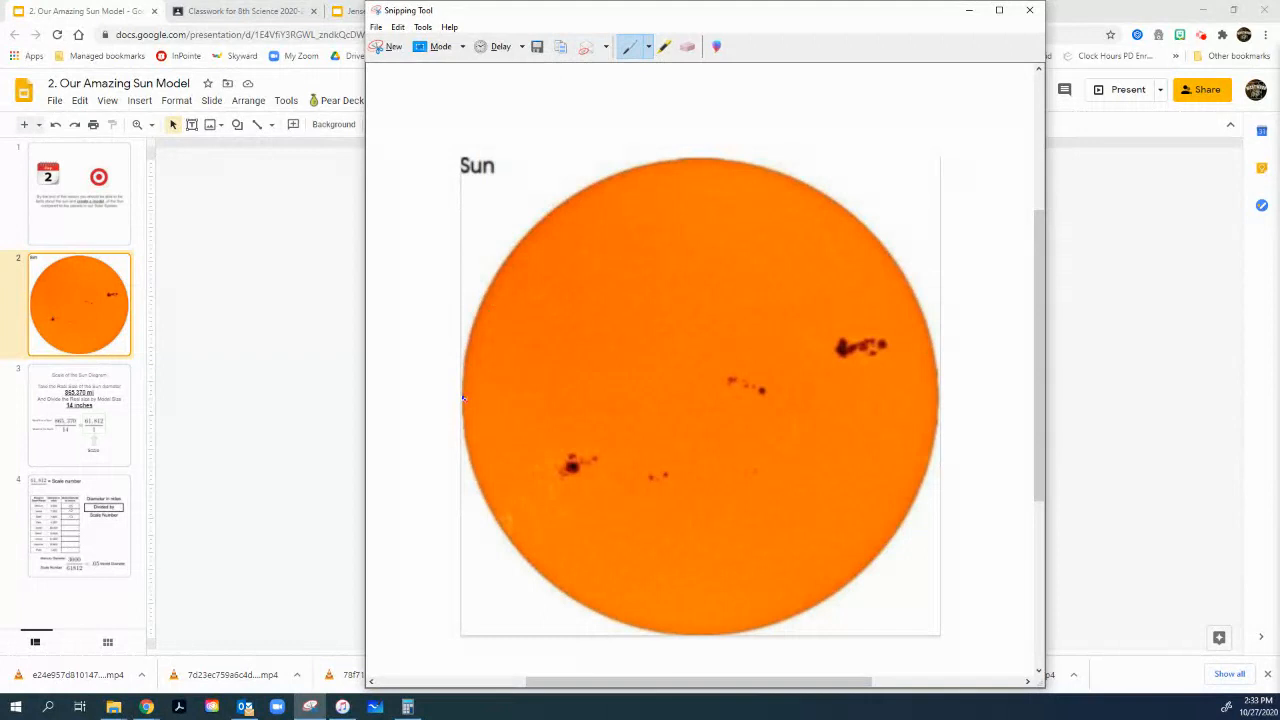
{"action": "left_click_drag", "start_coordinate": [464, 396], "coordinate": [540, 396]}
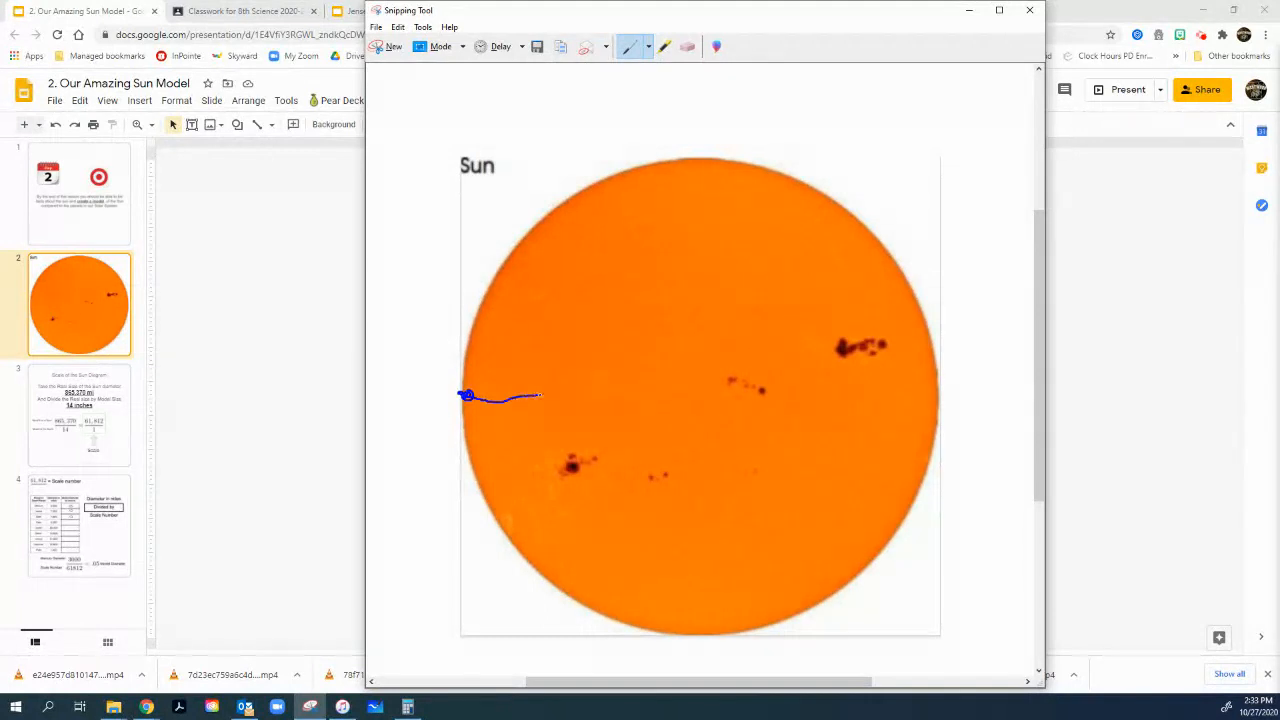
{"action": "left_click_drag", "start_coordinate": [540, 396], "coordinate": [936, 372]}
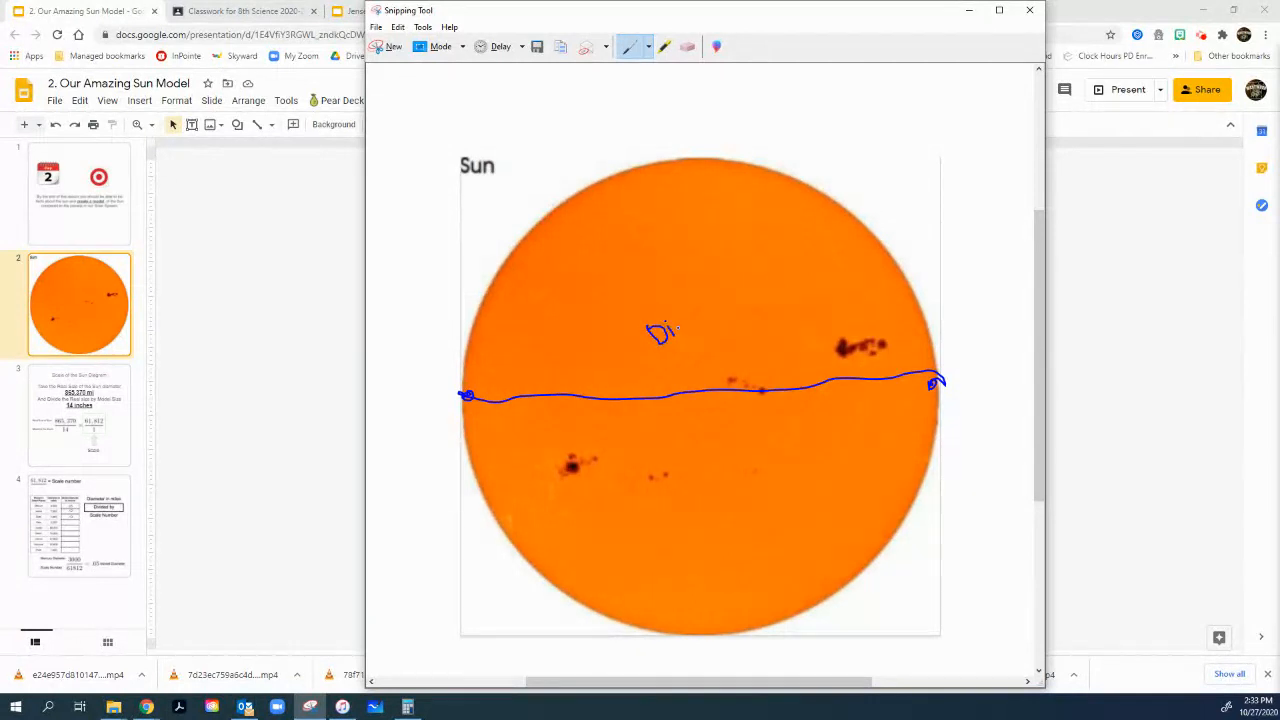
{"action": "left_click_drag", "start_coordinate": [650, 332], "coordinate": [684, 336]}
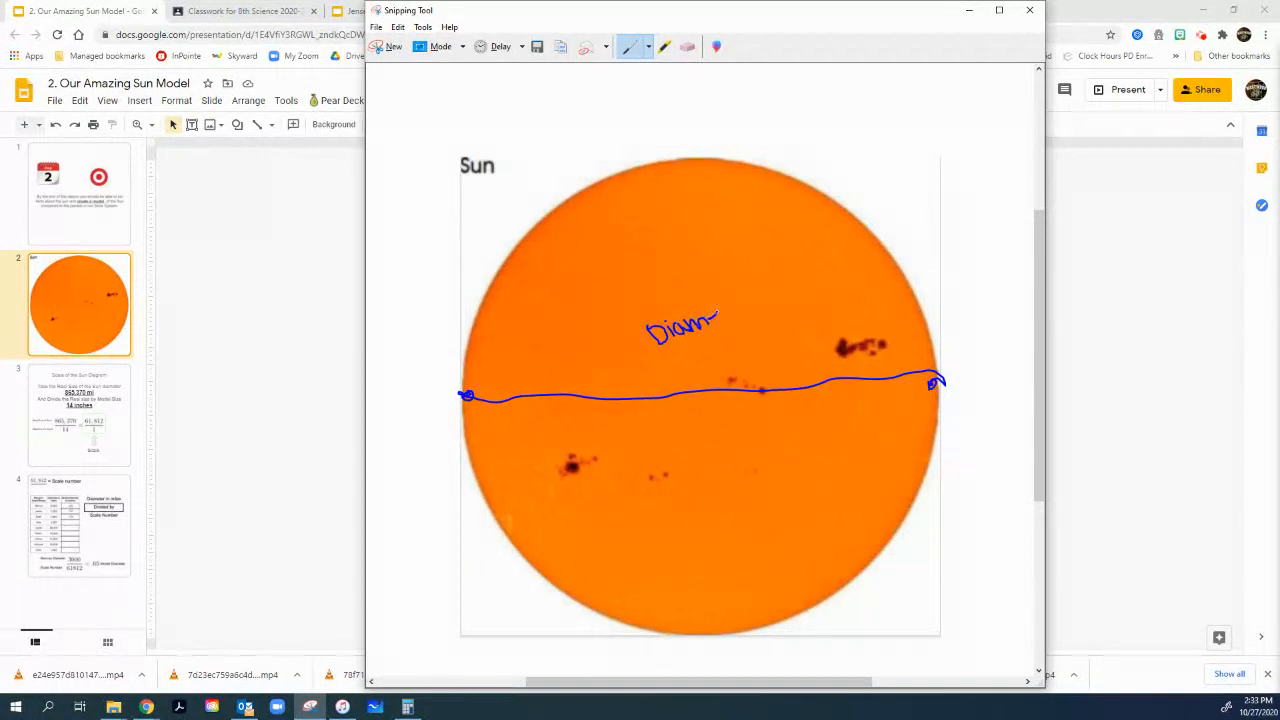
{"action": "left_click_drag", "start_coordinate": [716, 320], "coordinate": [736, 304]}
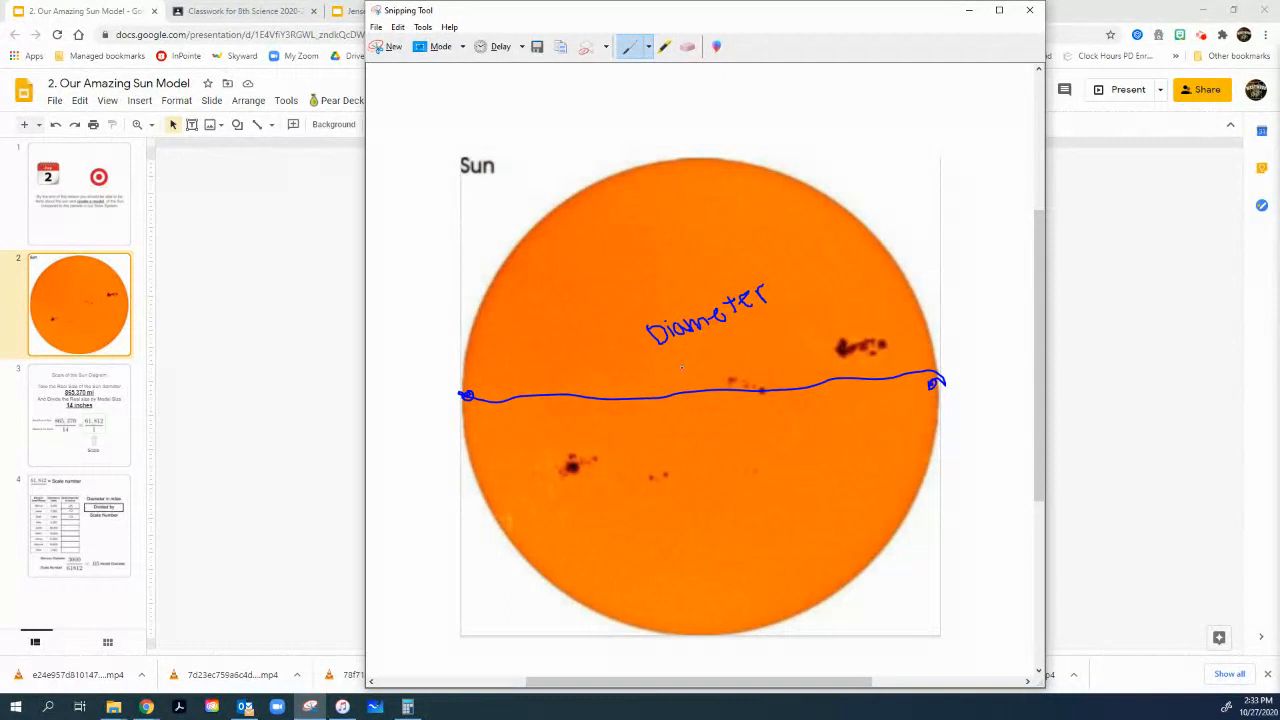
{"action": "left_click_drag", "start_coordinate": [716, 350], "coordinate": [724, 370]}
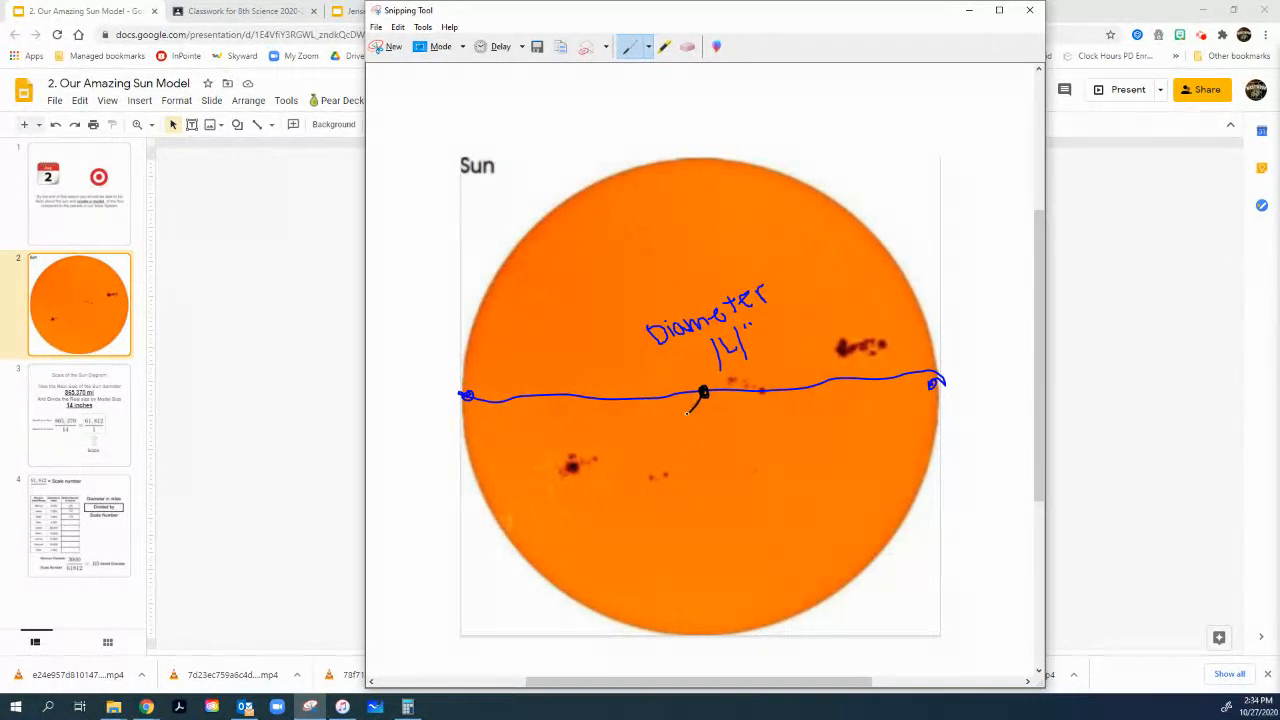
Step: Draw a wavy line from the Sun's edge to its centre and label it Radius
{"action": "left_click_drag", "start_coordinate": [518, 418], "coordinate": [690, 404]}
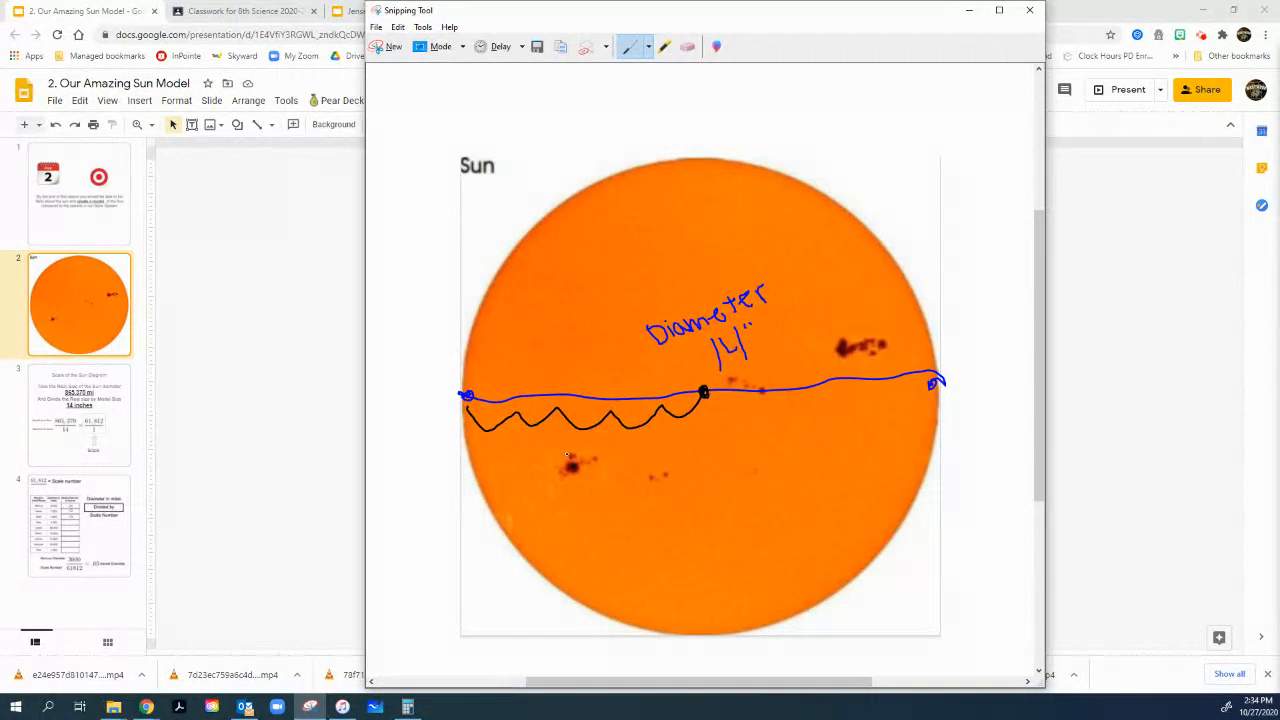
{"action": "left_click_drag", "start_coordinate": [576, 470], "coordinate": [590, 460]}
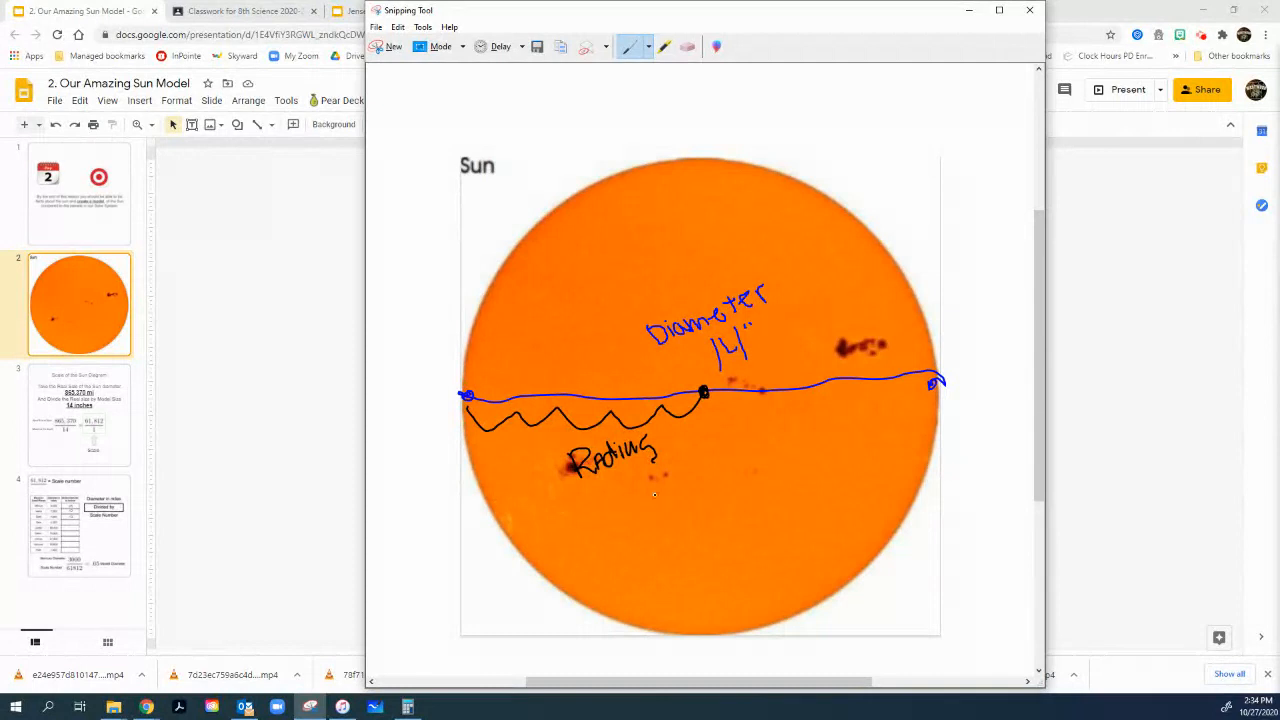
{"action": "left_click_drag", "start_coordinate": [616, 476], "coordinate": [610, 510]}
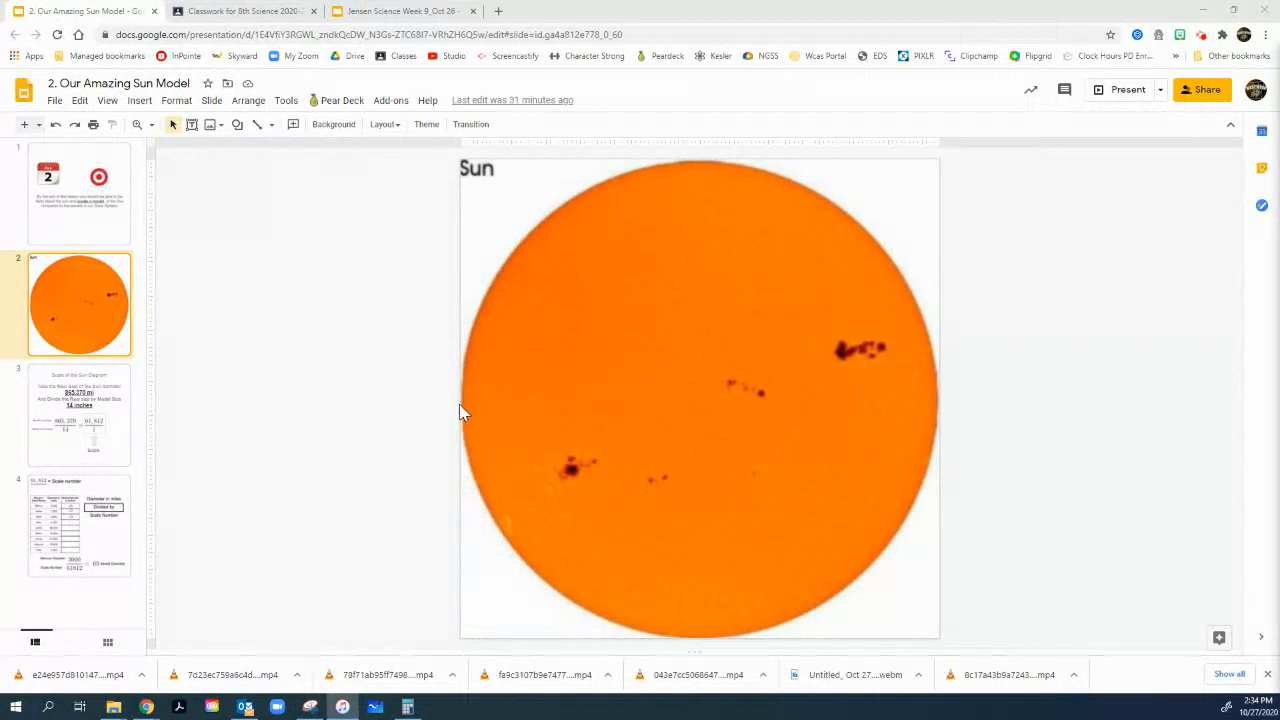
{"action": "mouse_move", "coordinate": [924, 390]}
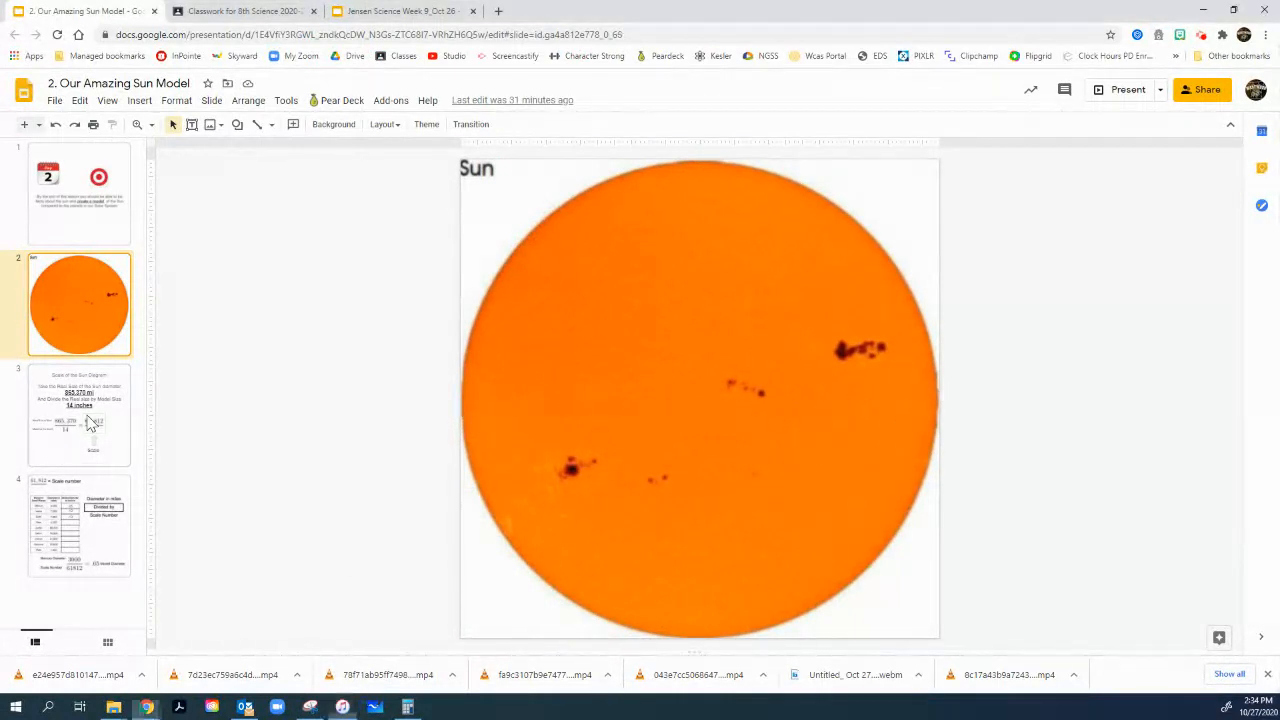
Step: Show slide 3, the Scale of the Sun Diagram with 865,370 mi over 14 inches
{"action": "left_click", "coordinate": [80, 414]}
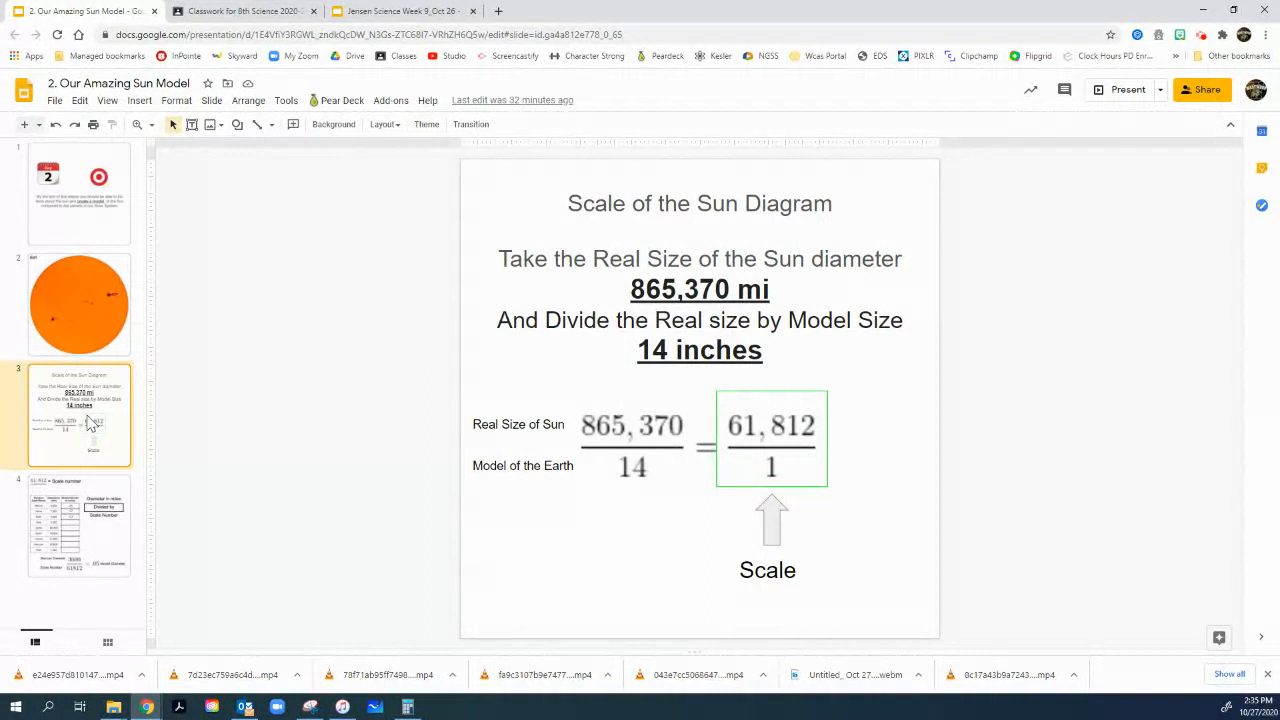
{"action": "mouse_move", "coordinate": [158, 460]}
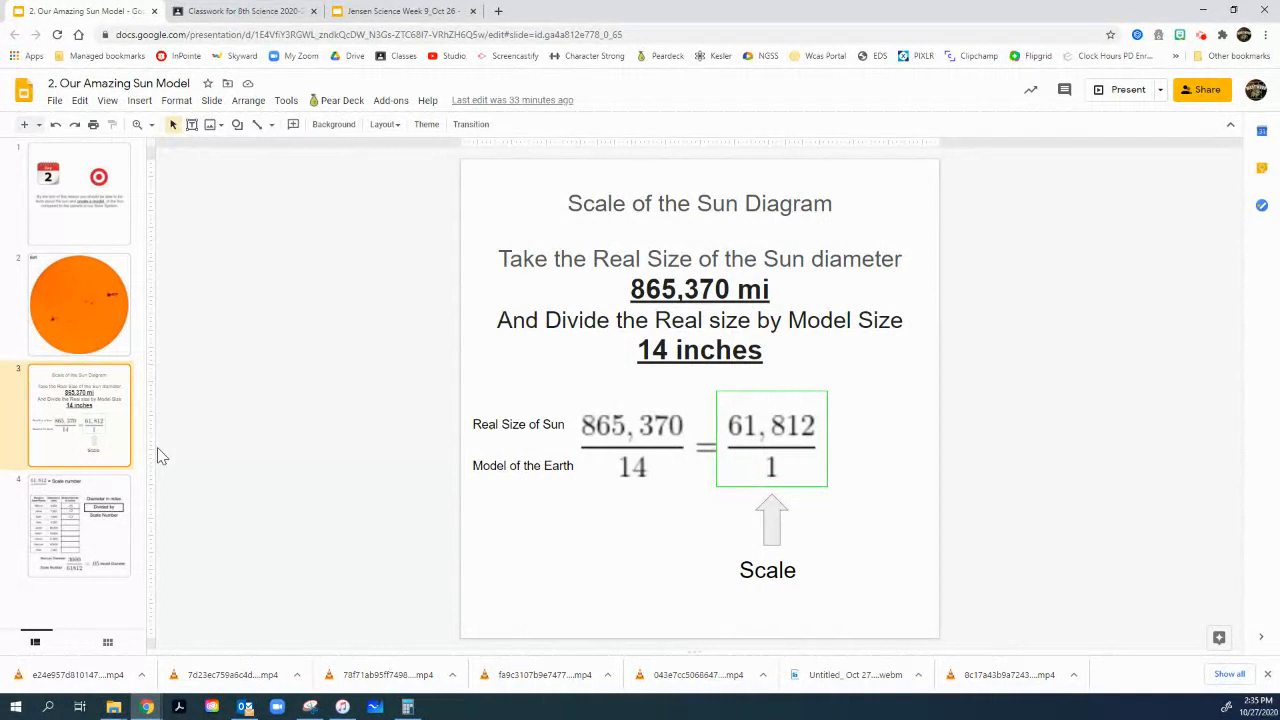
{"action": "mouse_move", "coordinate": [300, 424]}
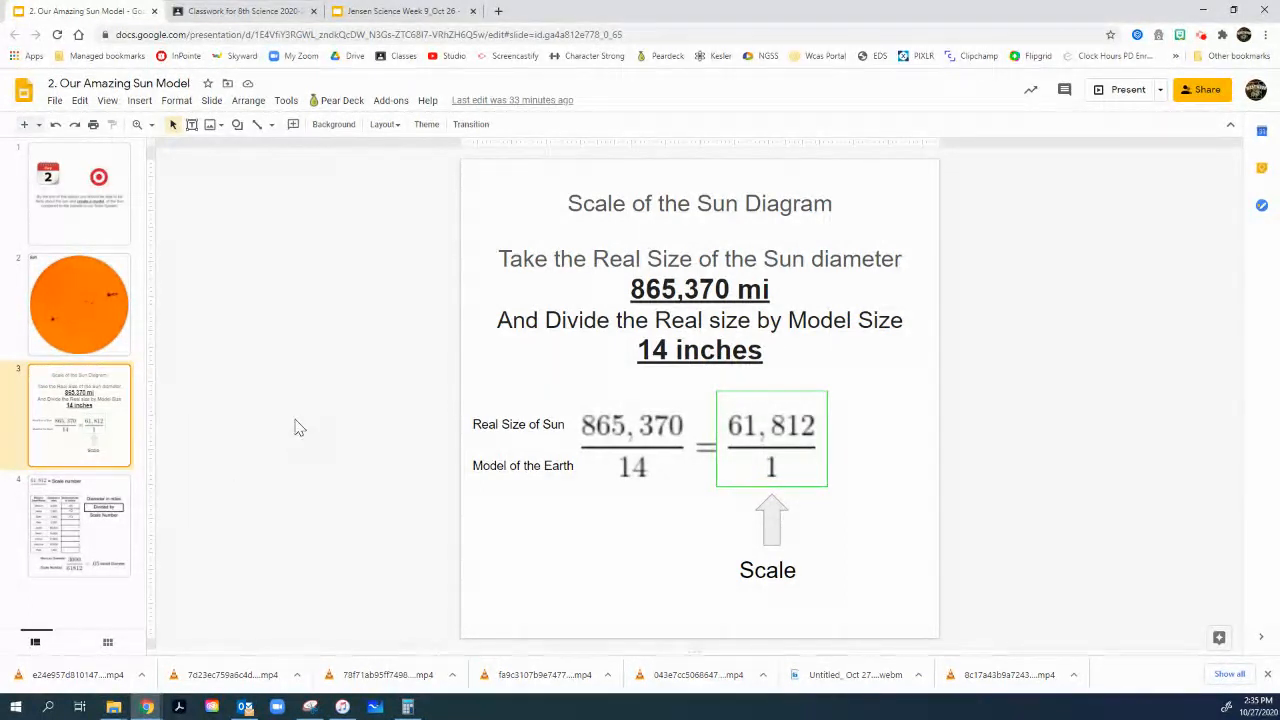
{"action": "mouse_move", "coordinate": [268, 432]}
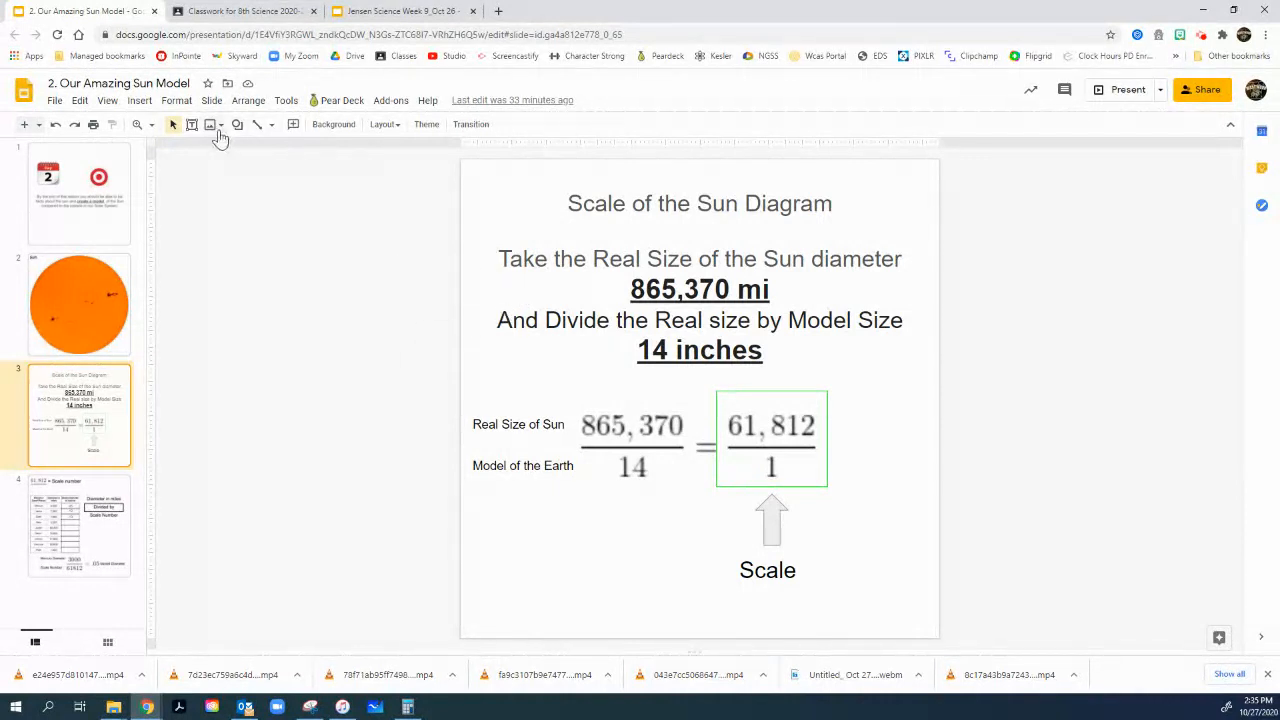
{"action": "mouse_move", "coordinate": [210, 124]}
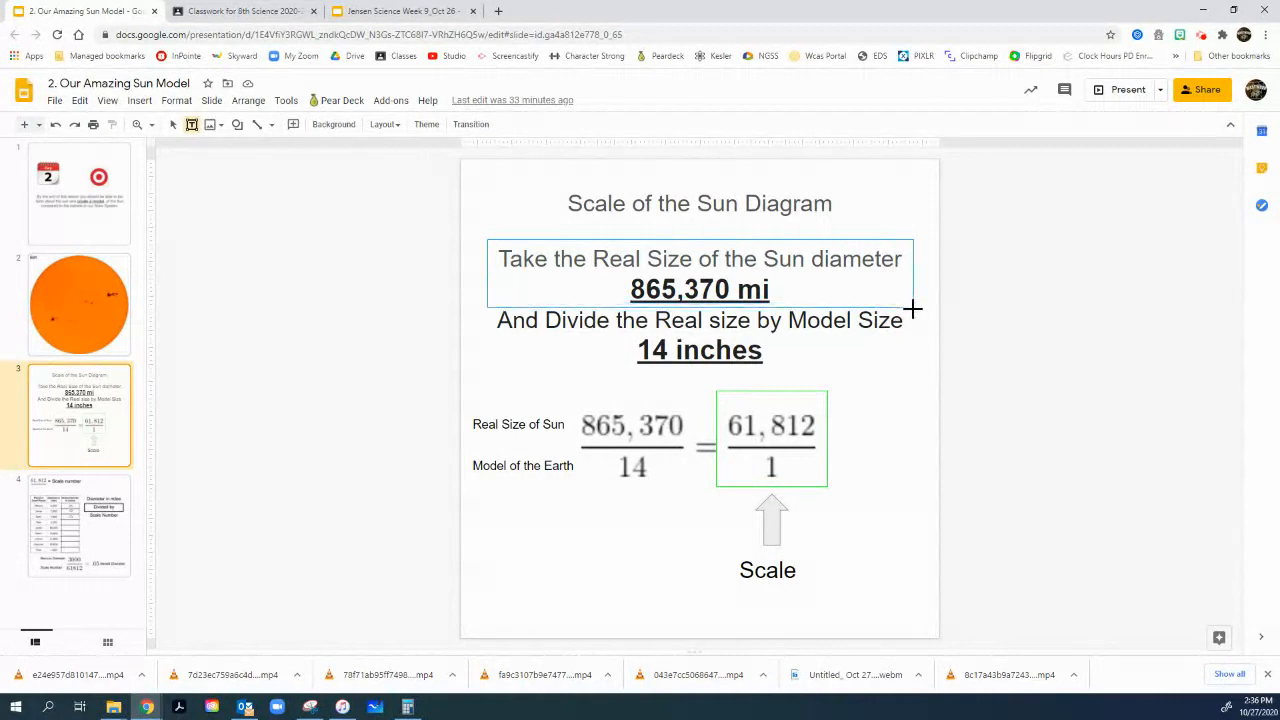
{"action": "left_click", "coordinate": [700, 272]}
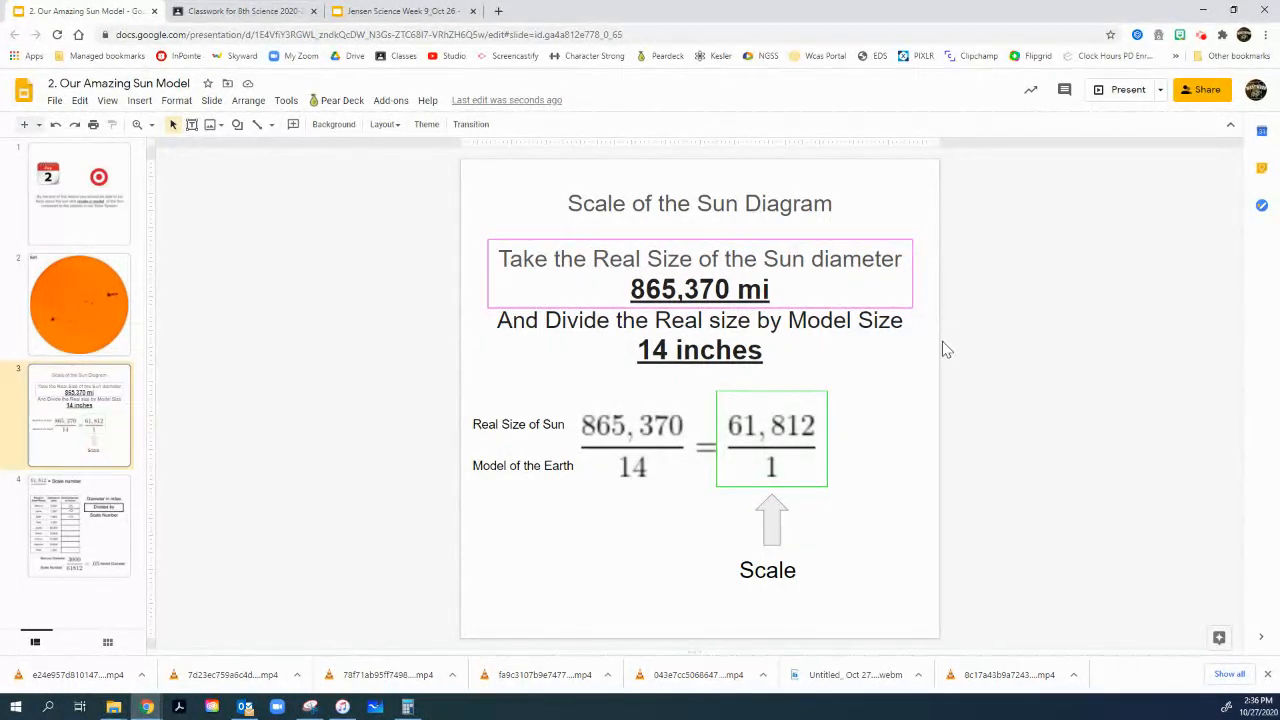
{"action": "mouse_move", "coordinate": [52, 308]}
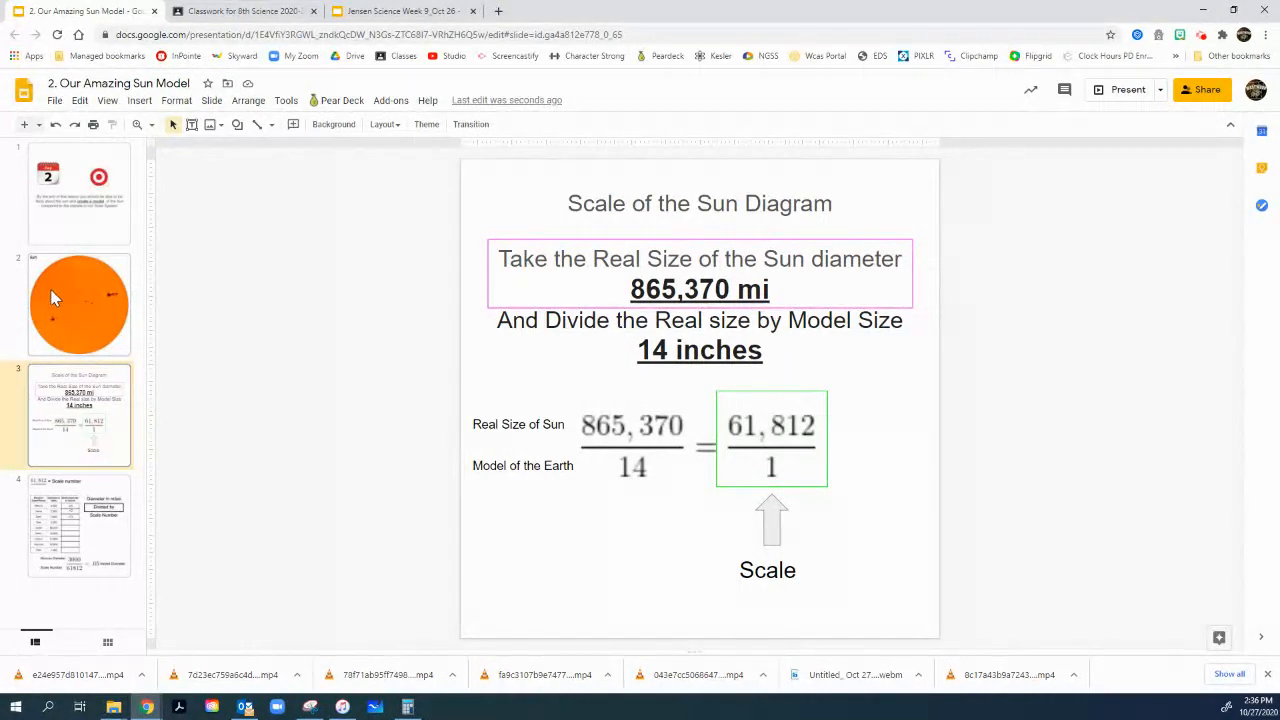
{"action": "left_click", "coordinate": [80, 304]}
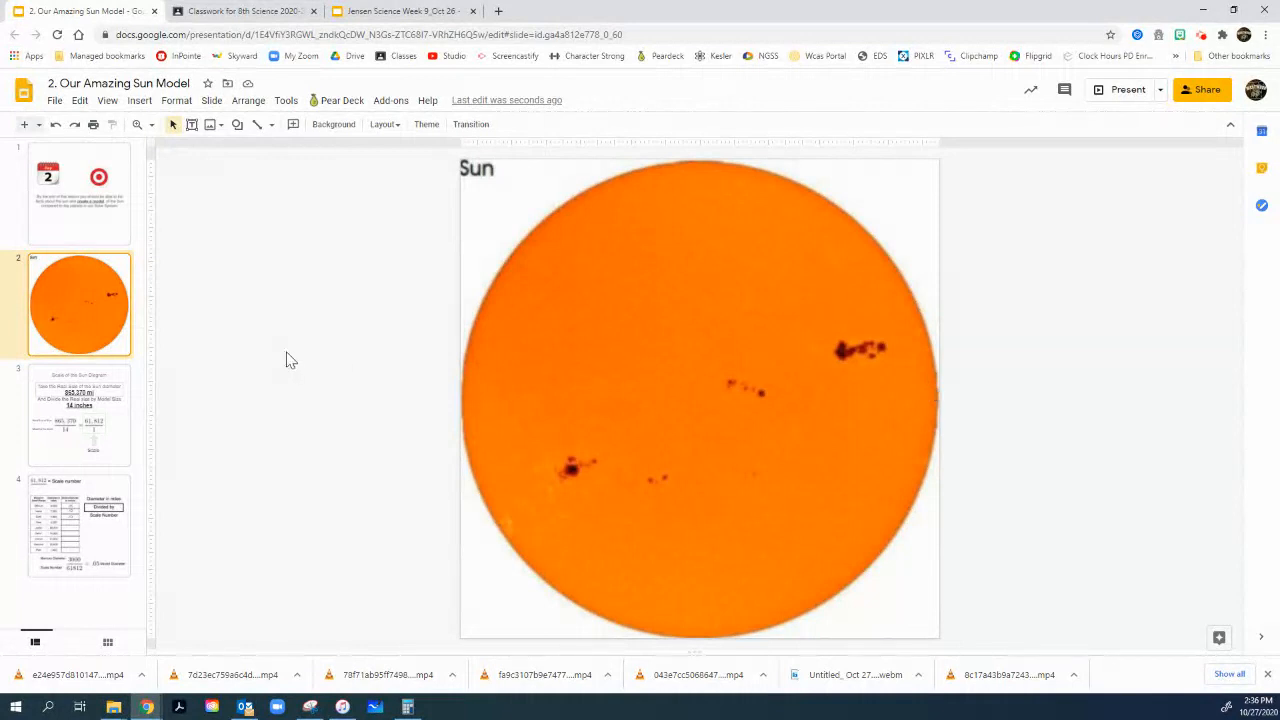
{"action": "left_click", "coordinate": [80, 414]}
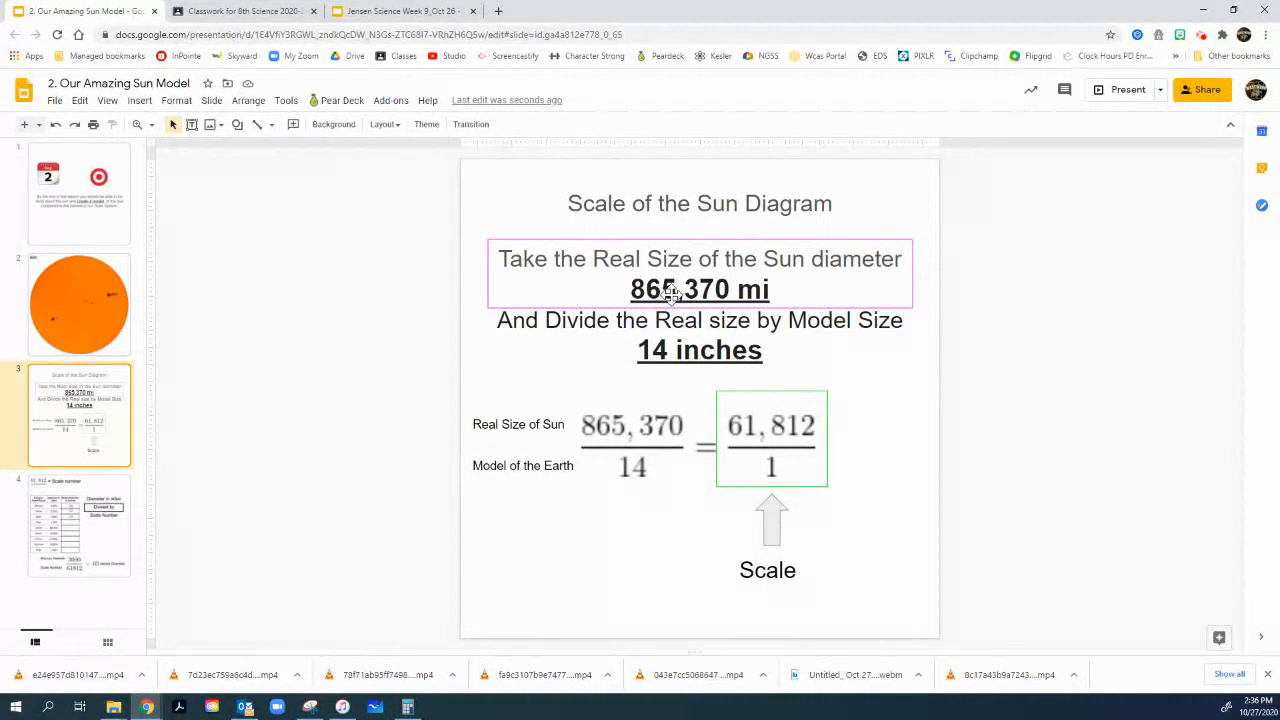
{"action": "mouse_move", "coordinate": [810, 268]}
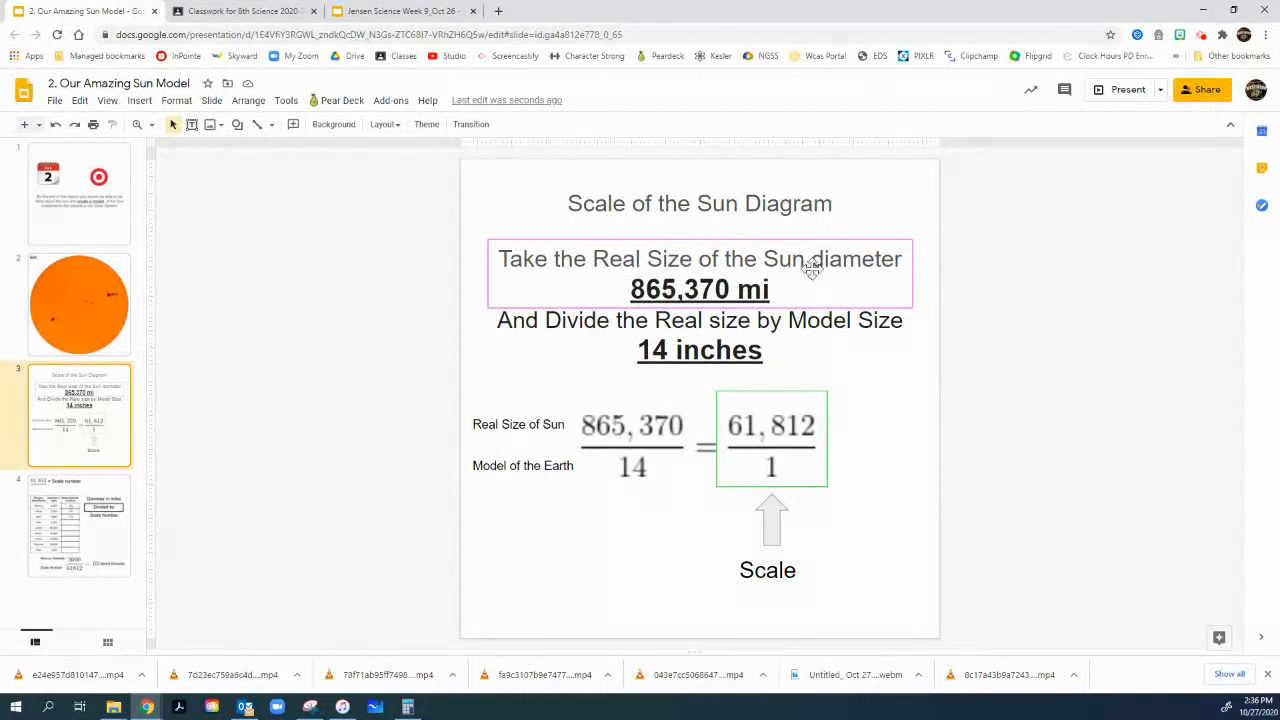
{"action": "mouse_move", "coordinate": [556, 296]}
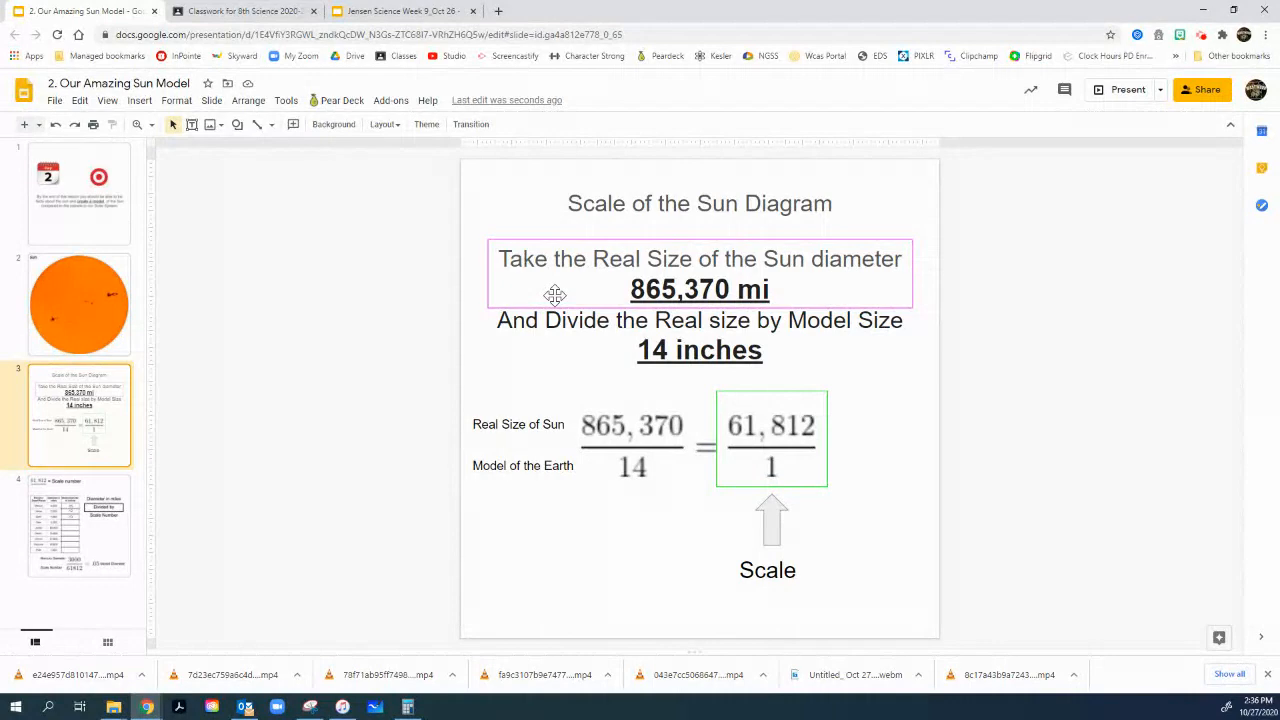
{"action": "mouse_move", "coordinate": [84, 336]}
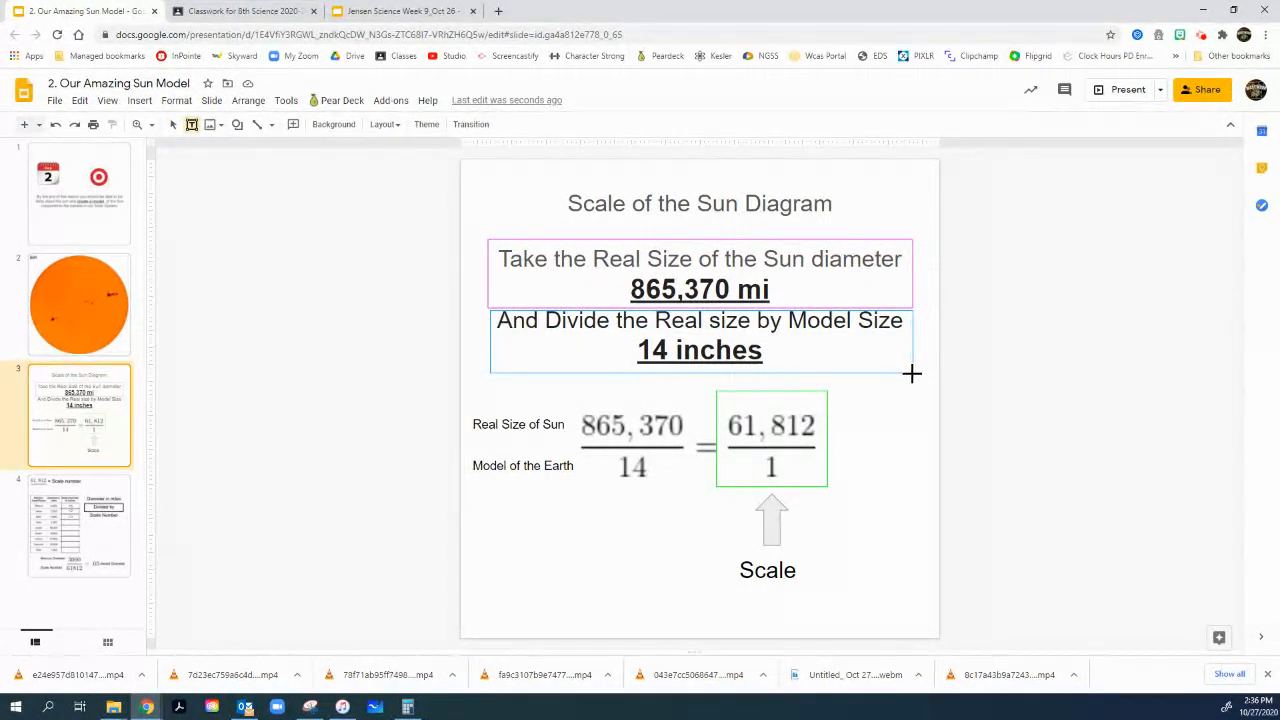
{"action": "left_click", "coordinate": [700, 348]}
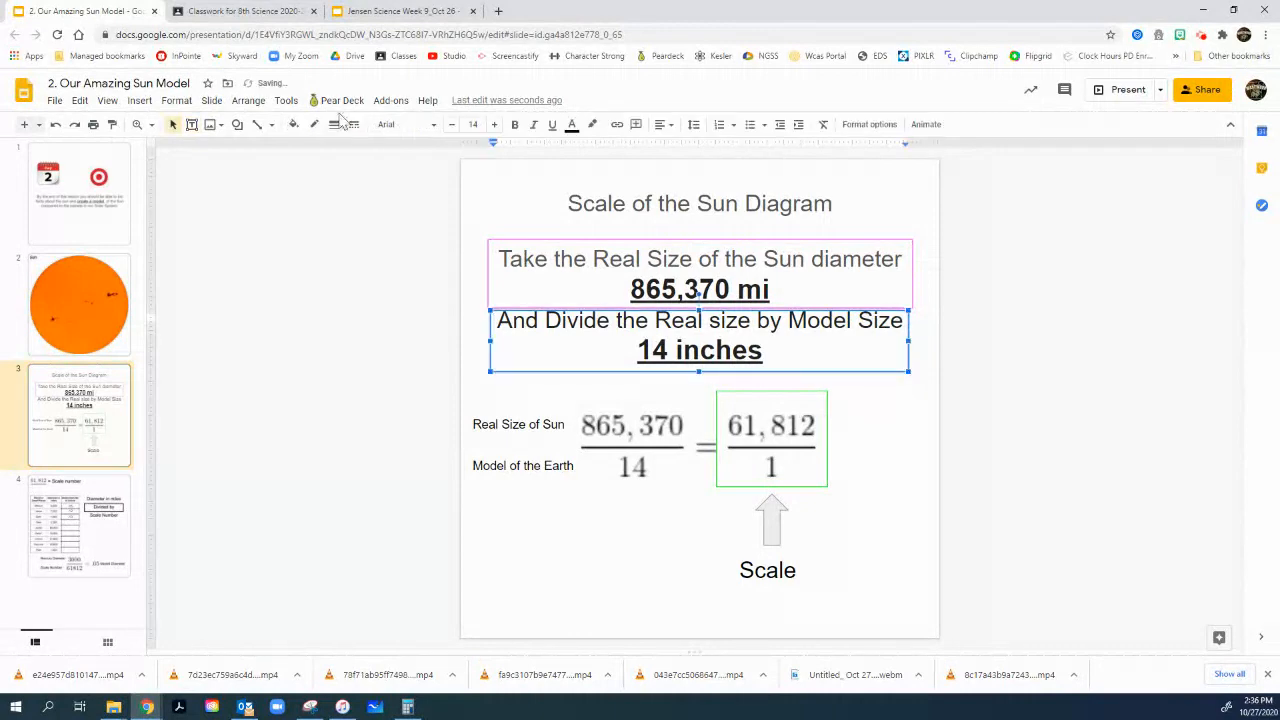
{"action": "mouse_move", "coordinate": [316, 124]}
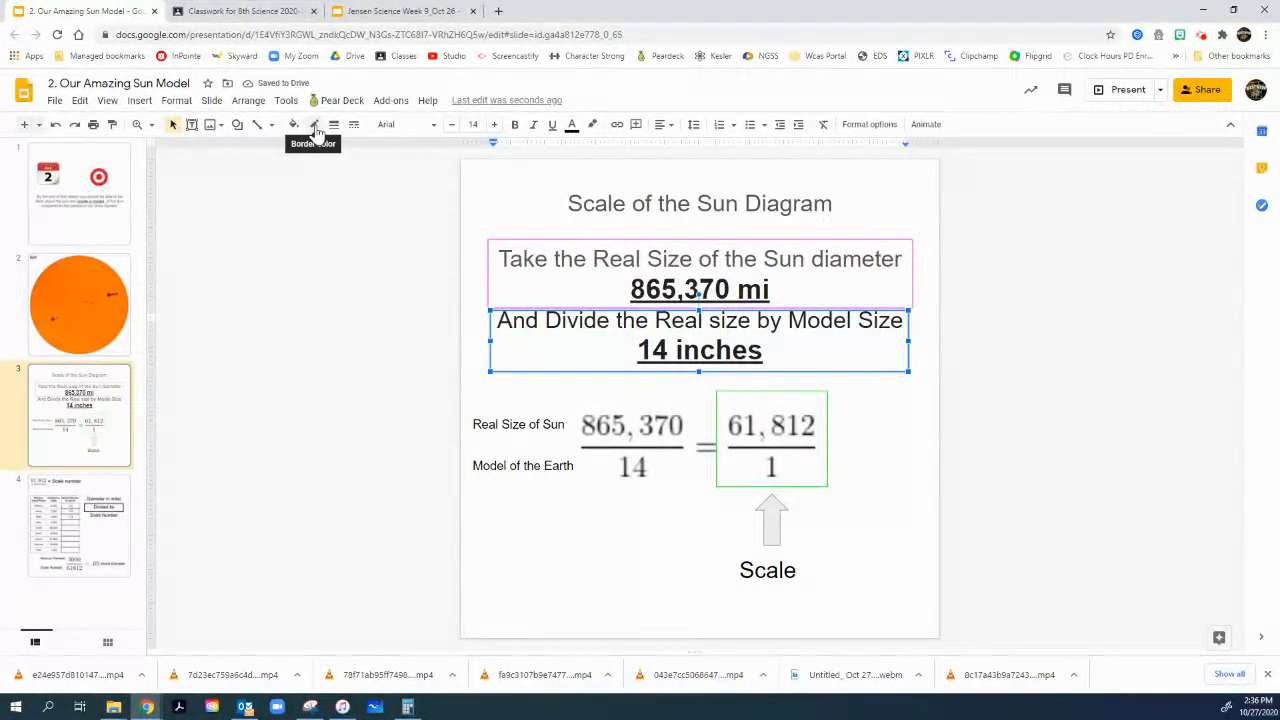
{"action": "left_click", "coordinate": [314, 124]}
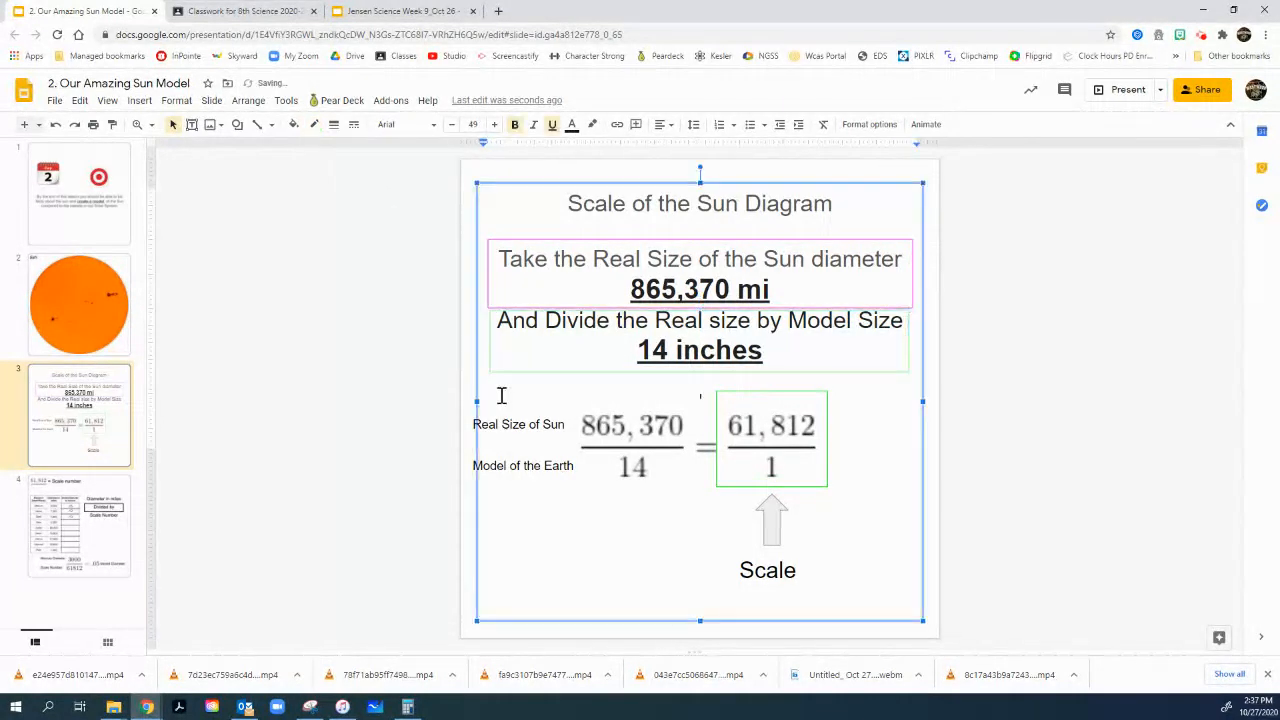
{"action": "left_click", "coordinate": [980, 344]}
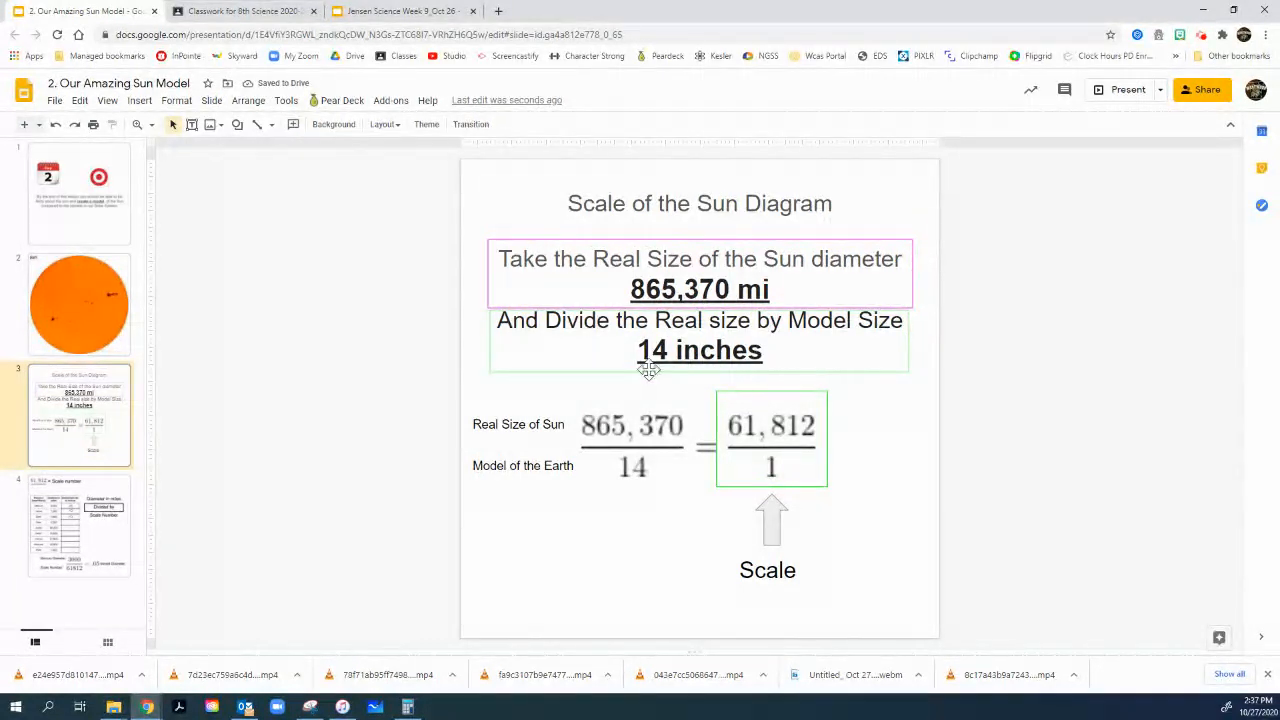
{"action": "mouse_move", "coordinate": [578, 424]}
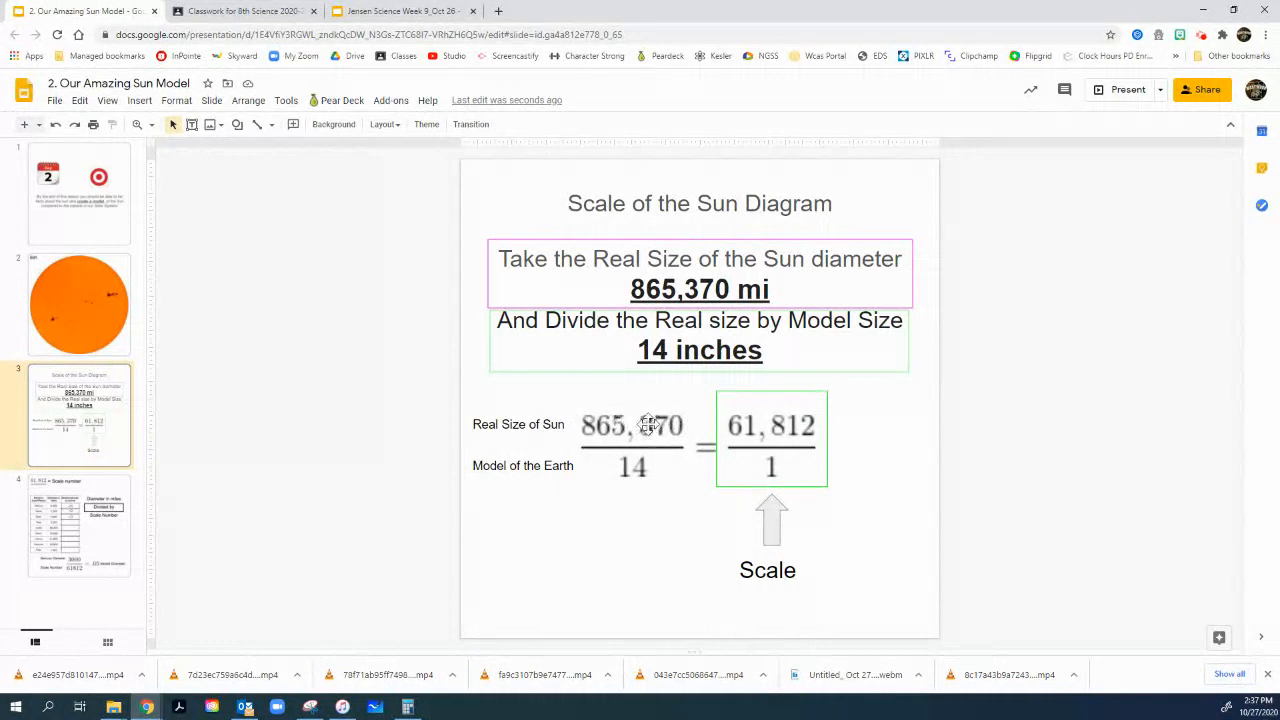
{"action": "mouse_move", "coordinate": [662, 490]}
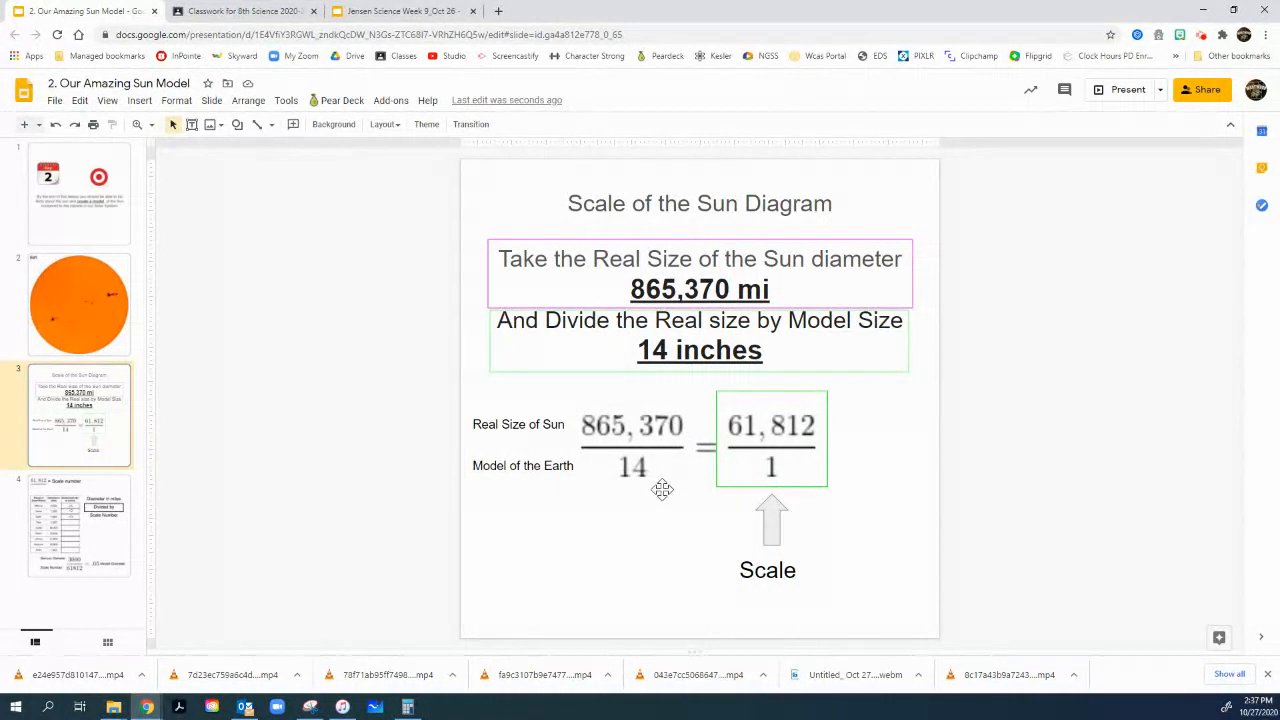
{"action": "mouse_move", "coordinate": [638, 472]}
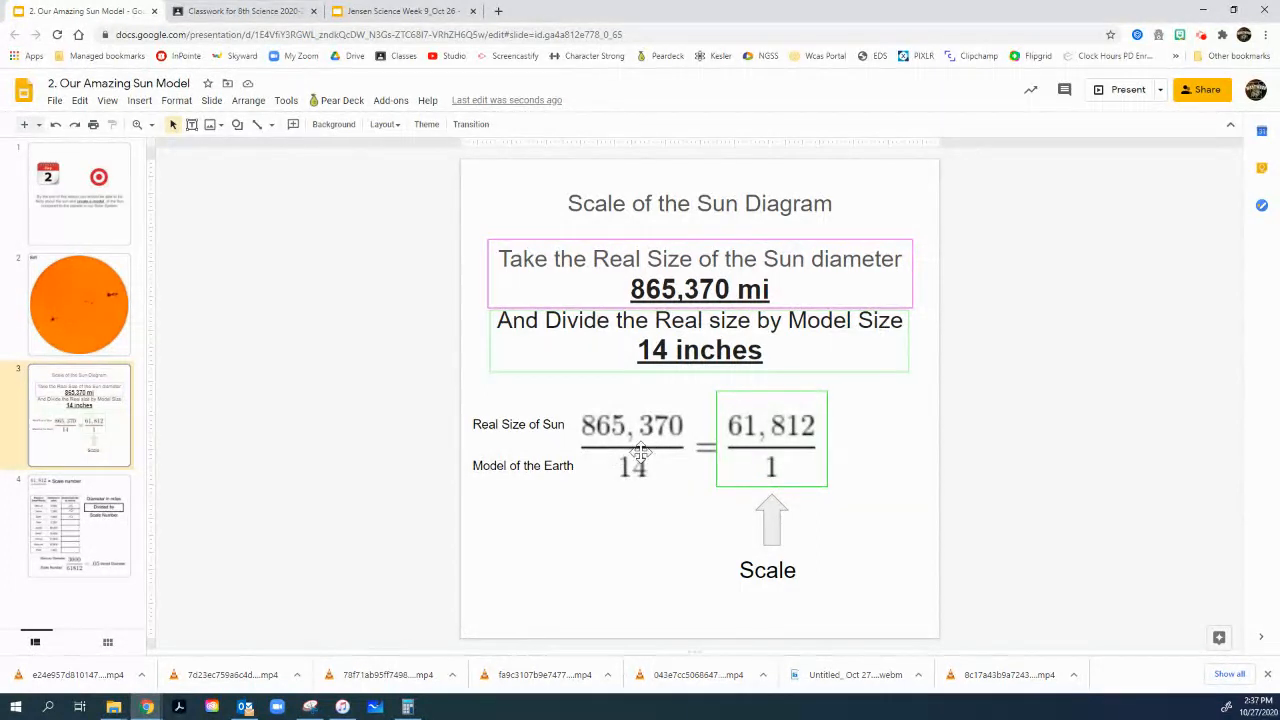
{"action": "mouse_move", "coordinate": [628, 560]}
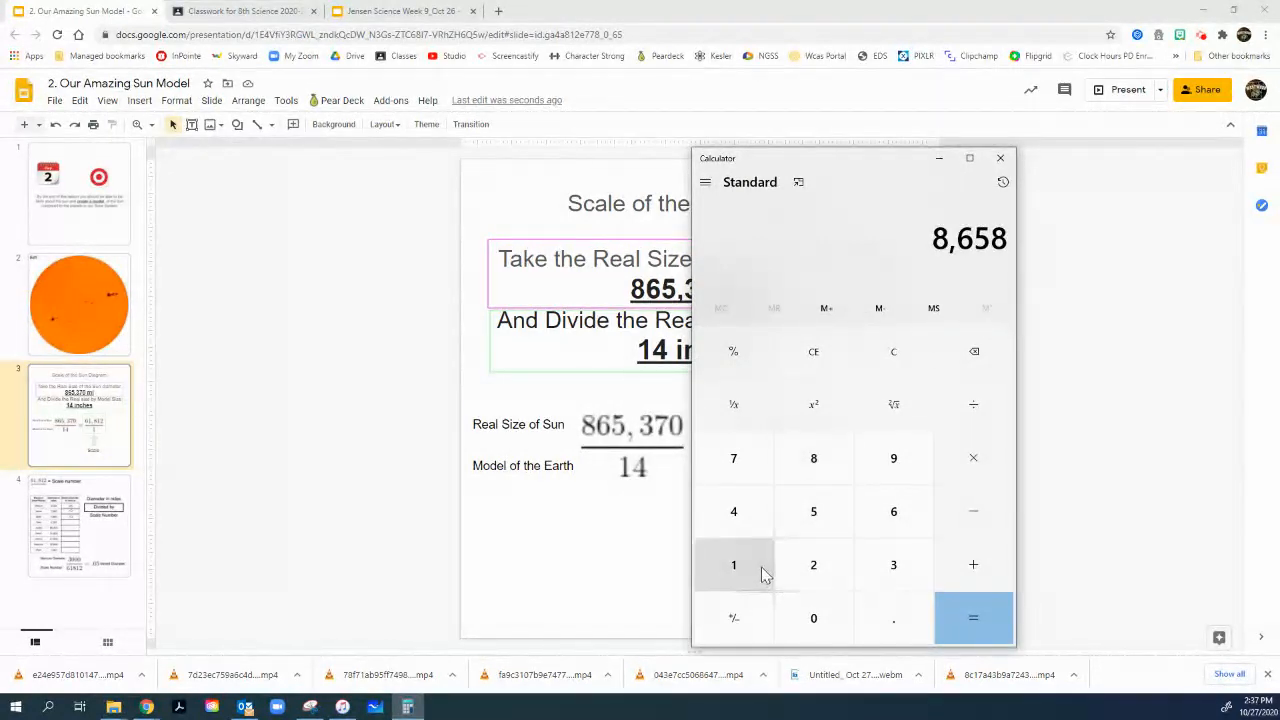
Step: Compute 865370 ÷ 14 in Calculator to get the scale number 61,812.14
{"action": "left_click", "coordinate": [892, 458]}
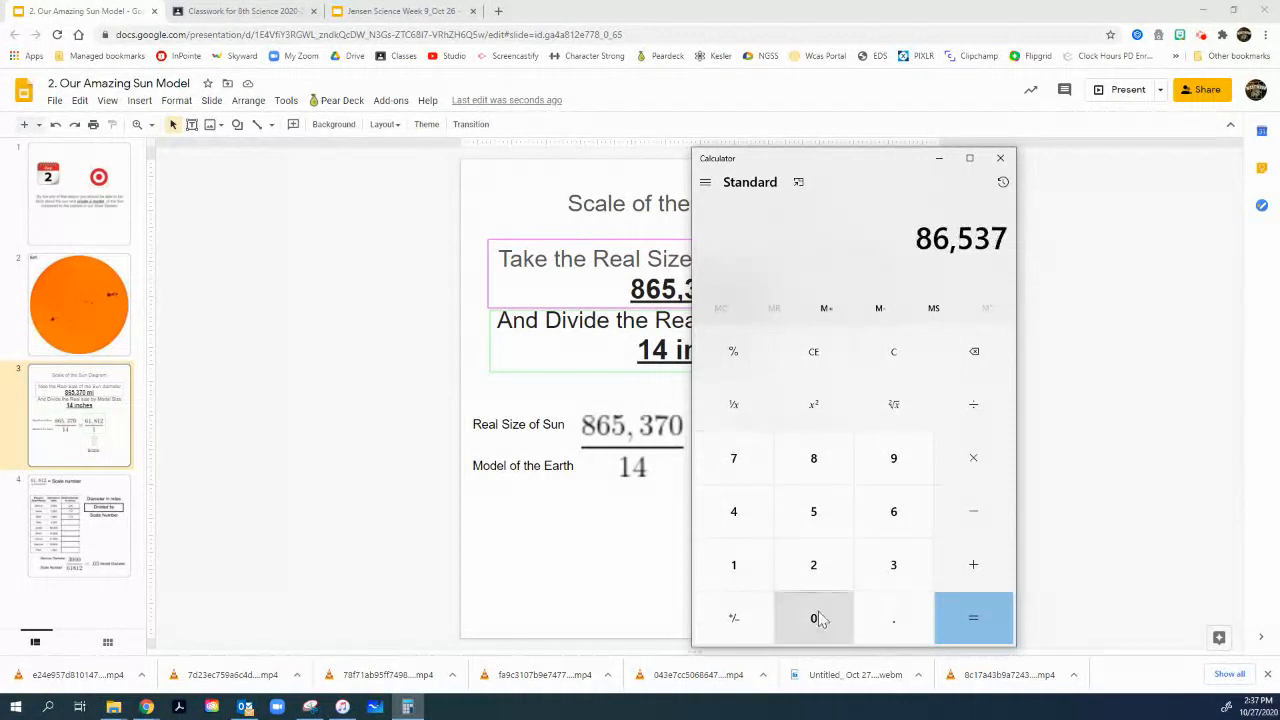
{"action": "left_click", "coordinate": [812, 618]}
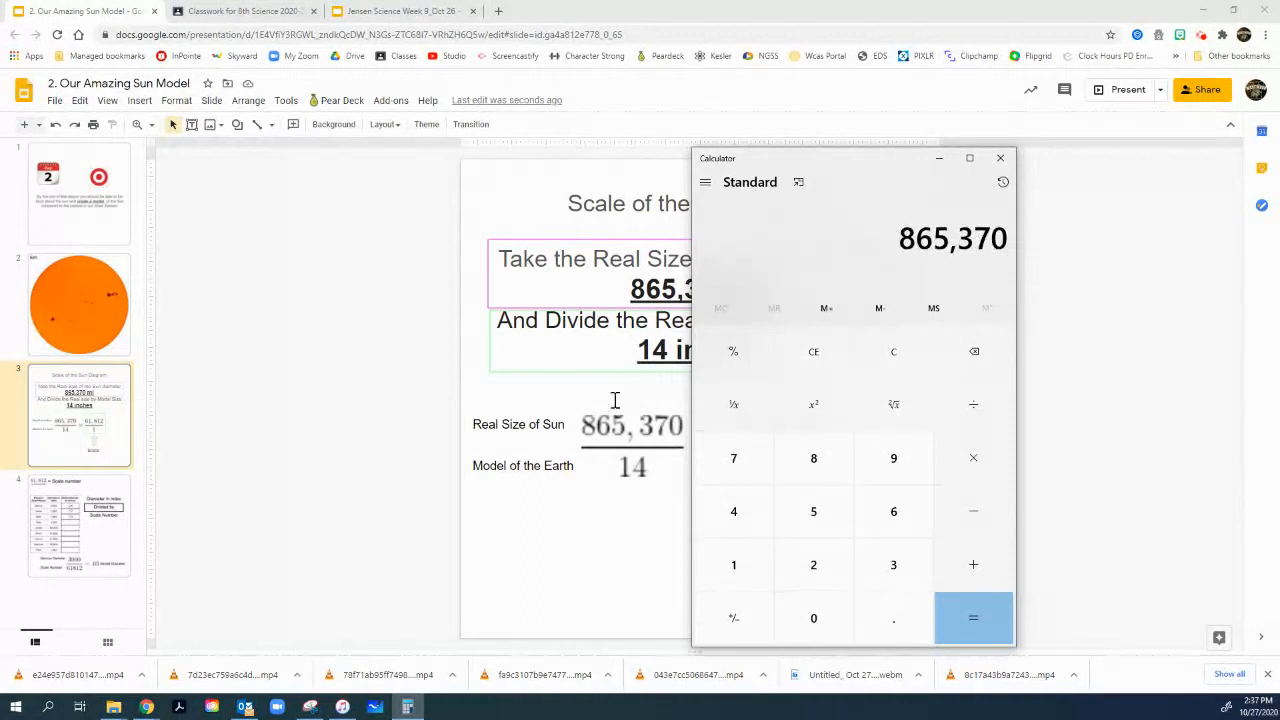
{"action": "left_click", "coordinate": [972, 404]}
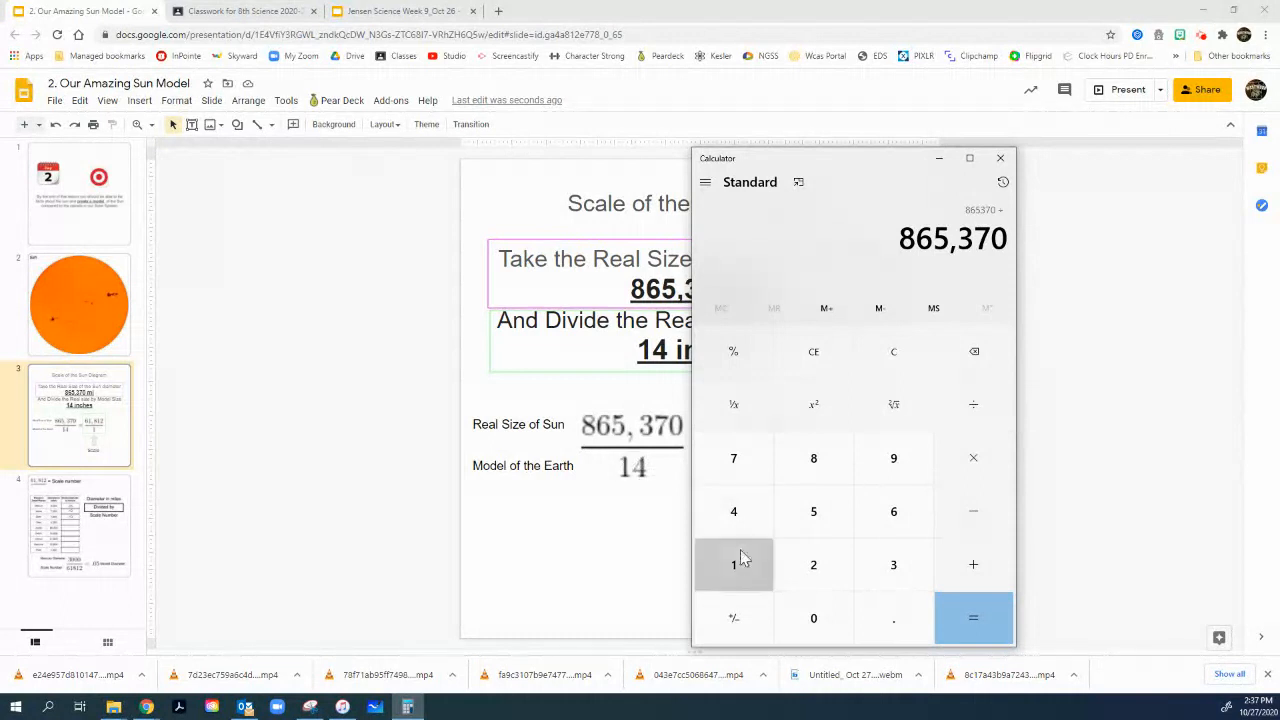
{"action": "left_click", "coordinate": [972, 616]}
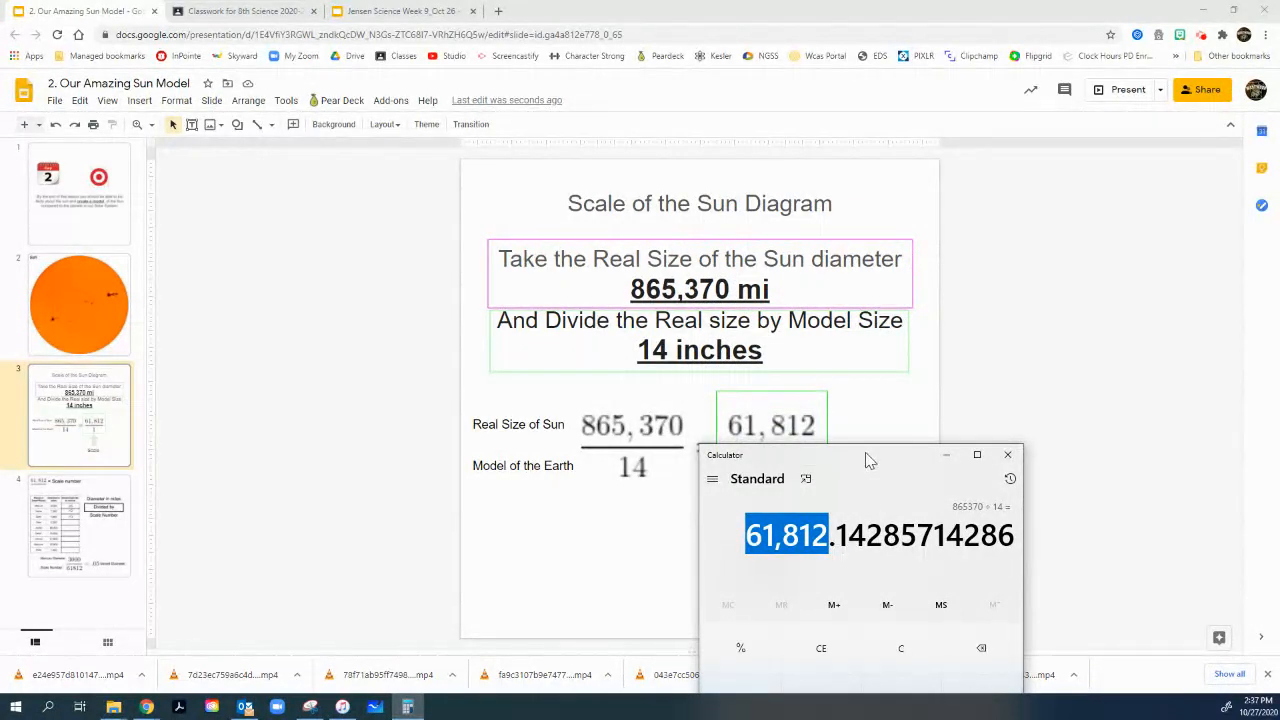
Step: Position the Calculator beside the slide's scale fraction, then move to the planet diameter table slide
{"action": "left_click_drag", "start_coordinate": [868, 456], "coordinate": [988, 420]}
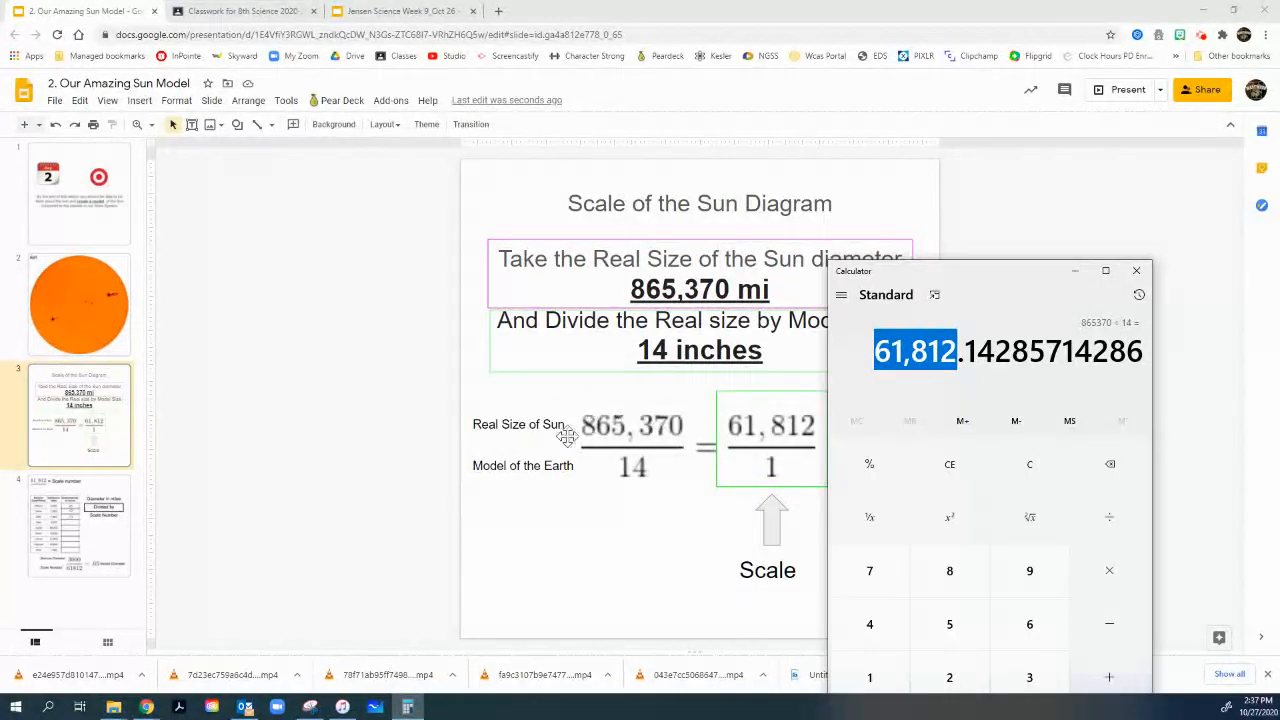
{"action": "mouse_move", "coordinate": [648, 462]}
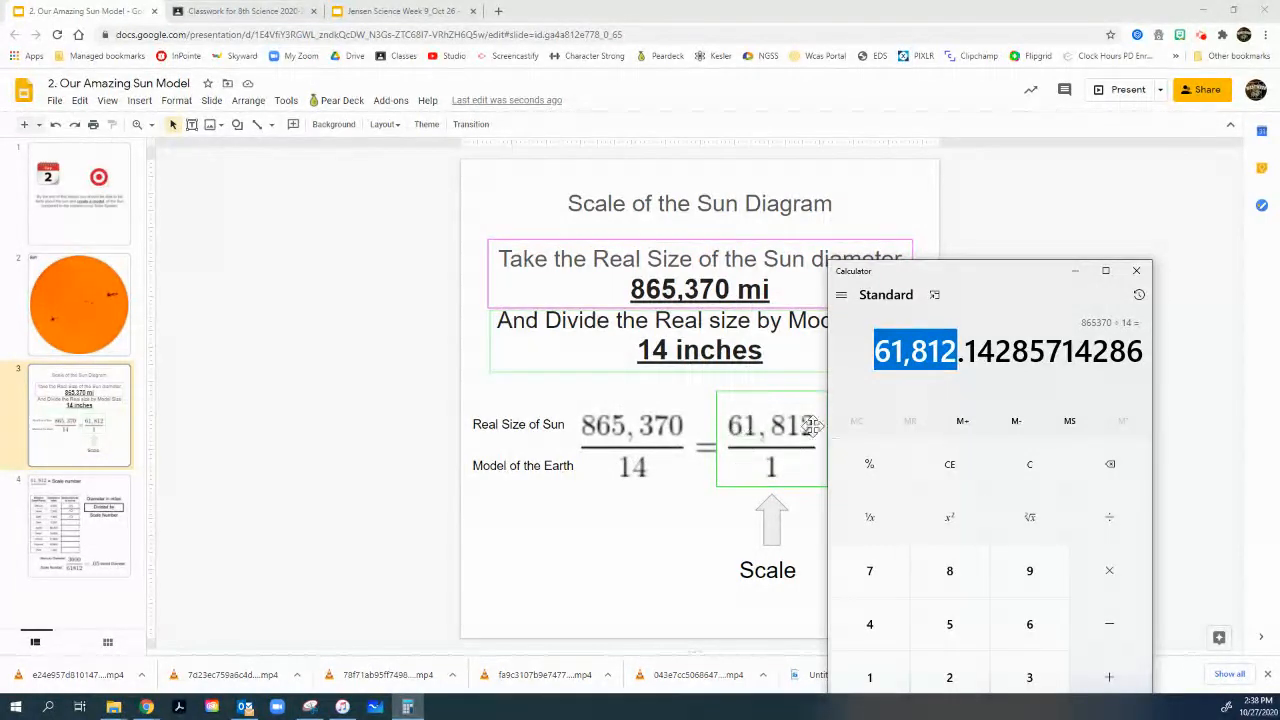
{"action": "mouse_move", "coordinate": [996, 312]}
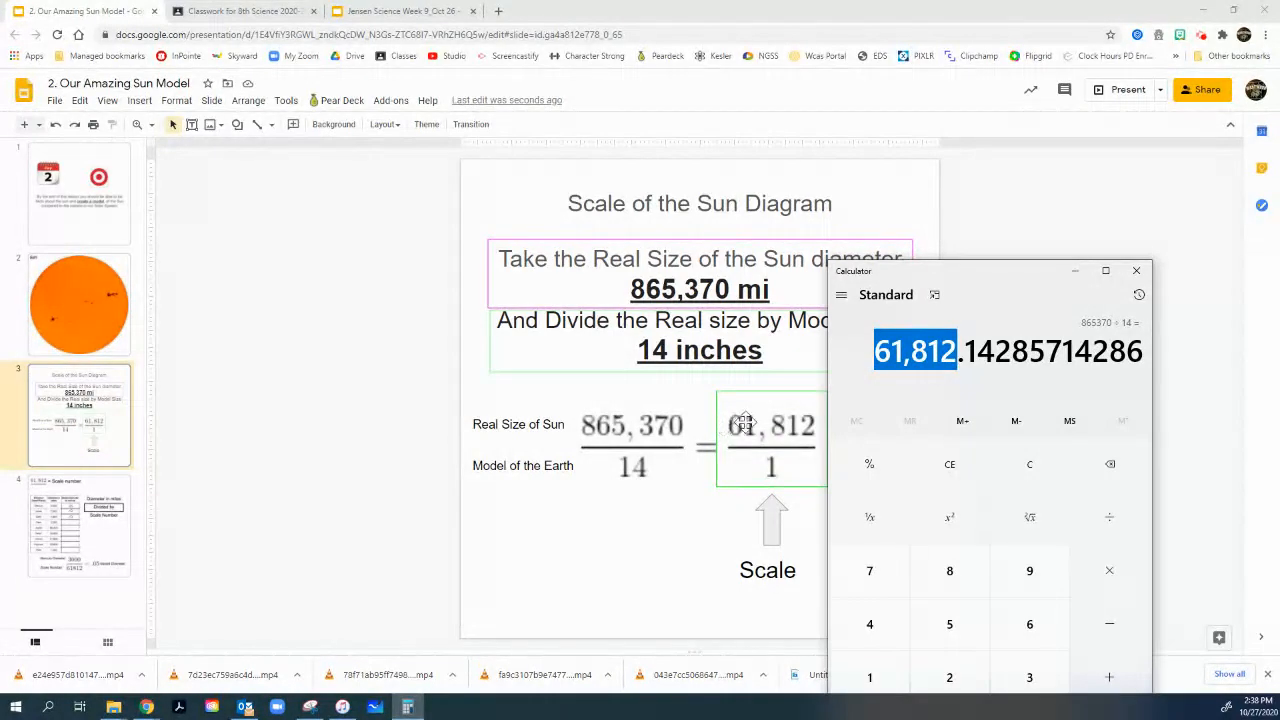
{"action": "mouse_move", "coordinate": [864, 444]}
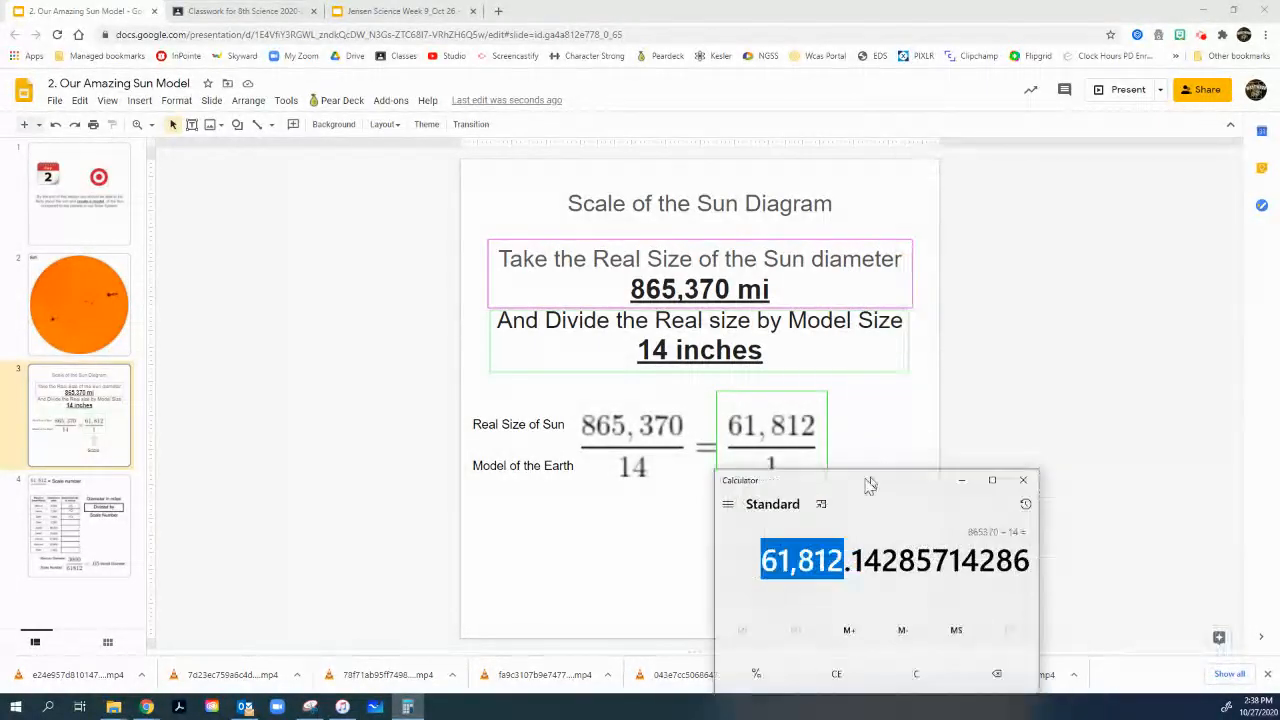
{"action": "left_click_drag", "start_coordinate": [870, 480], "coordinate": [840, 454]}
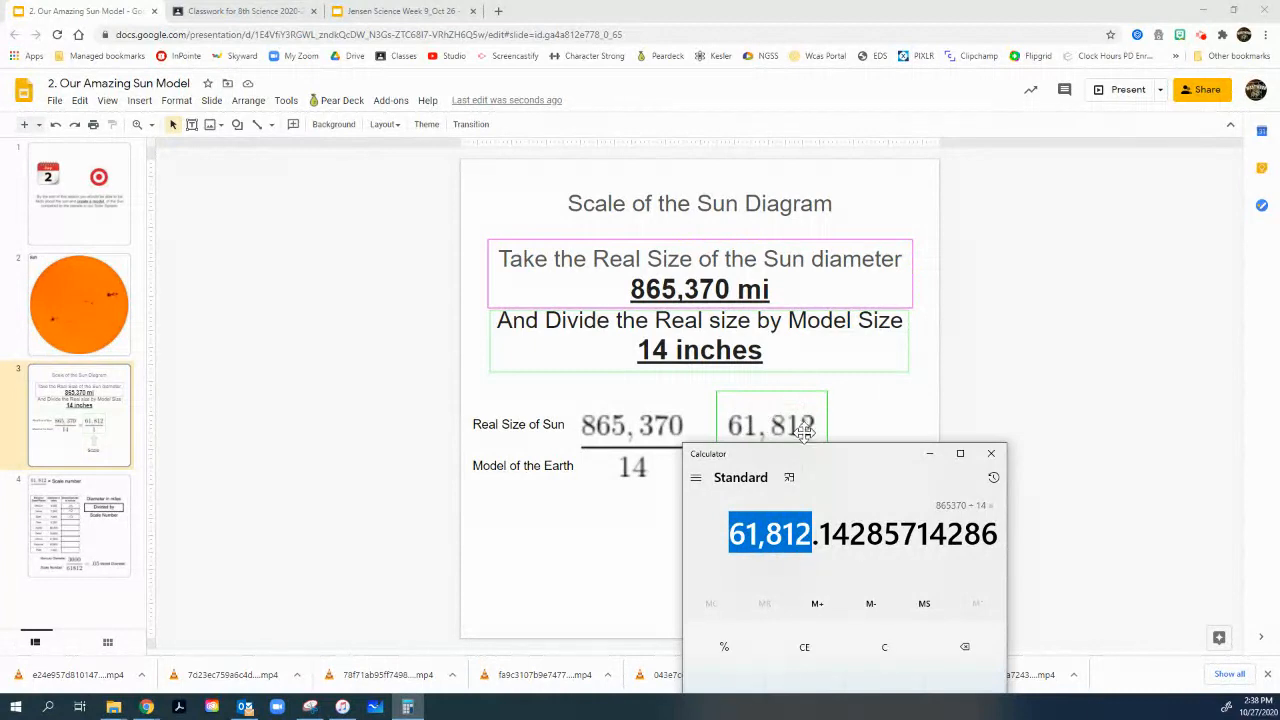
{"action": "left_click", "coordinate": [80, 528]}
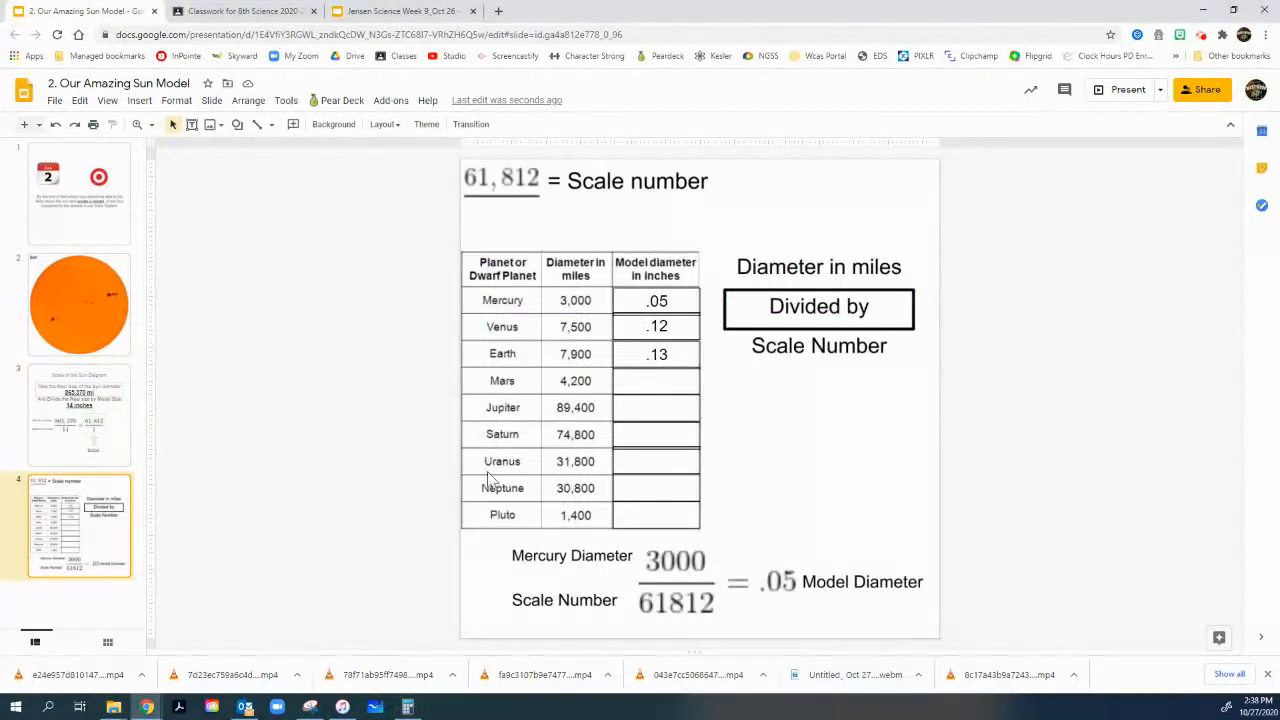
Step: Clear the Venus and Earth values, bring the Calculator beside the table and reset it to 0
{"action": "left_click", "coordinate": [656, 354]}
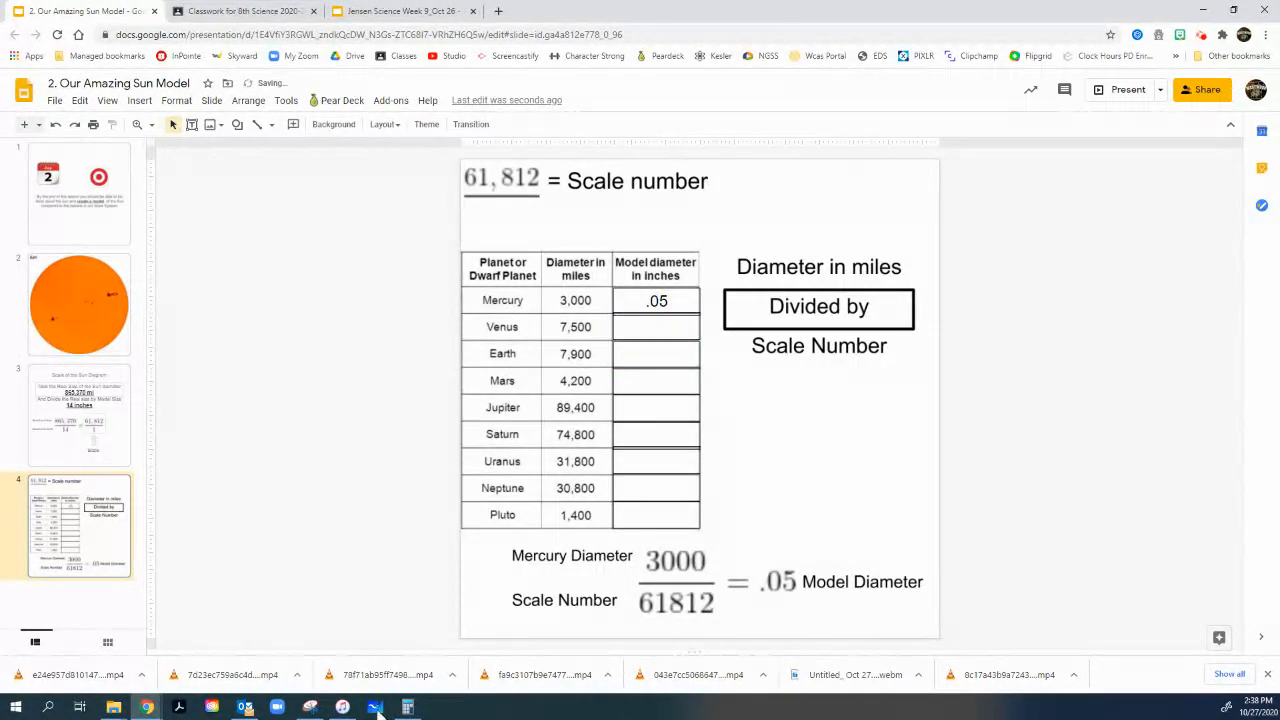
{"action": "left_click", "coordinate": [408, 708]}
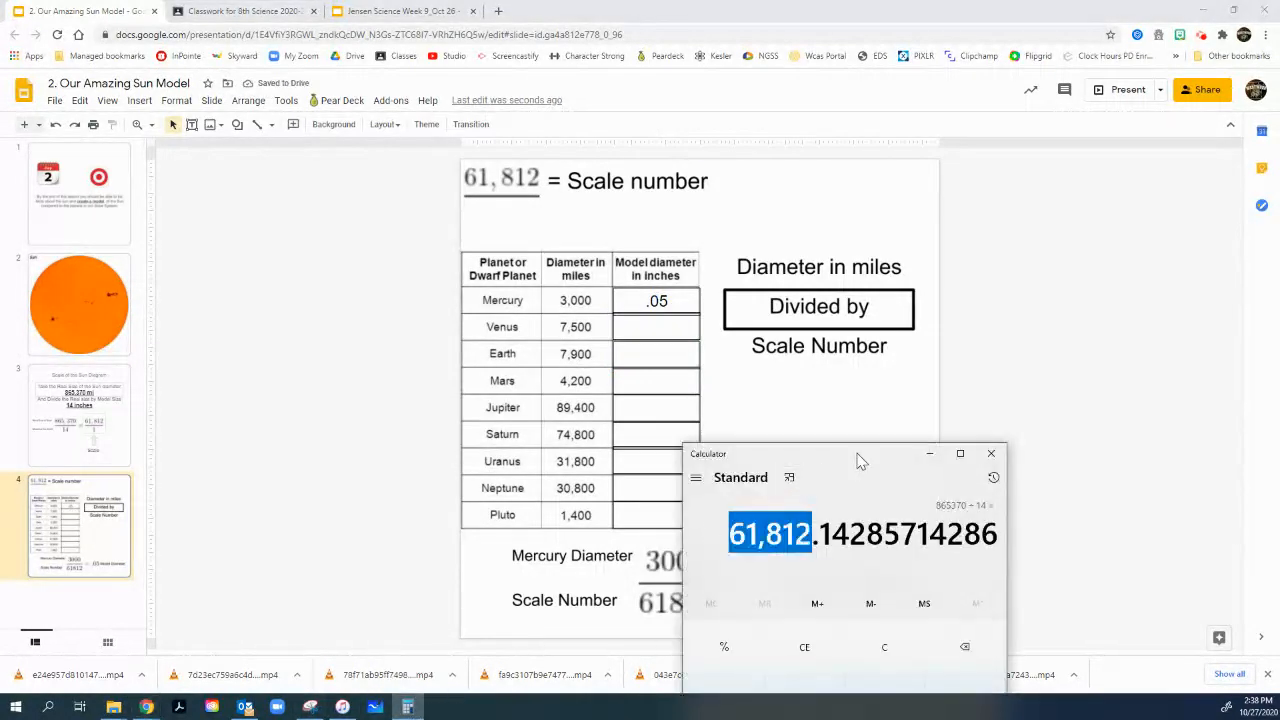
{"action": "left_click_drag", "start_coordinate": [860, 452], "coordinate": [880, 178]}
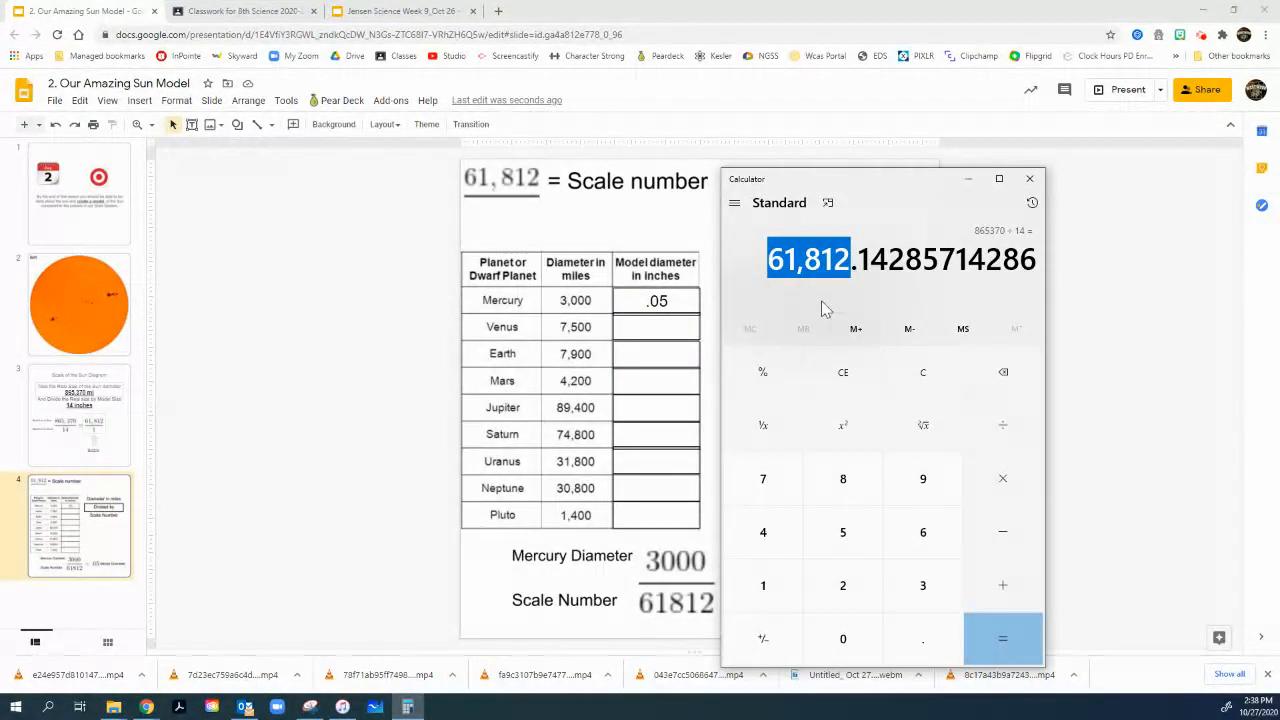
{"action": "left_click", "coordinate": [922, 372]}
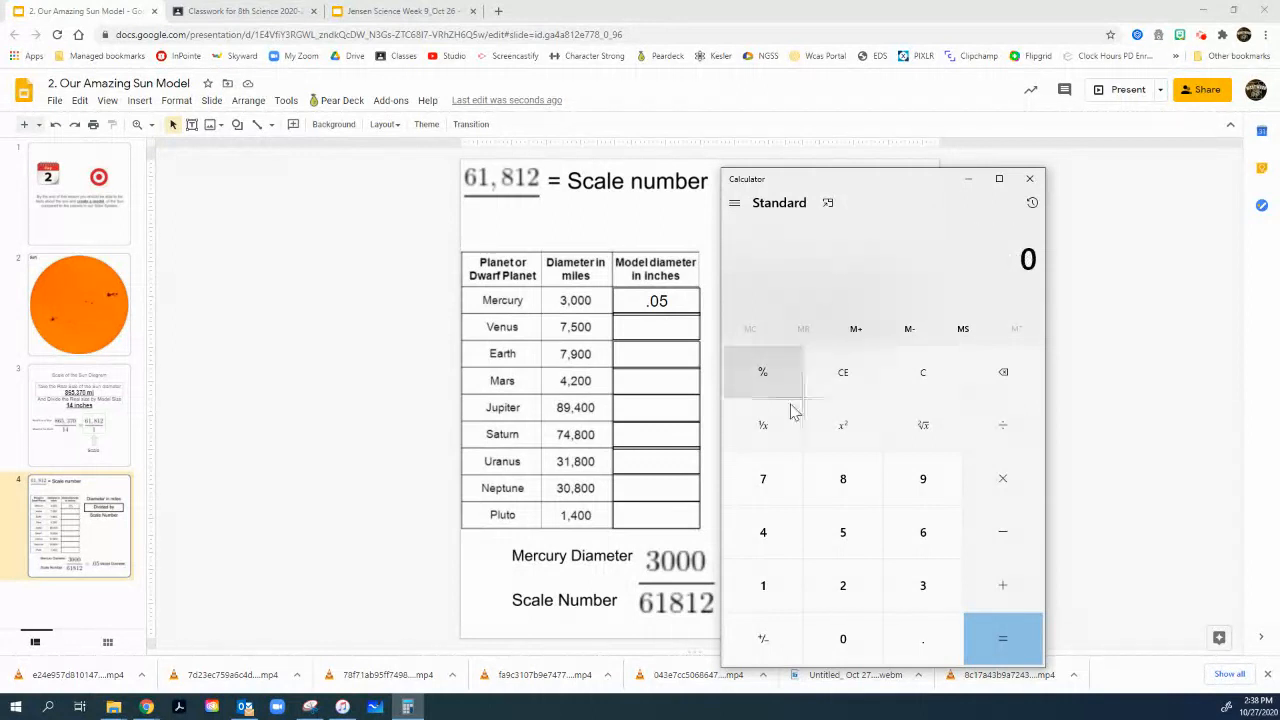
{"action": "mouse_move", "coordinate": [860, 212]}
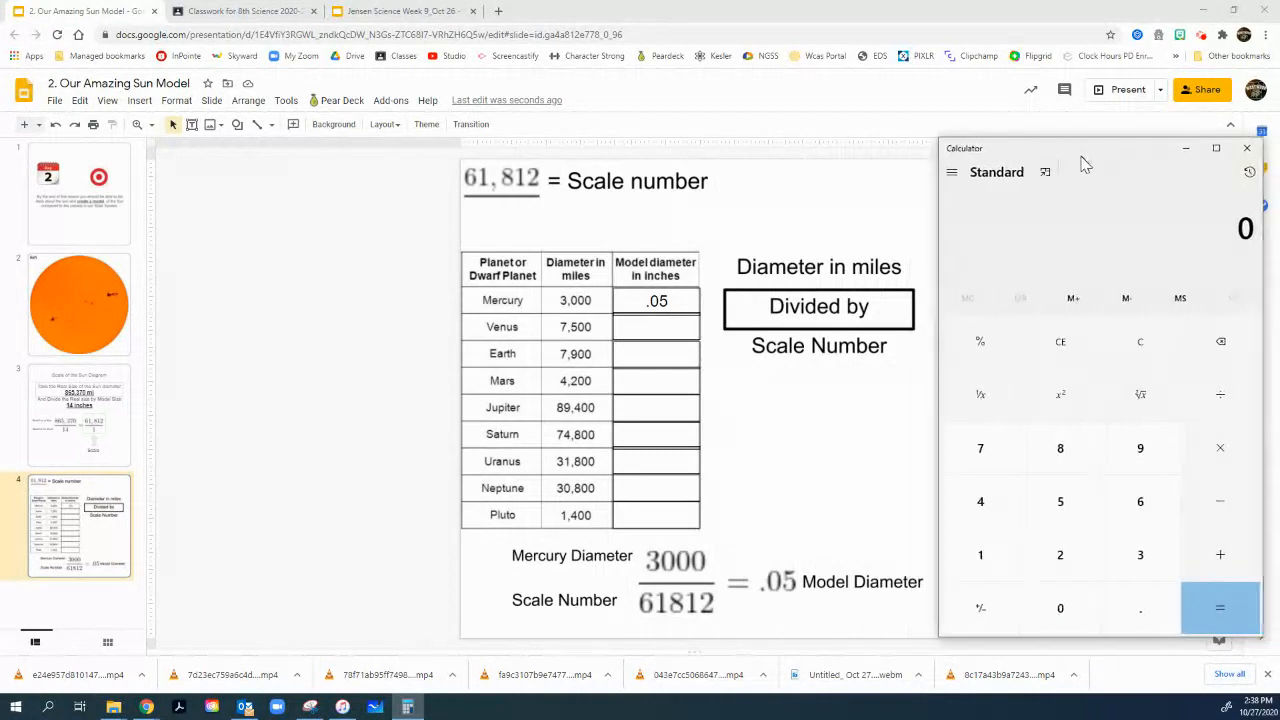
{"action": "mouse_move", "coordinate": [448, 358]}
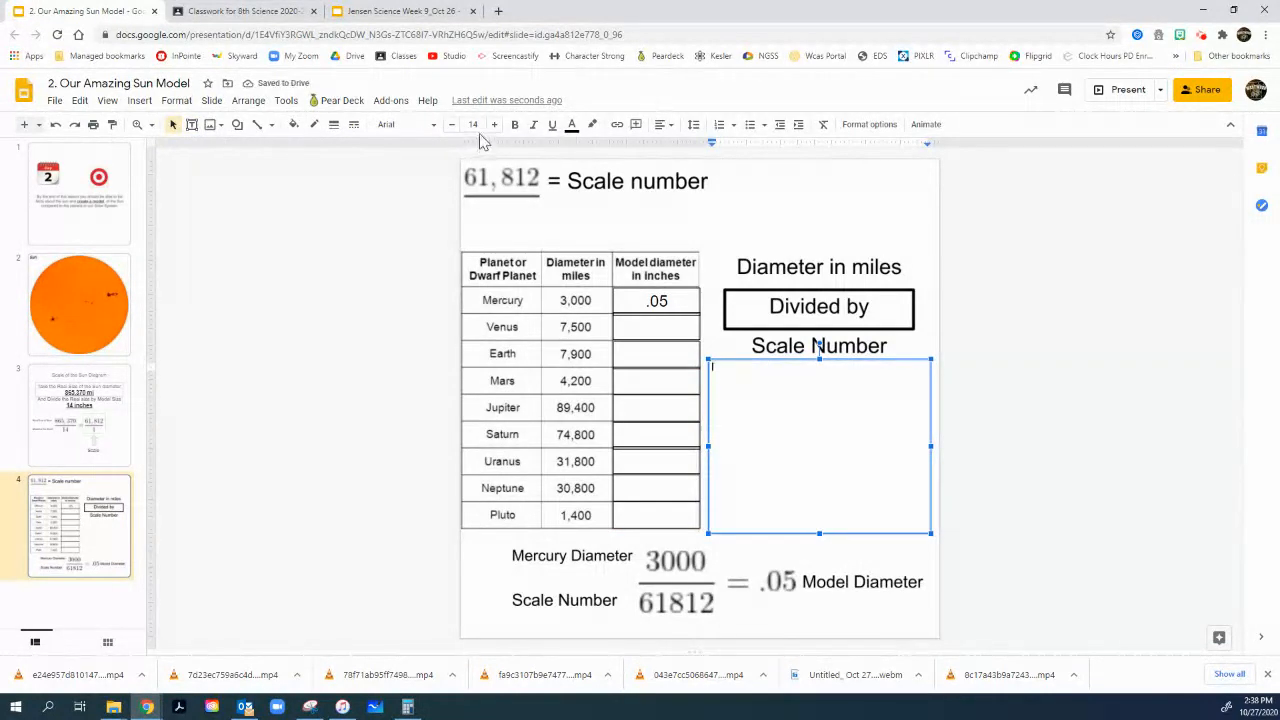
Step: Write 'Mercury. 3000 divide by 61812=' in the new text box beside the table
{"action": "left_click", "coordinate": [494, 124]}
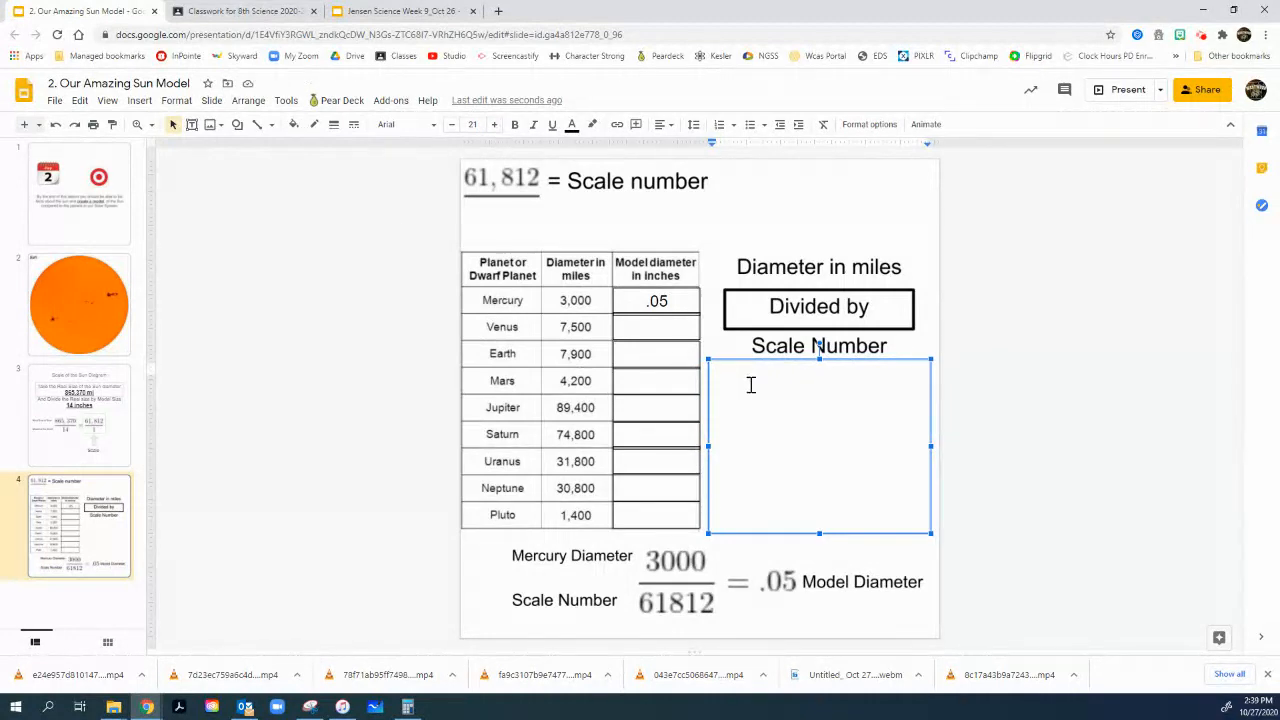
{"action": "type", "text": "Mer"}
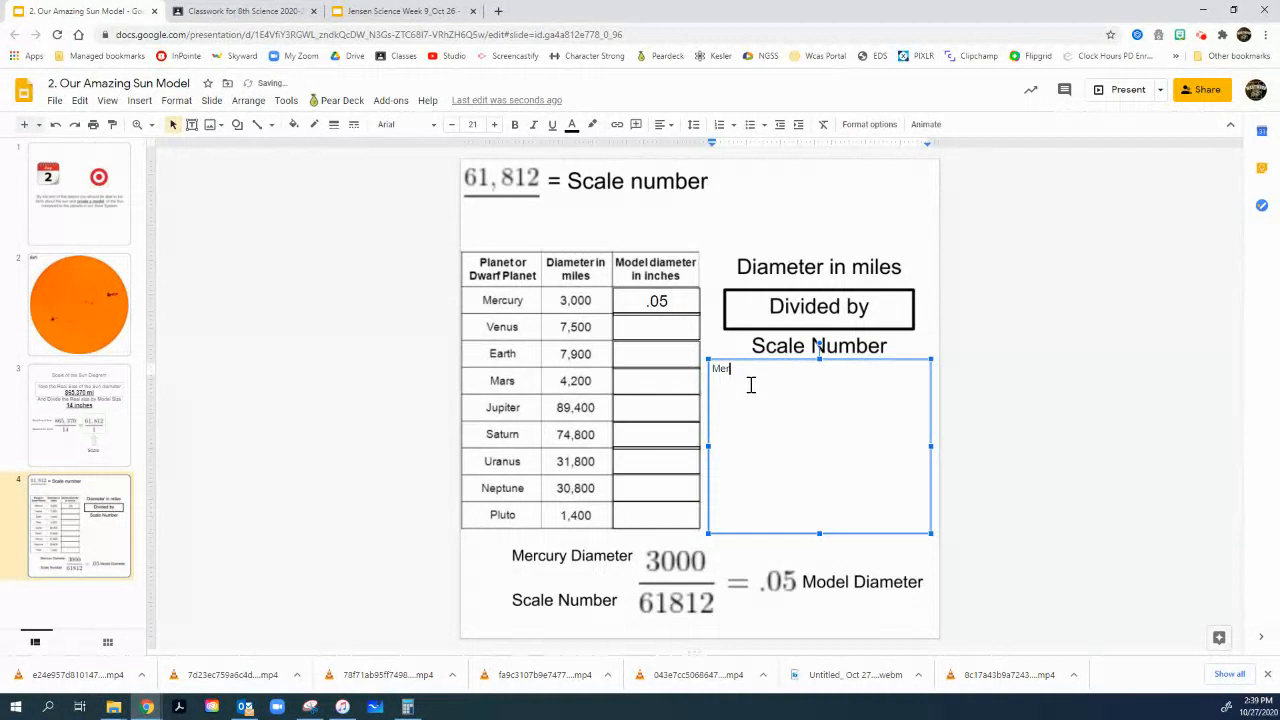
{"action": "type", "text": "cury"}
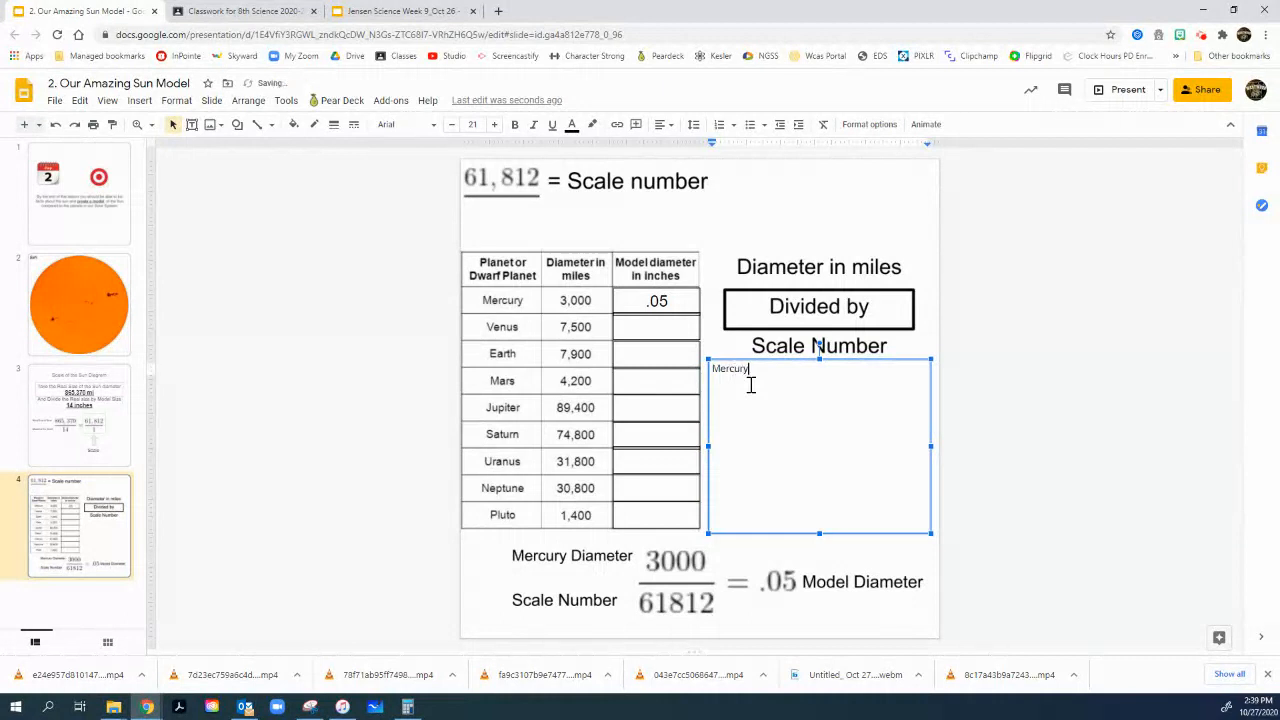
{"action": "type", "text": "."}
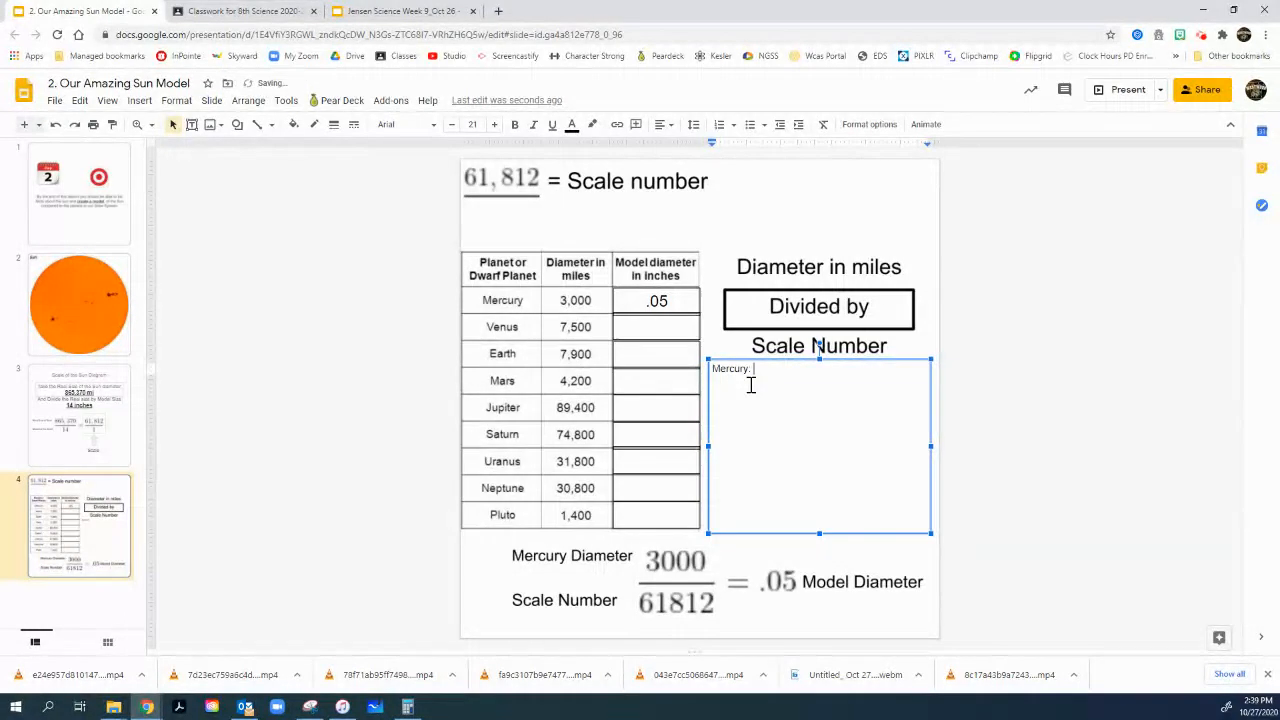
{"action": "type", "text": "3000"}
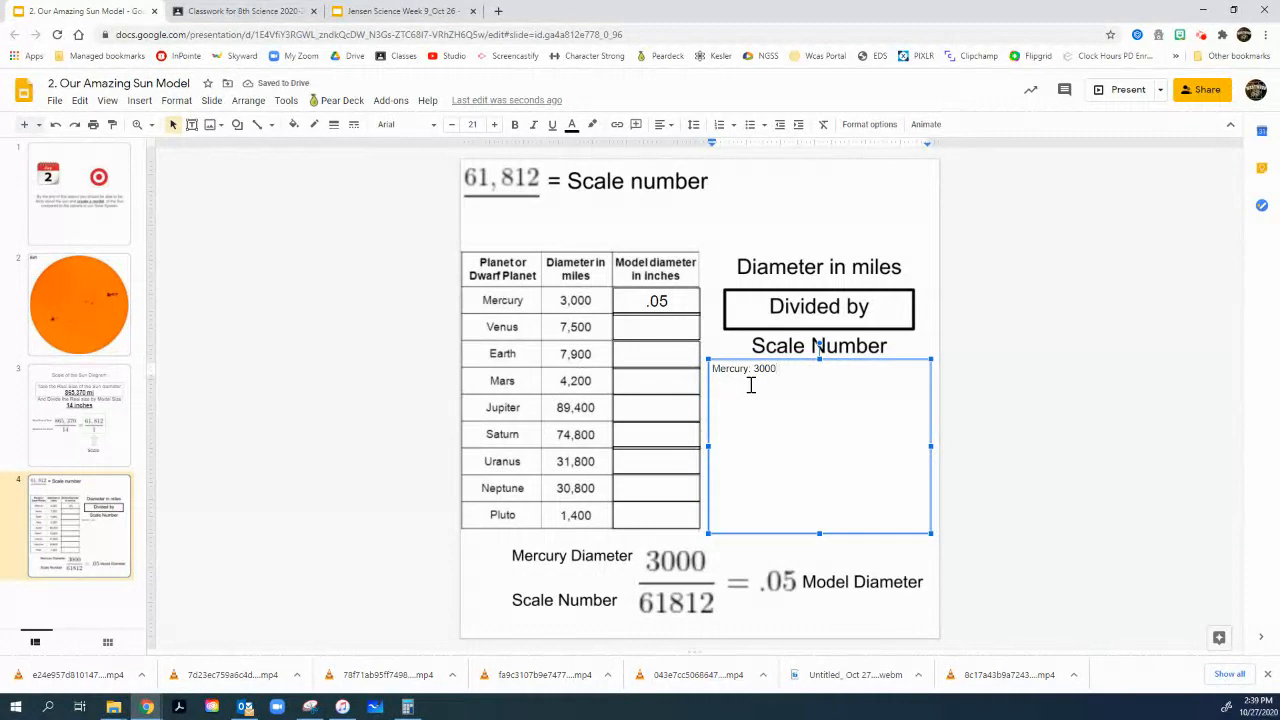
{"action": "type", "text": "div"}
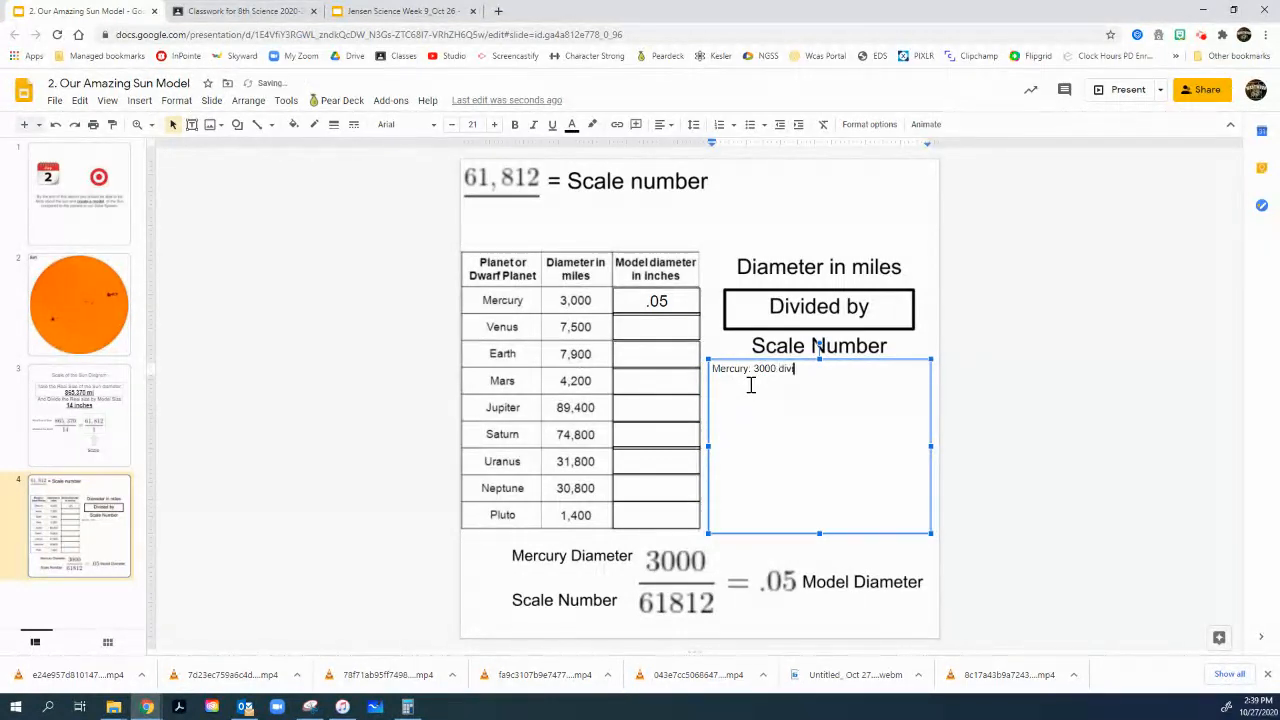
{"action": "type", "text": "ide b"}
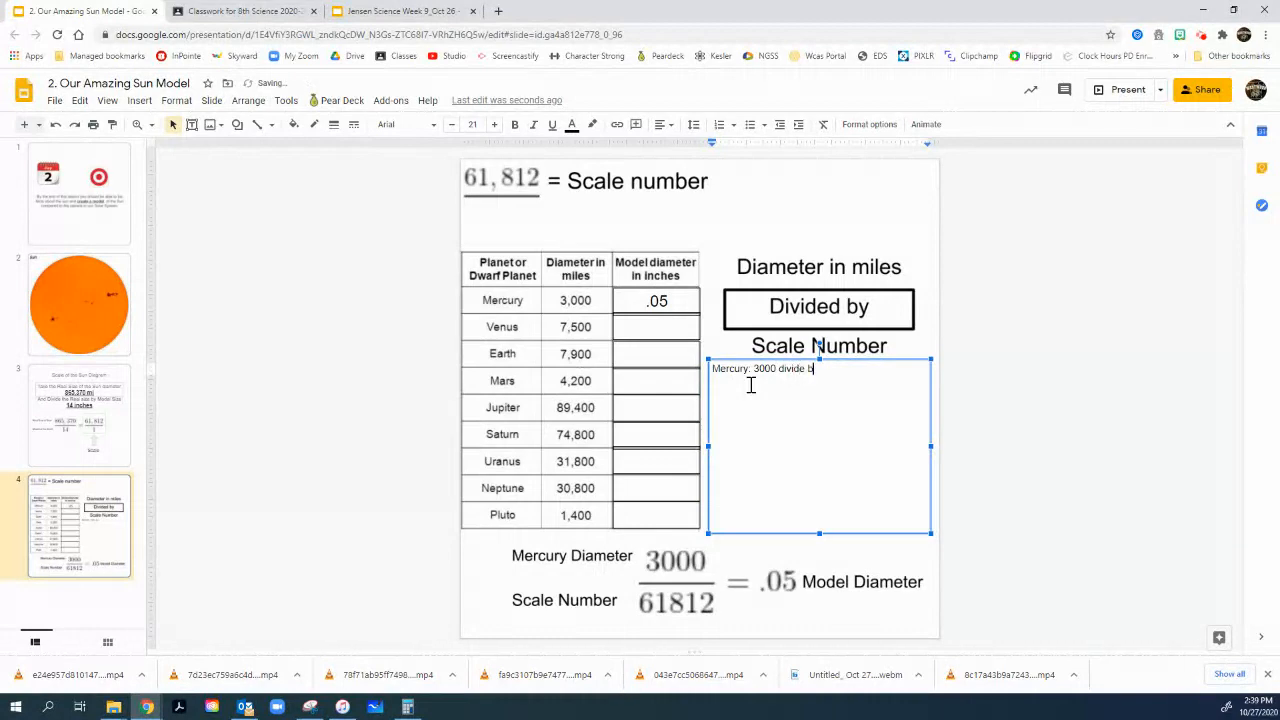
{"action": "type", "text": "y"}
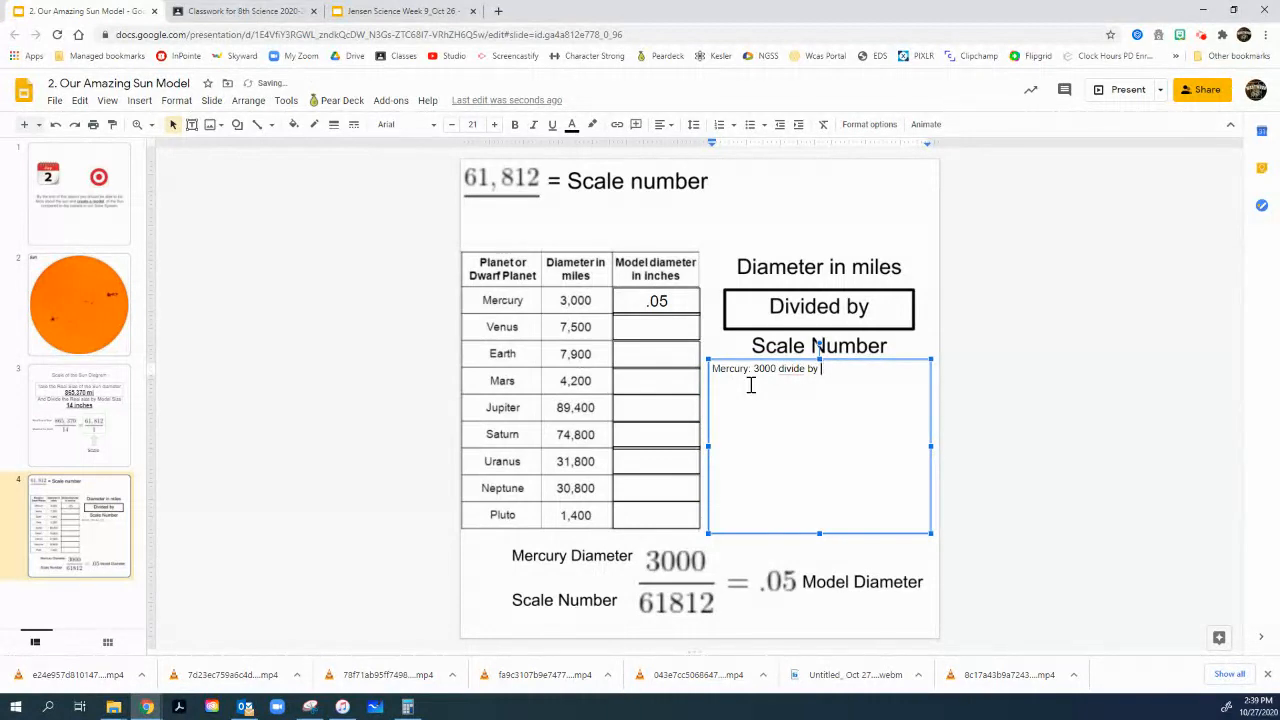
{"action": "type", "text": "61"}
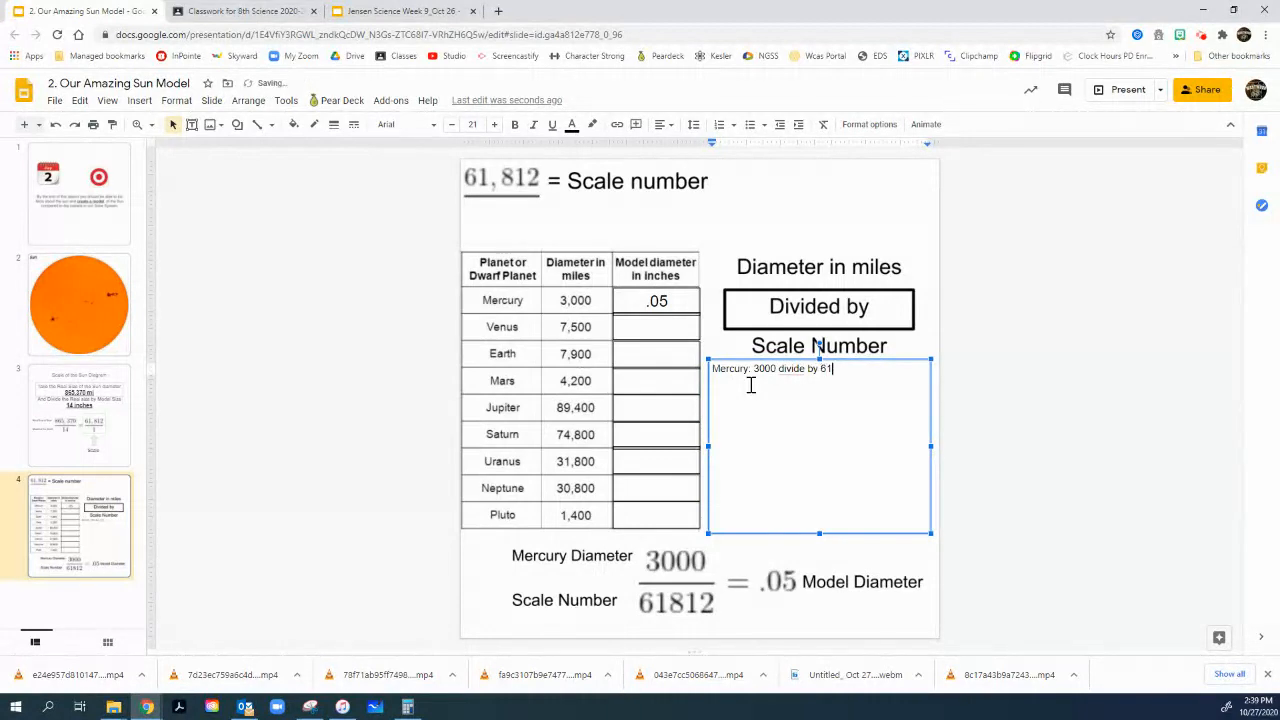
{"action": "type", "text": "812"}
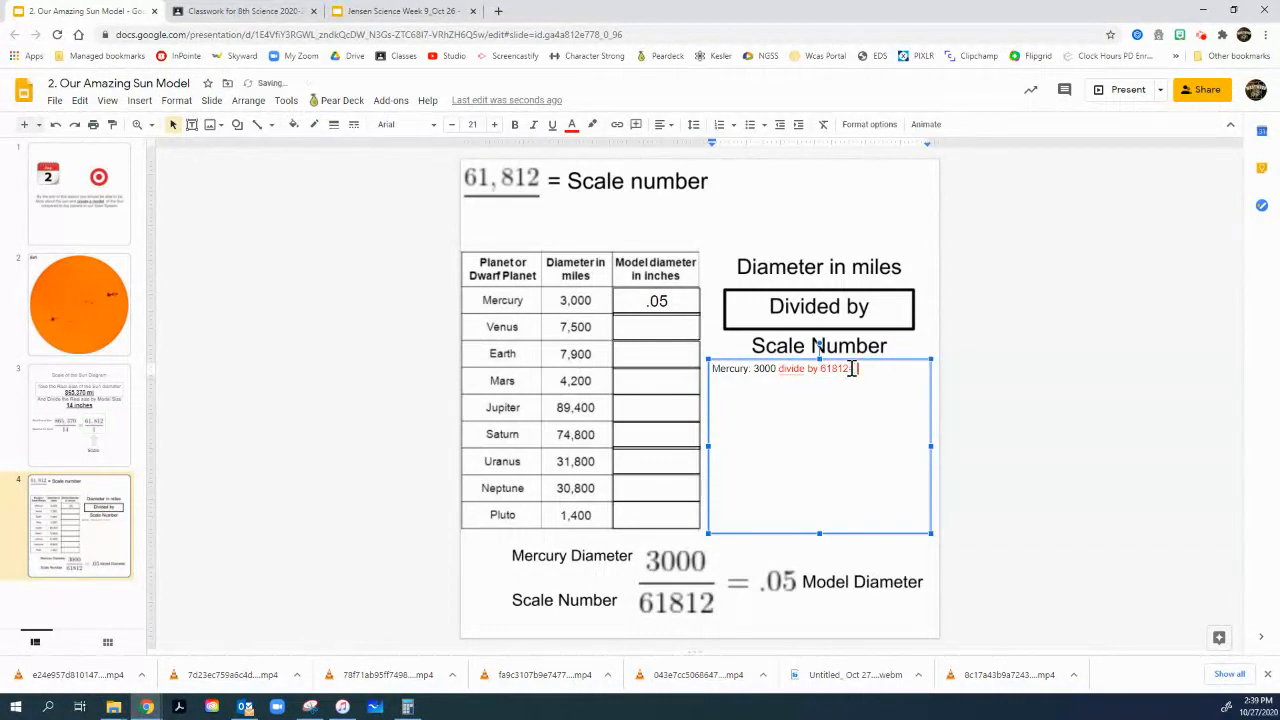
{"action": "type", "text": "="}
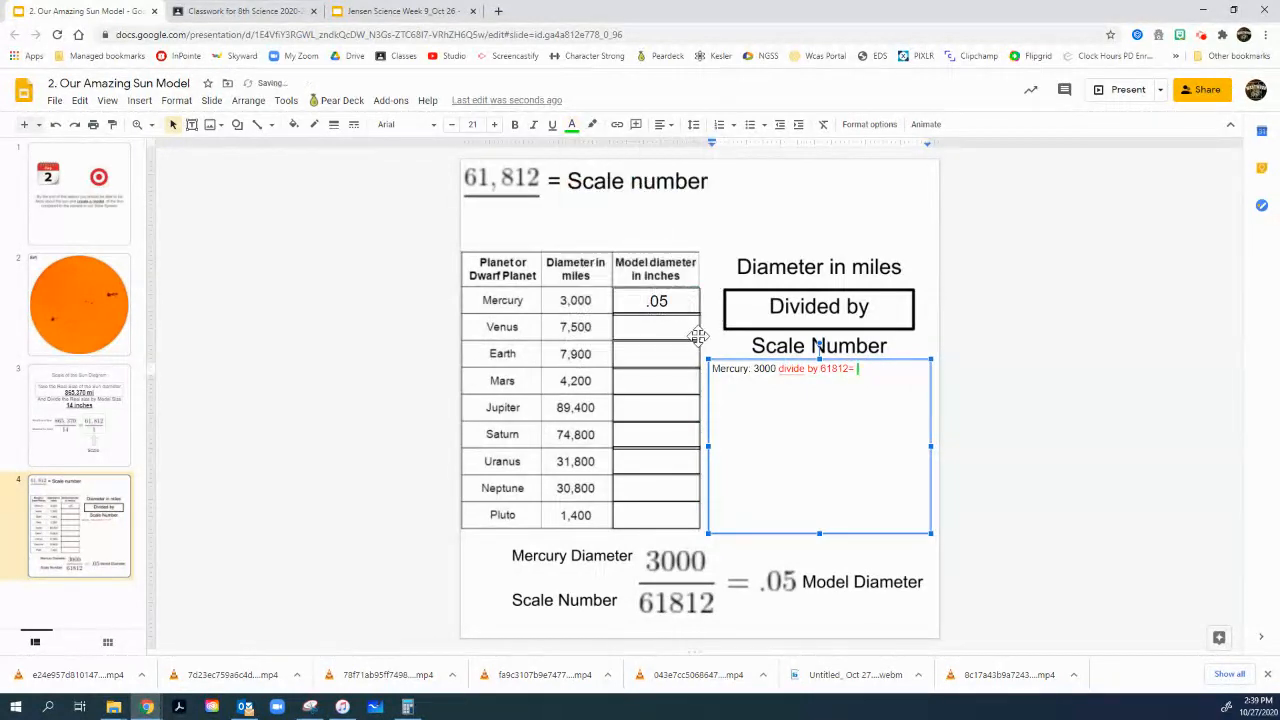
{"action": "mouse_move", "coordinate": [428, 710]}
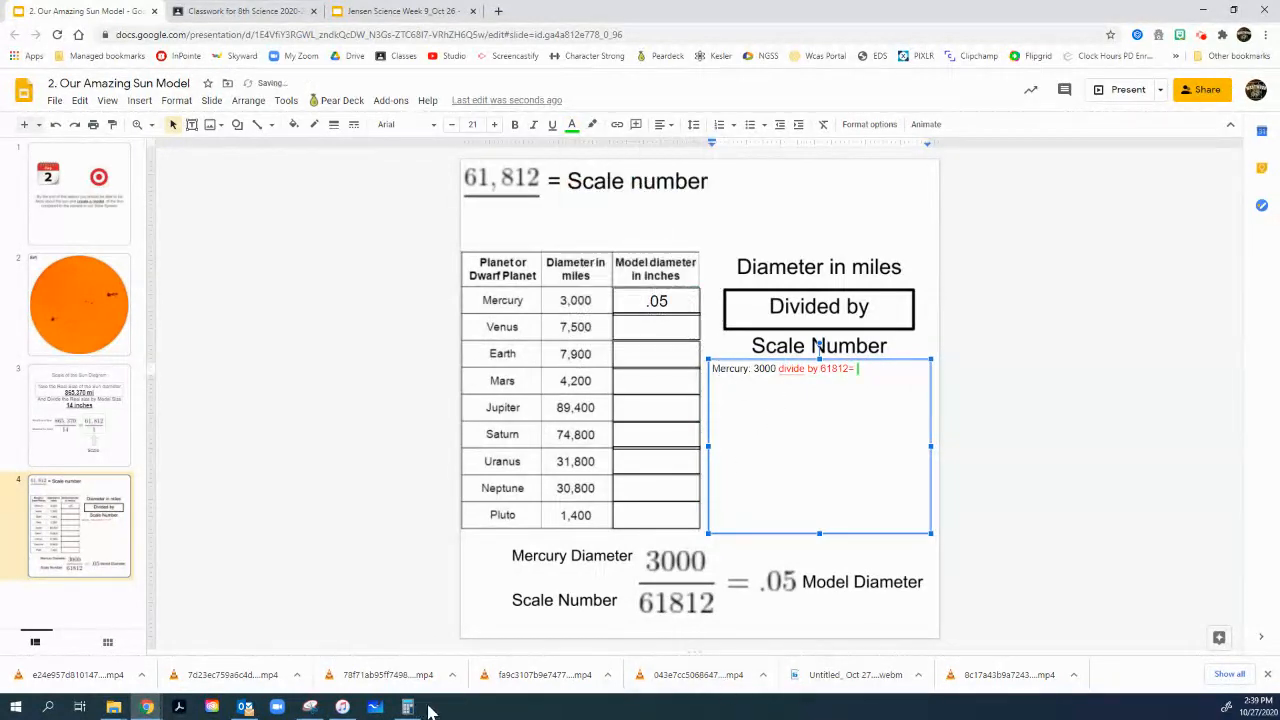
Step: Divide 3000 by 61812 in Calculator and add the result .048534265191225 after the equals sign
{"action": "left_click", "coordinate": [408, 708]}
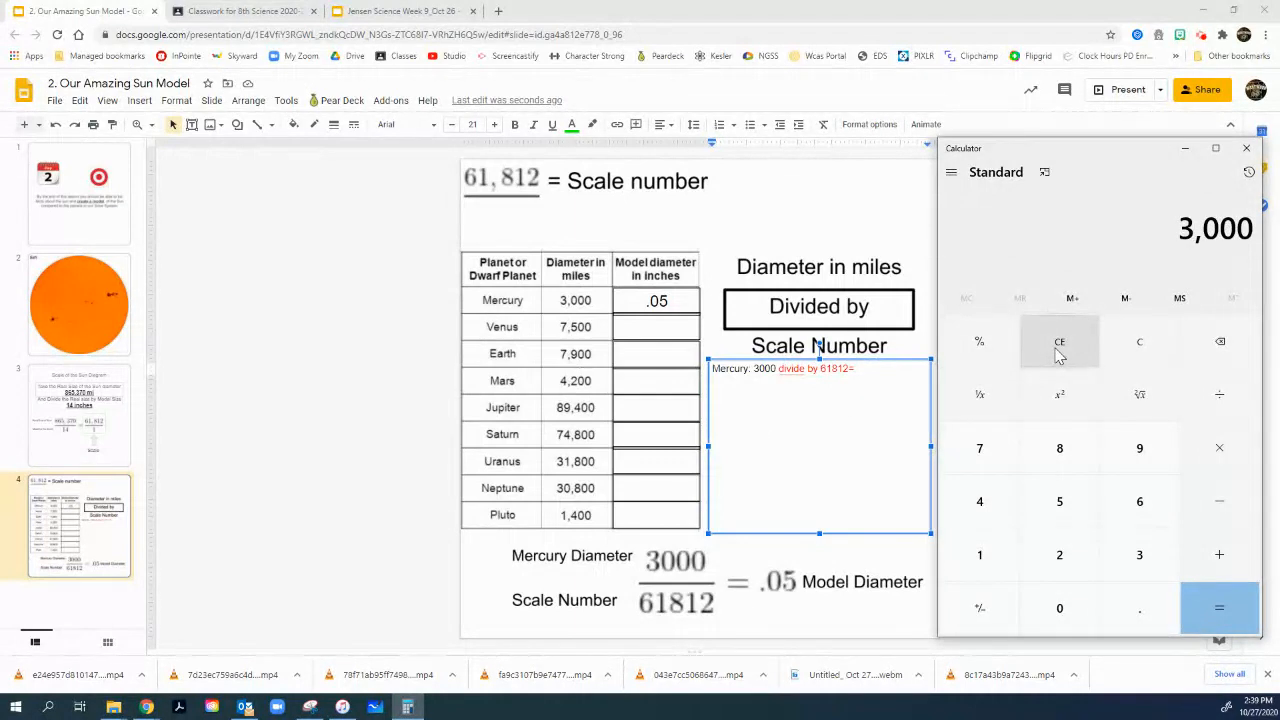
{"action": "left_click", "coordinate": [980, 556]}
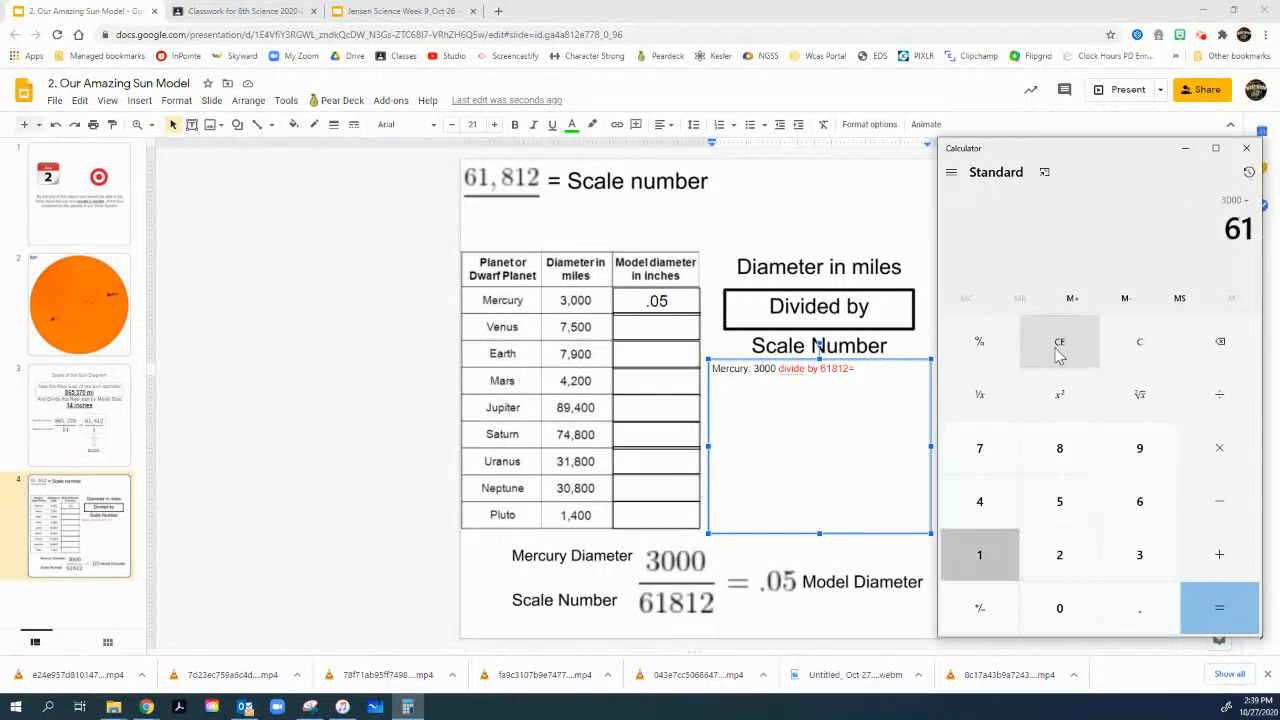
{"action": "left_click", "coordinate": [1220, 608]}
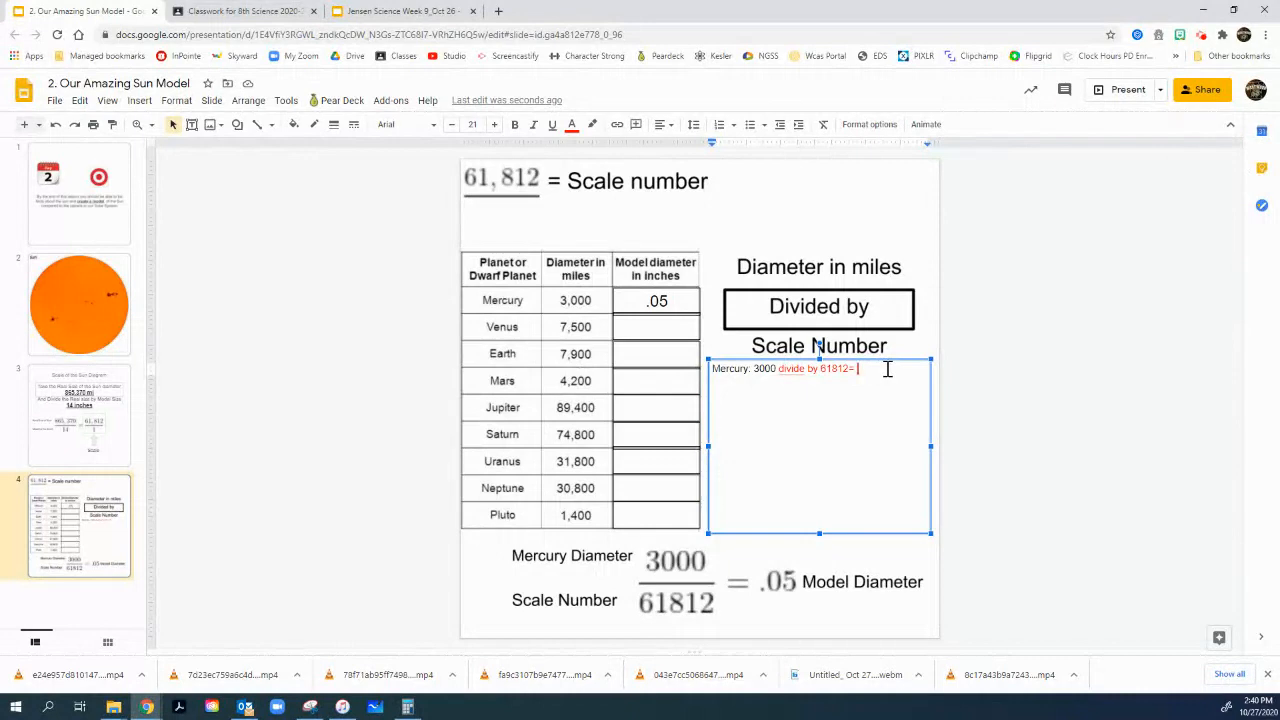
{"action": "type", "text": ".048534265191225"}
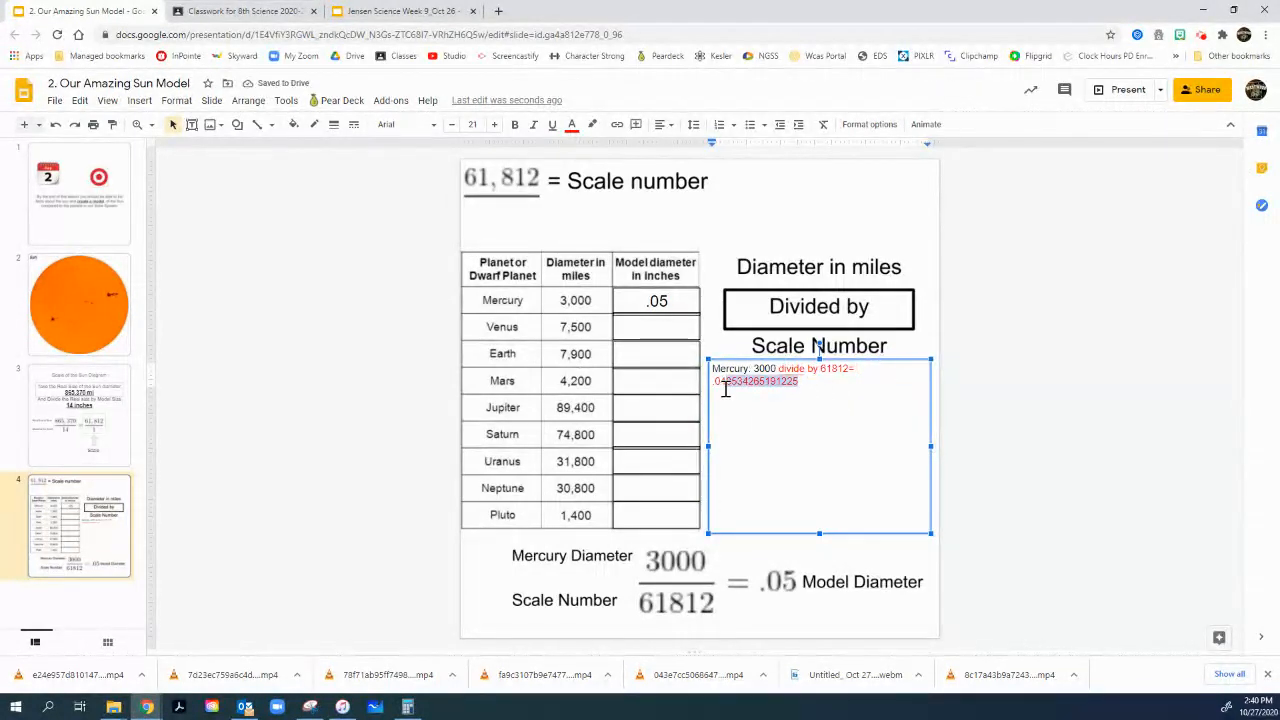
Step: Widen the note so Mercury's result fits one line and enlarge its leading .04
{"action": "left_click", "coordinate": [572, 124]}
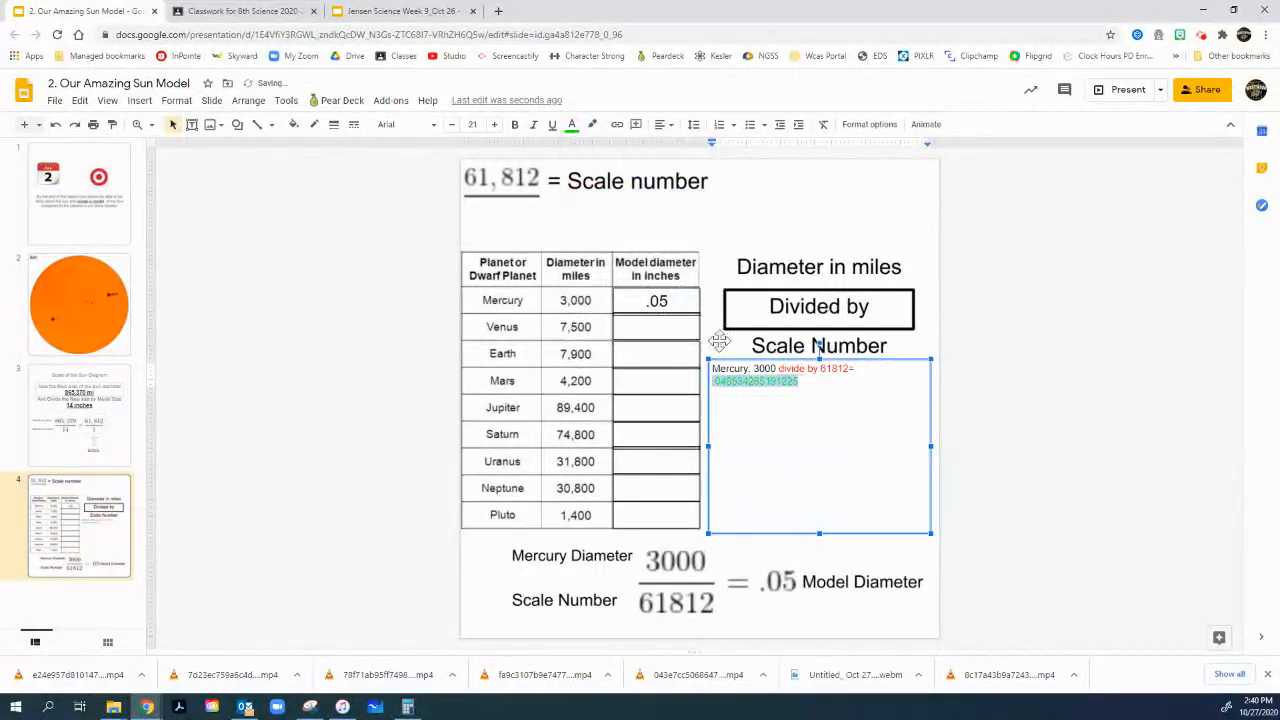
{"action": "left_click", "coordinate": [572, 124]}
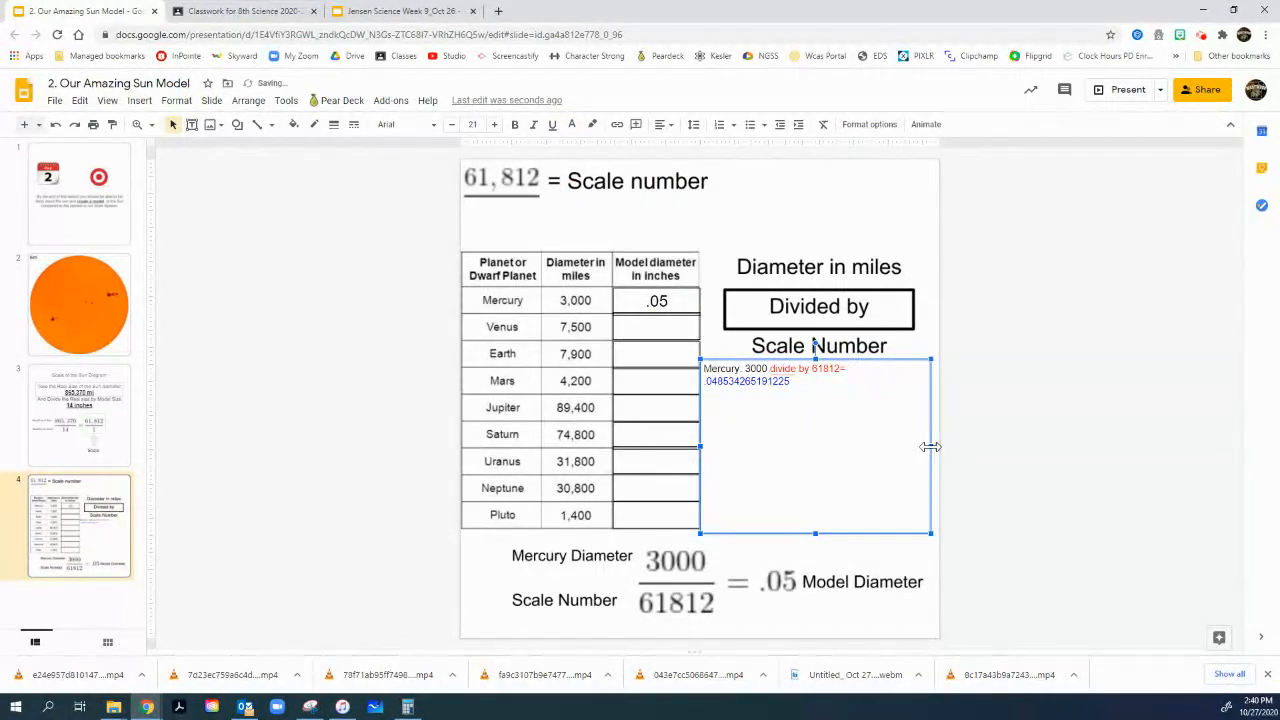
{"action": "left_click_drag", "start_coordinate": [930, 448], "coordinate": [968, 448]}
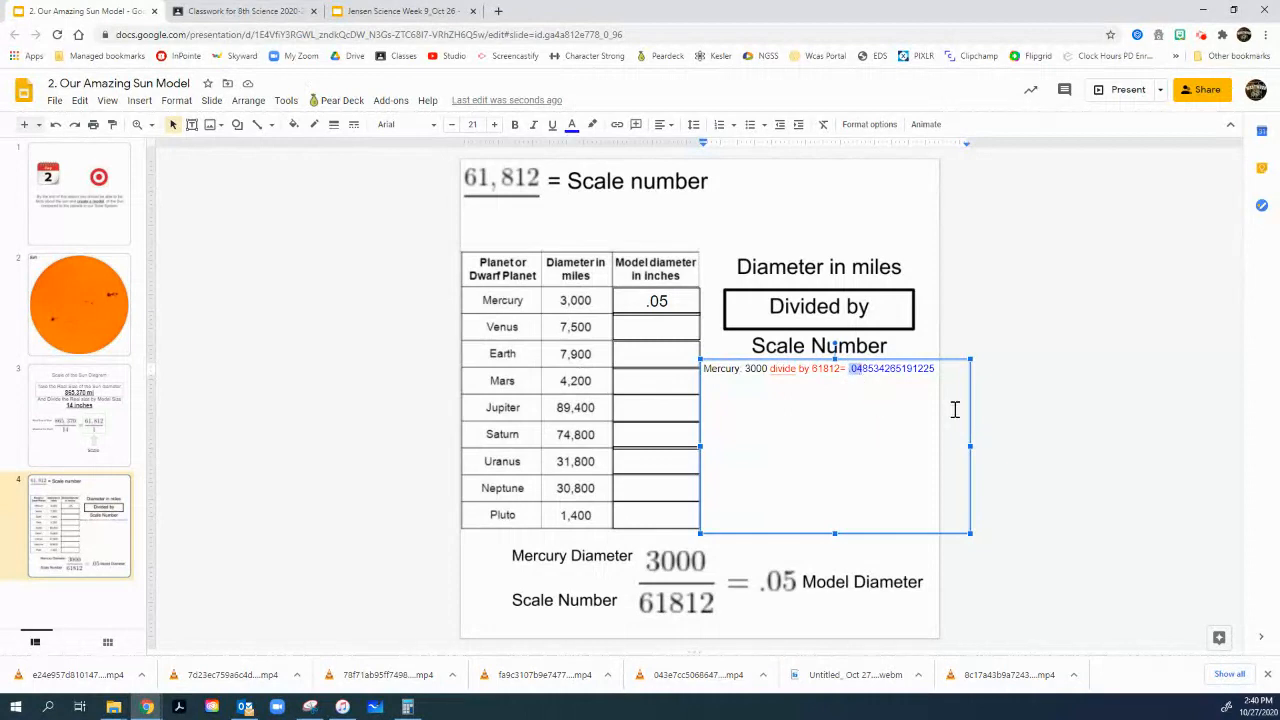
{"action": "mouse_move", "coordinate": [964, 392]}
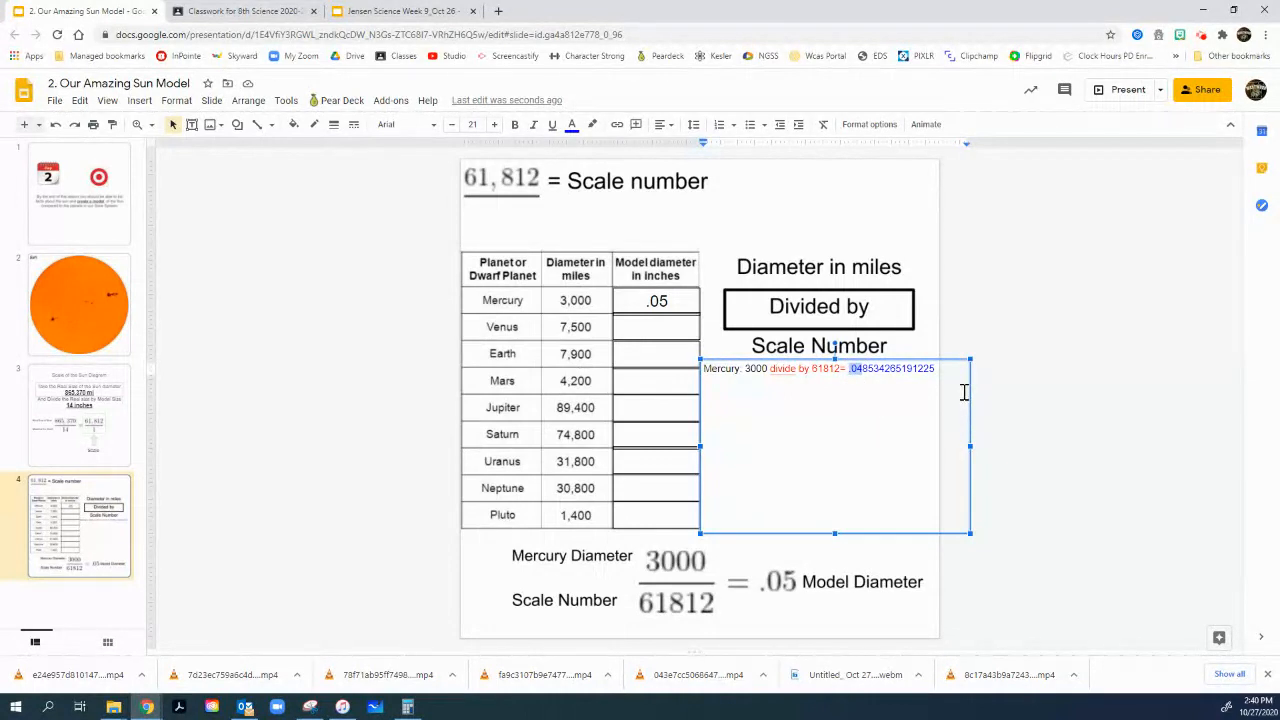
{"action": "mouse_move", "coordinate": [500, 130]}
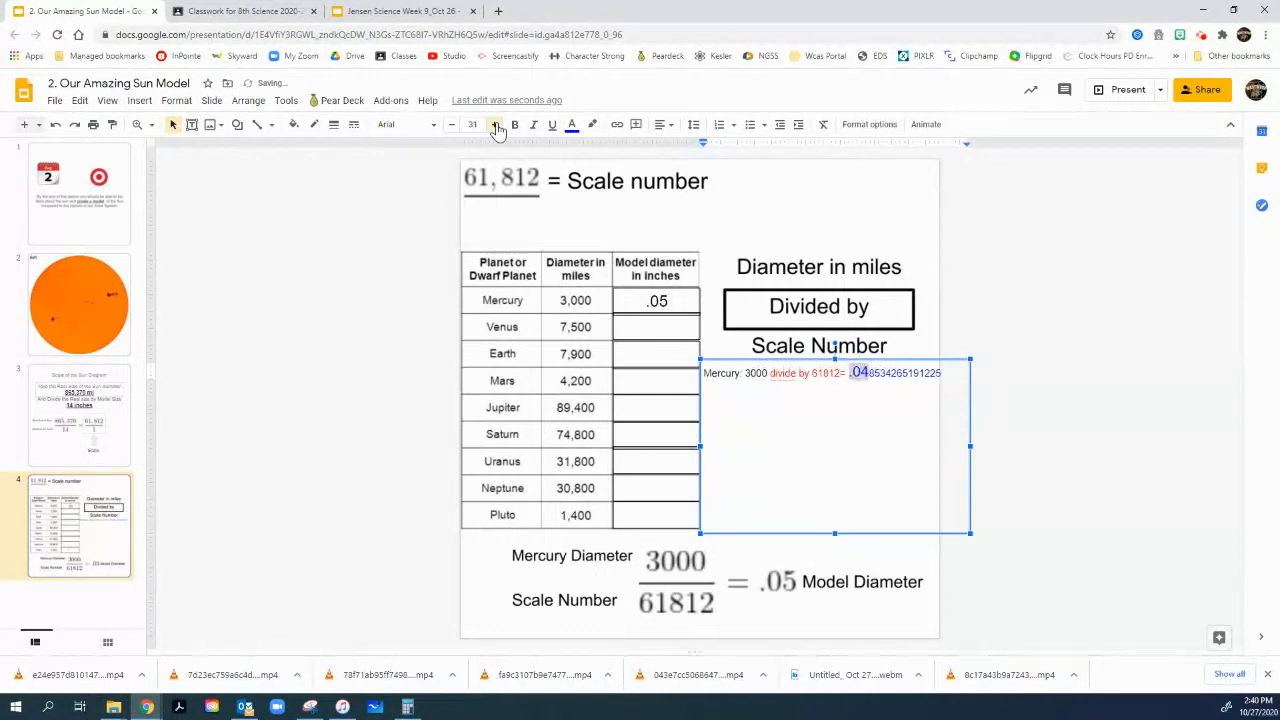
{"action": "left_click", "coordinate": [1060, 444]}
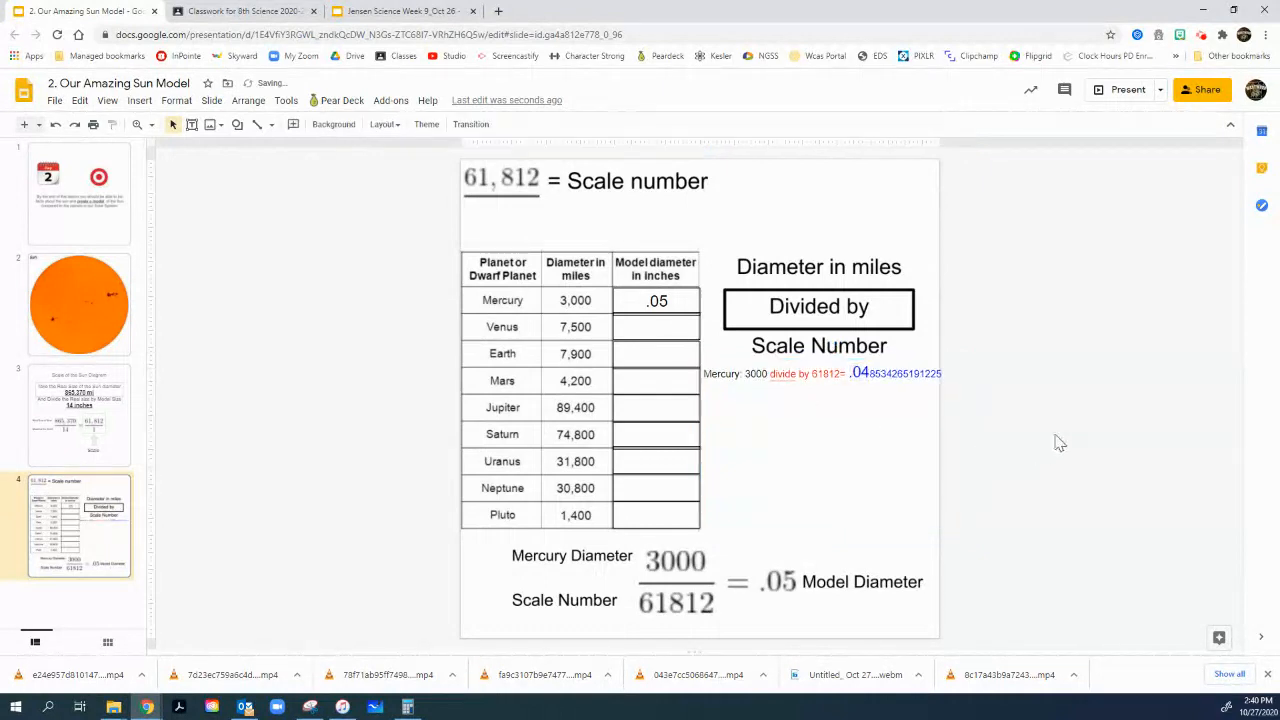
{"action": "left_click", "coordinate": [860, 374]}
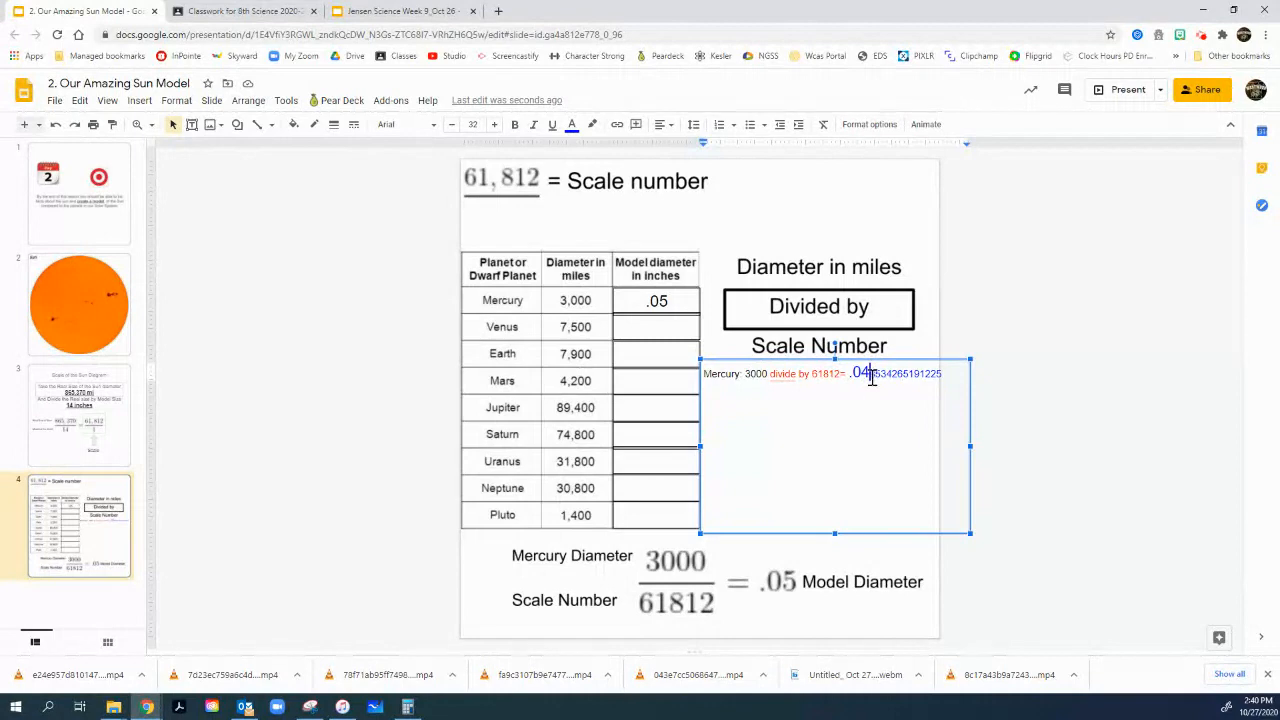
Step: Colour Mercury's quotient blue, round it to .05, and start the 'Venus:' line beneath it
{"action": "left_click", "coordinate": [572, 124]}
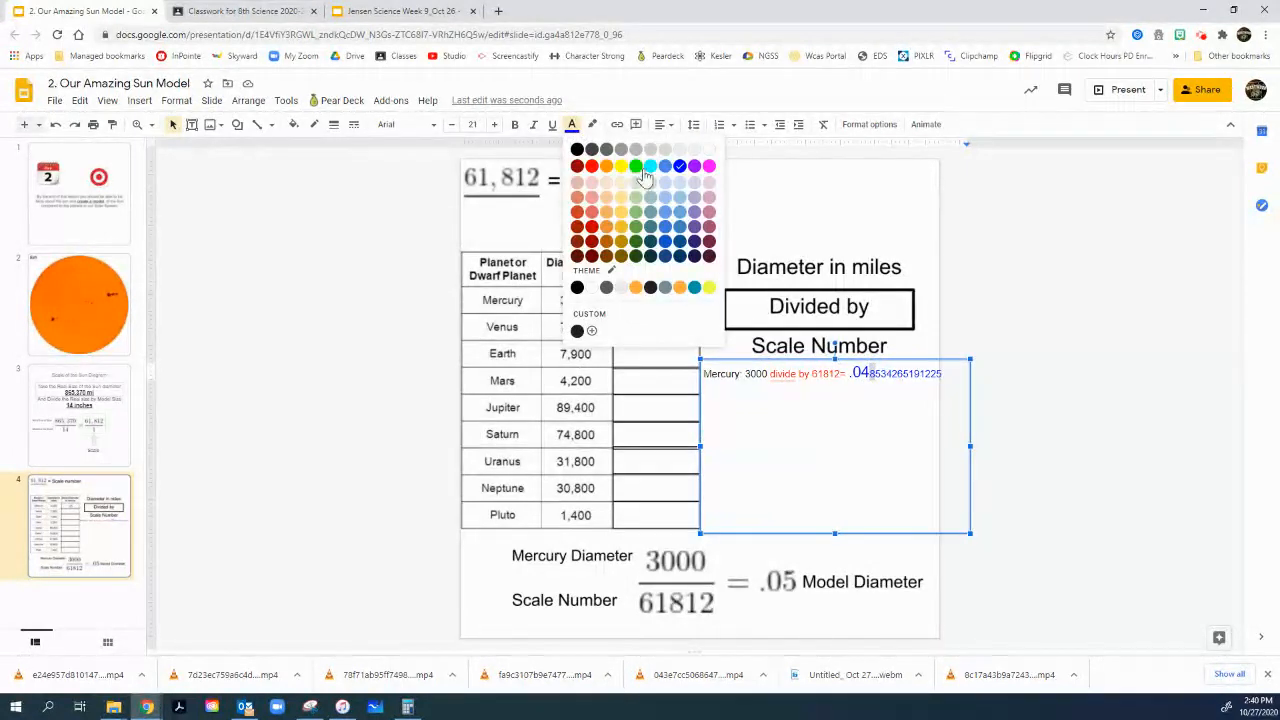
{"action": "left_click", "coordinate": [636, 166]}
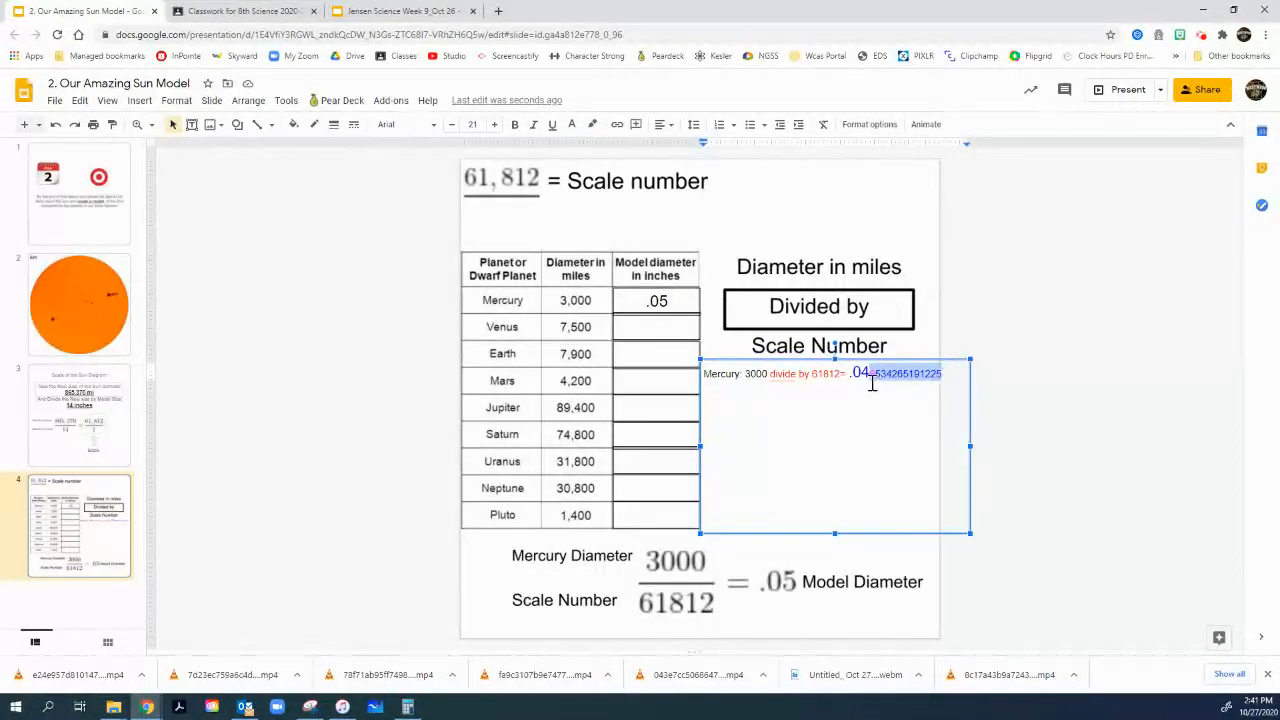
{"action": "mouse_move", "coordinate": [870, 382]}
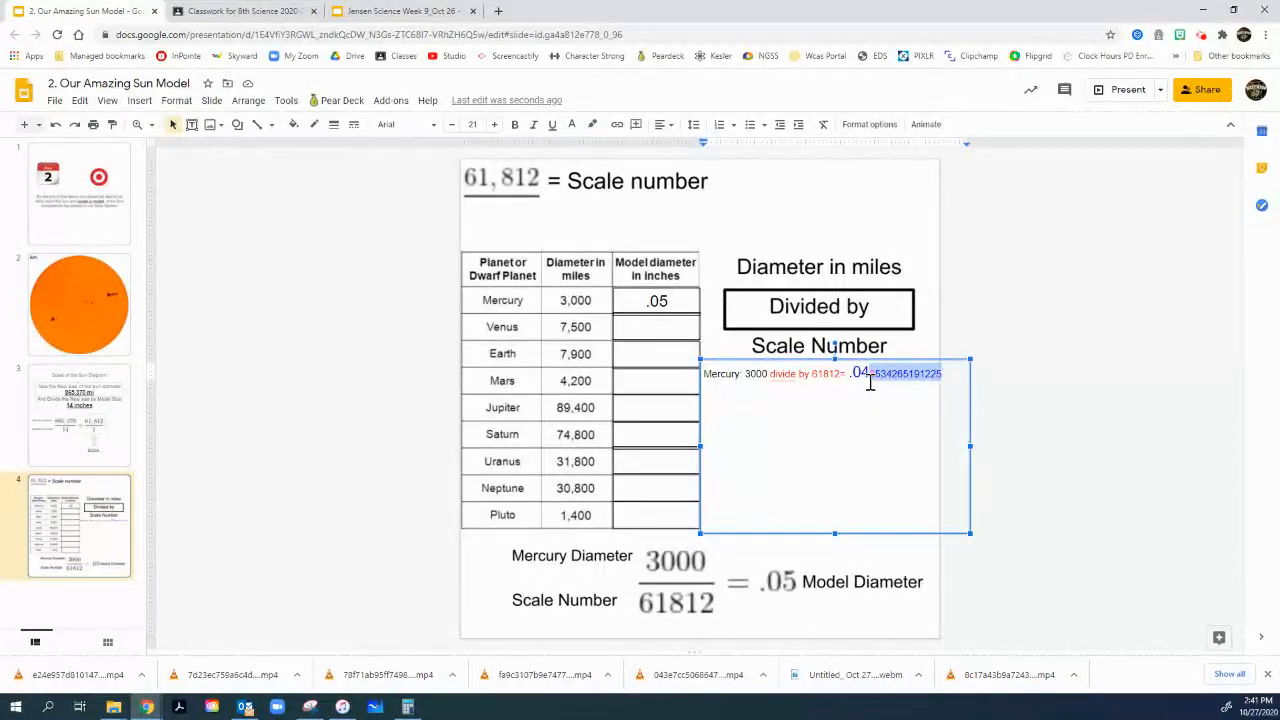
{"action": "key", "text": "Backspace"}
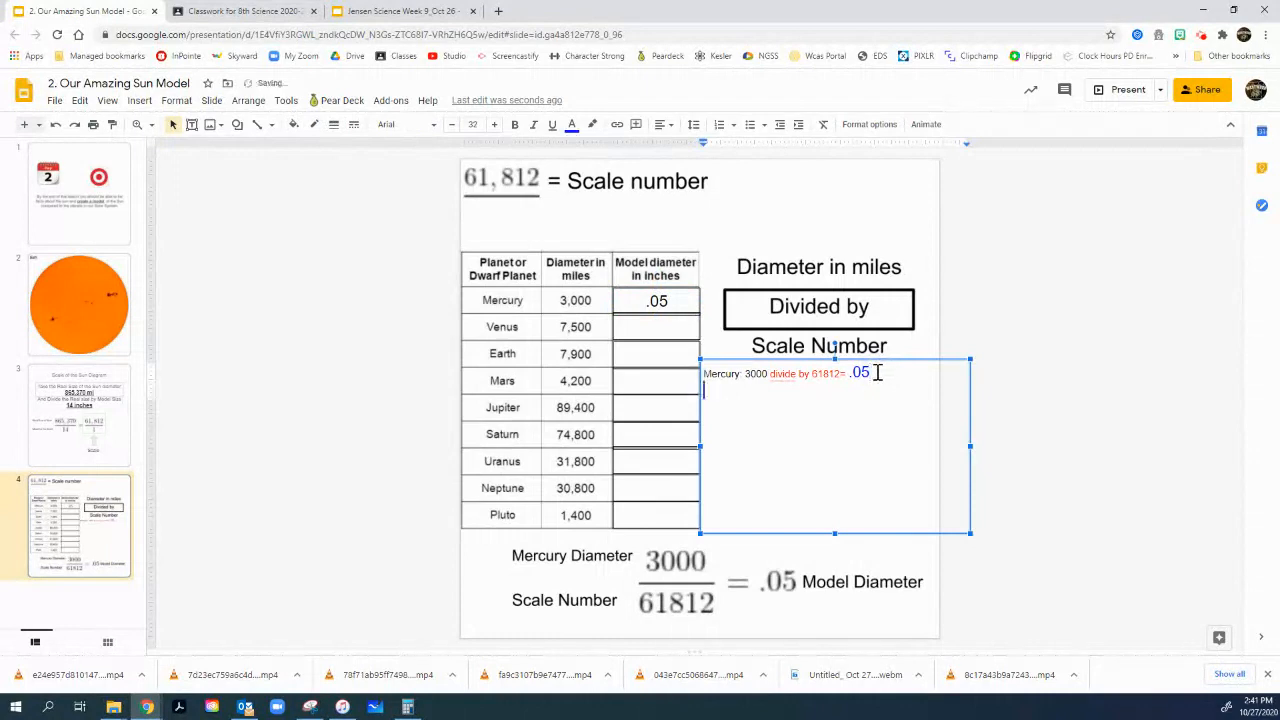
{"action": "type", "text": "C"}
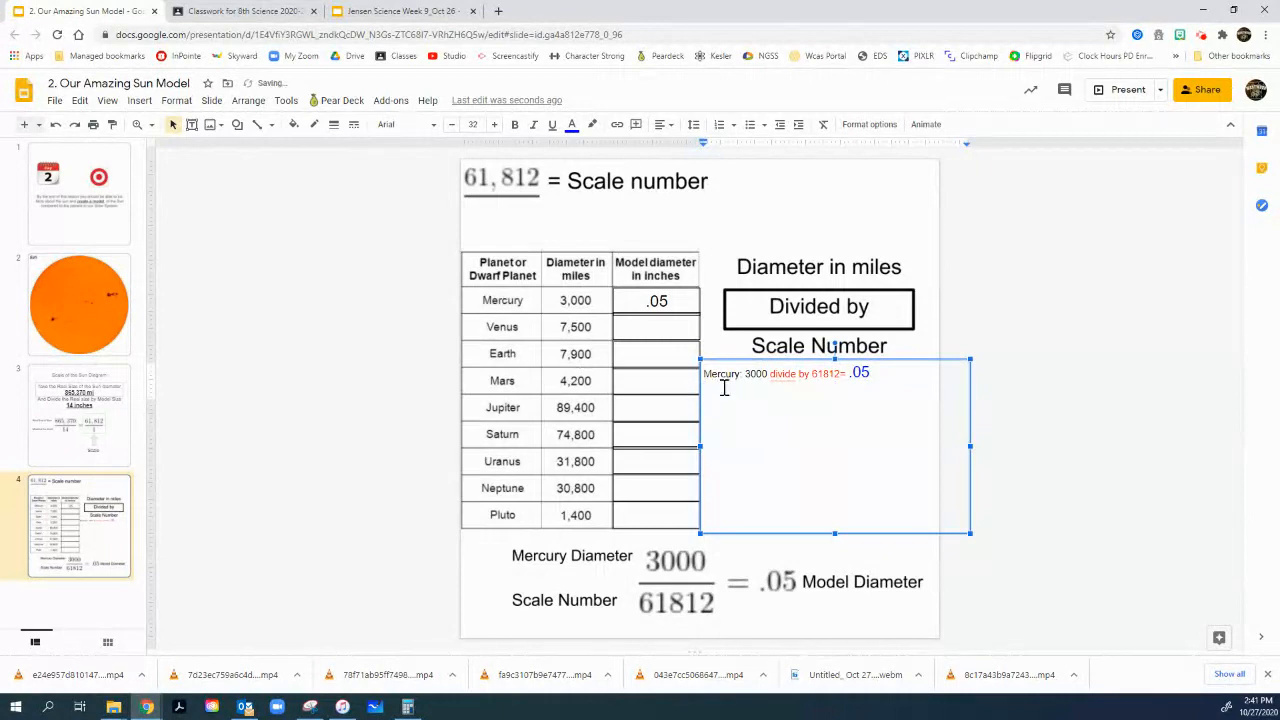
{"action": "type", "text": "Venus:"}
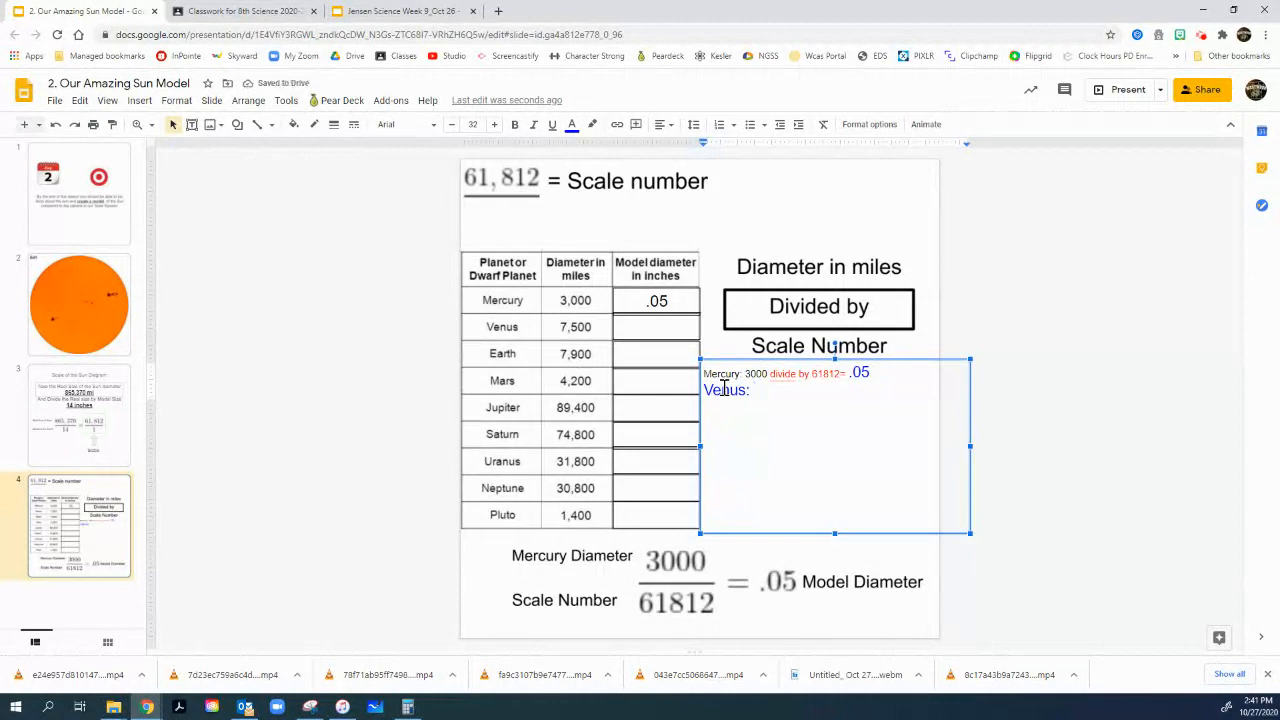
Step: Write 'Venus: 7500 divide by 61812=', compute it in Calculator and round the pasted result to .12
{"action": "type", "text": "7500"}
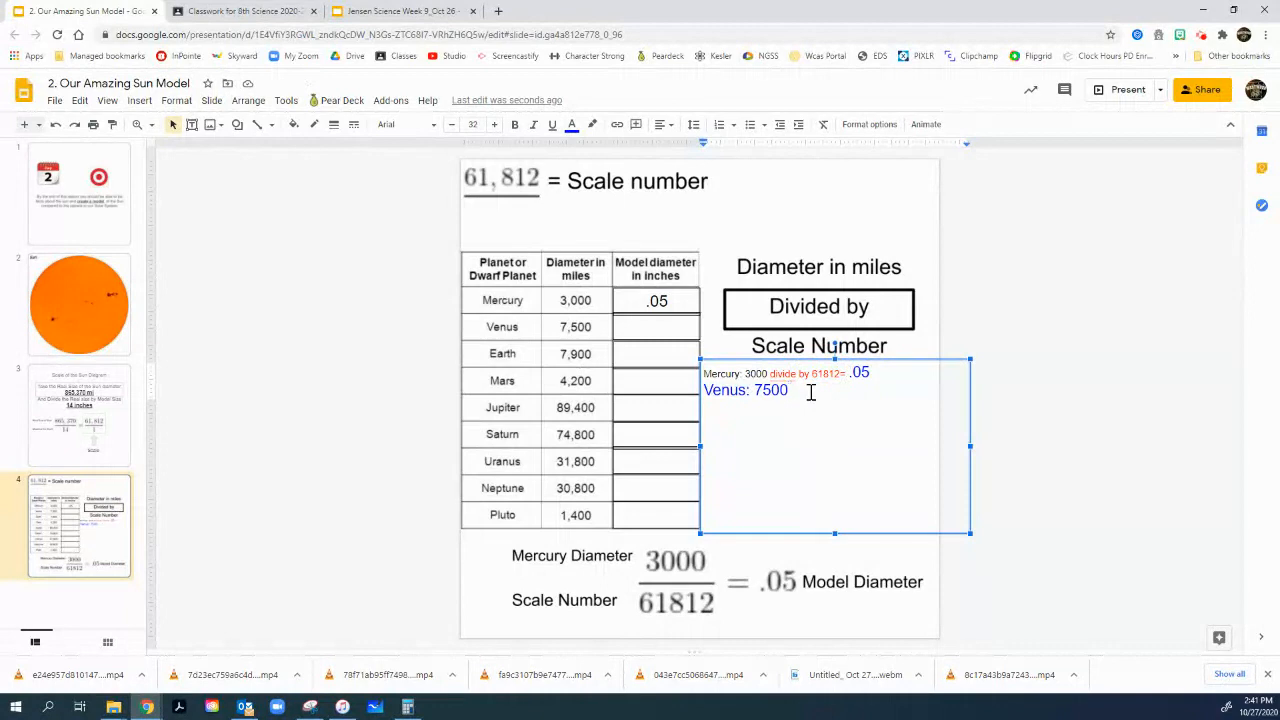
{"action": "type", "text": "divide by 61812="}
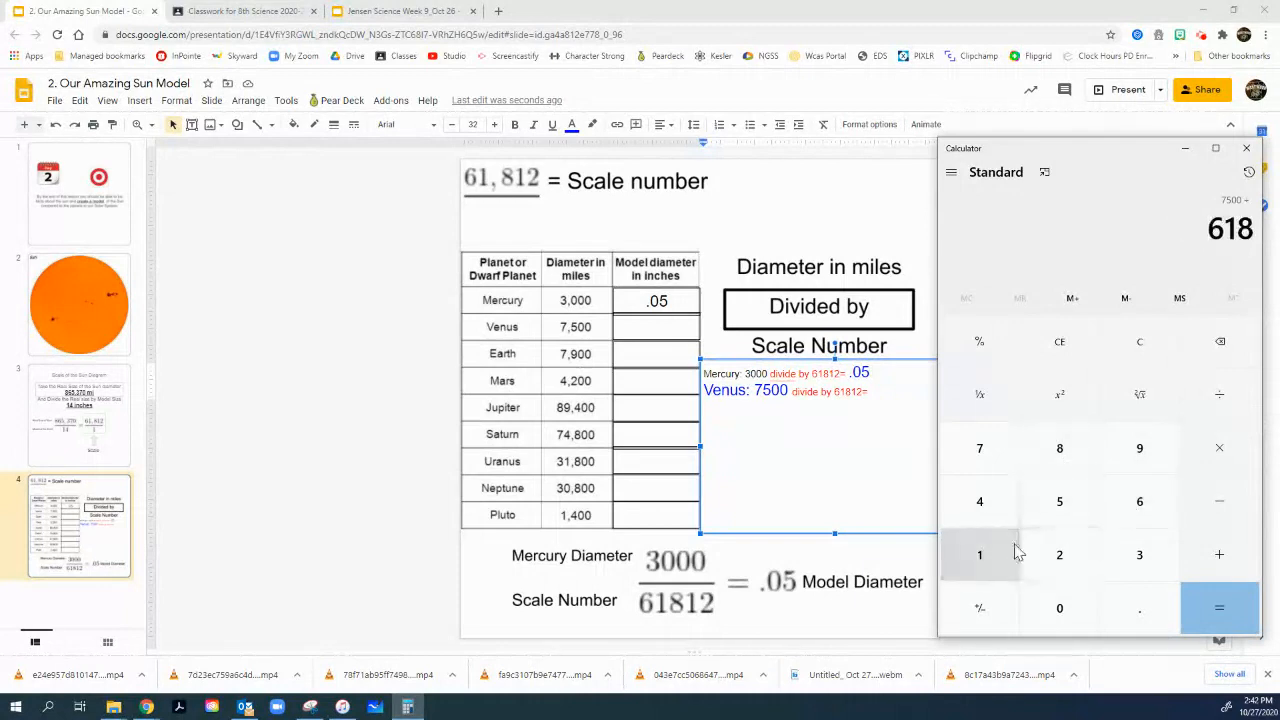
{"action": "left_click", "coordinate": [1220, 608]}
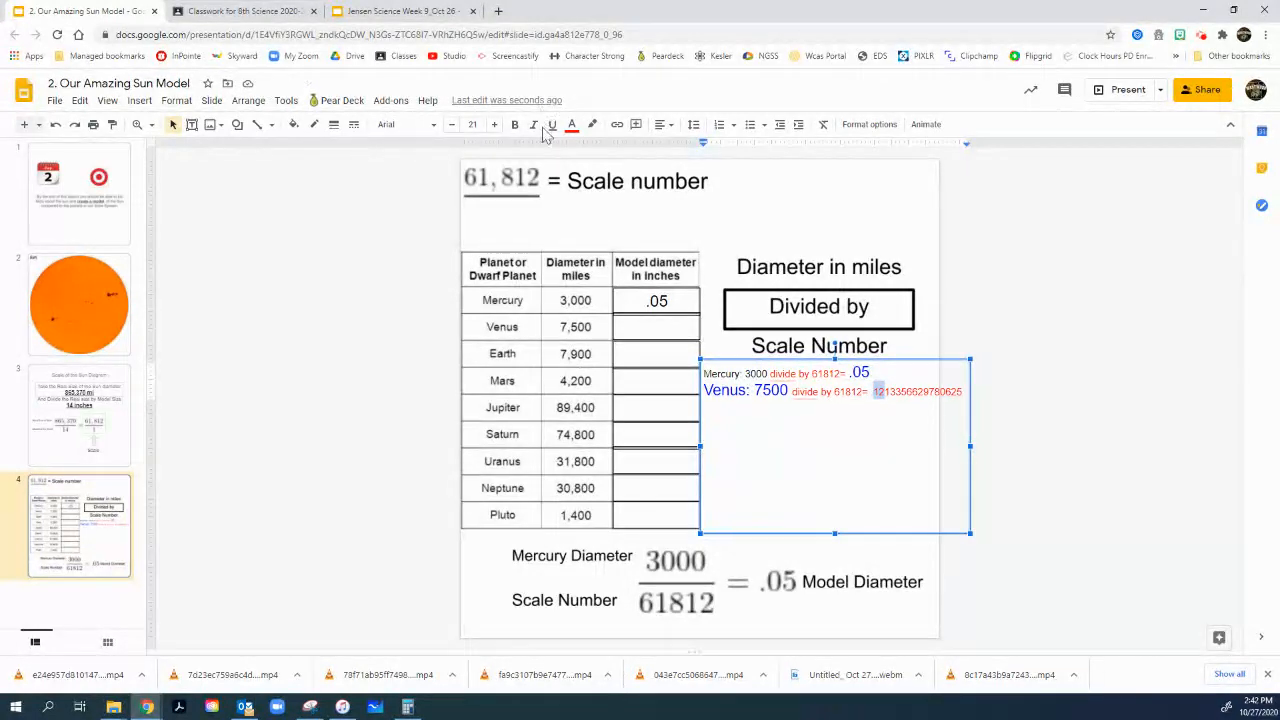
{"action": "left_click", "coordinate": [572, 124]}
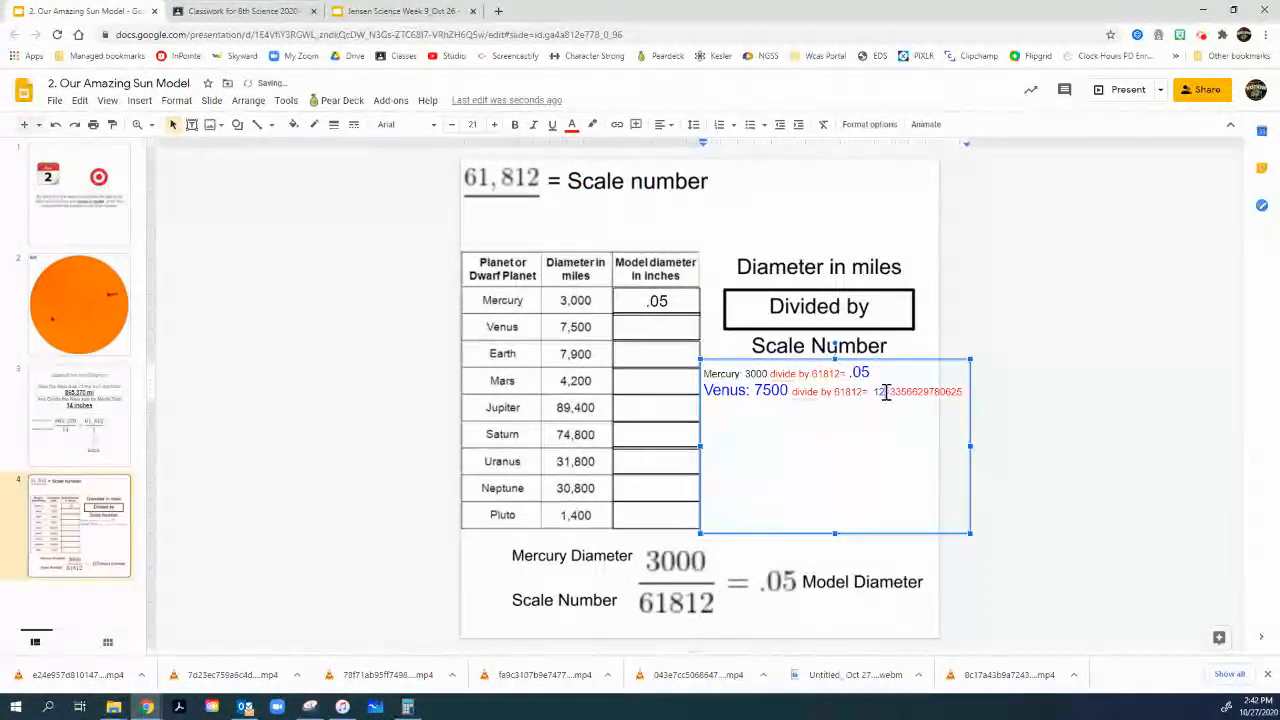
{"action": "left_click", "coordinate": [572, 124]}
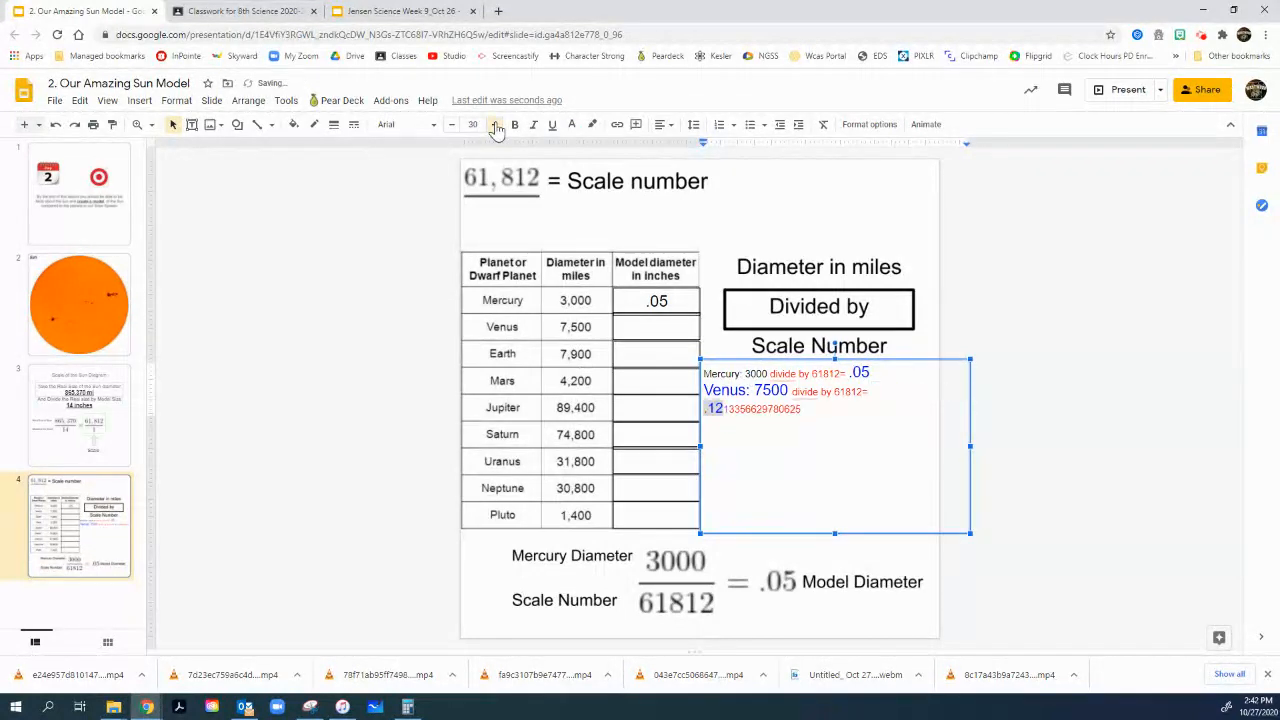
{"action": "left_click", "coordinate": [496, 124]}
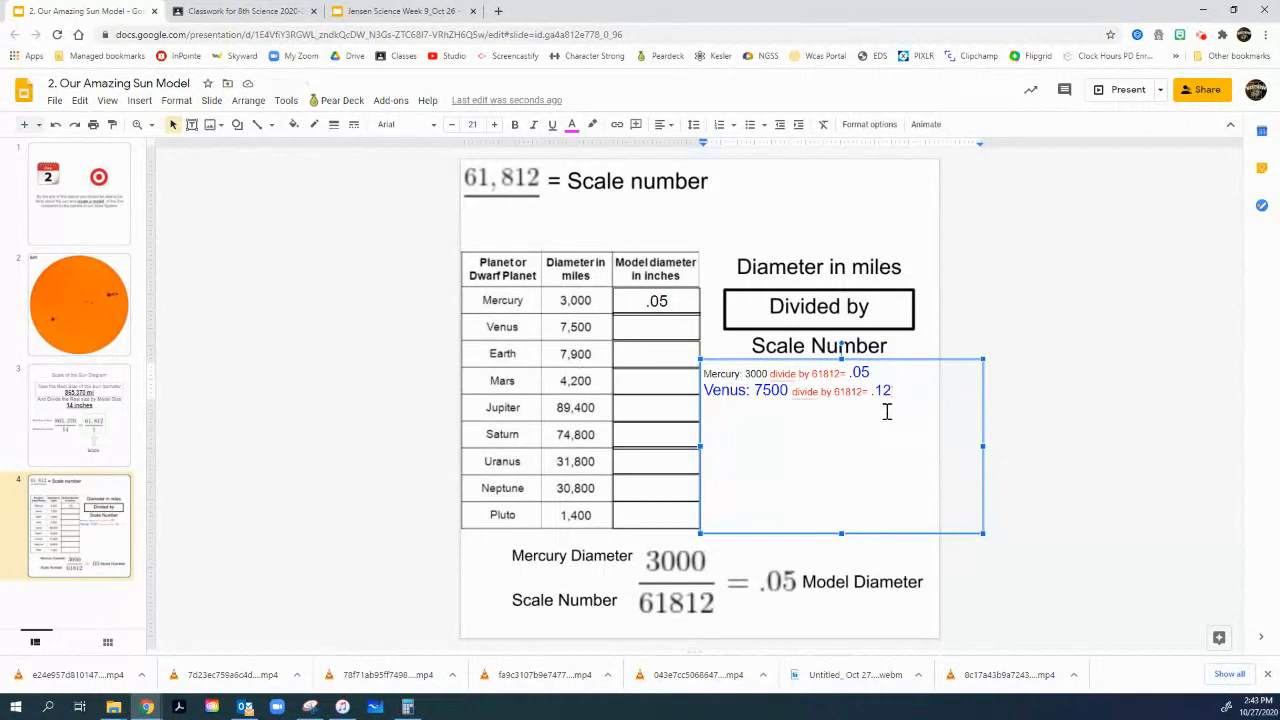
Step: Enter .12 as Venus's model diameter in the table
{"action": "left_click", "coordinate": [656, 326]}
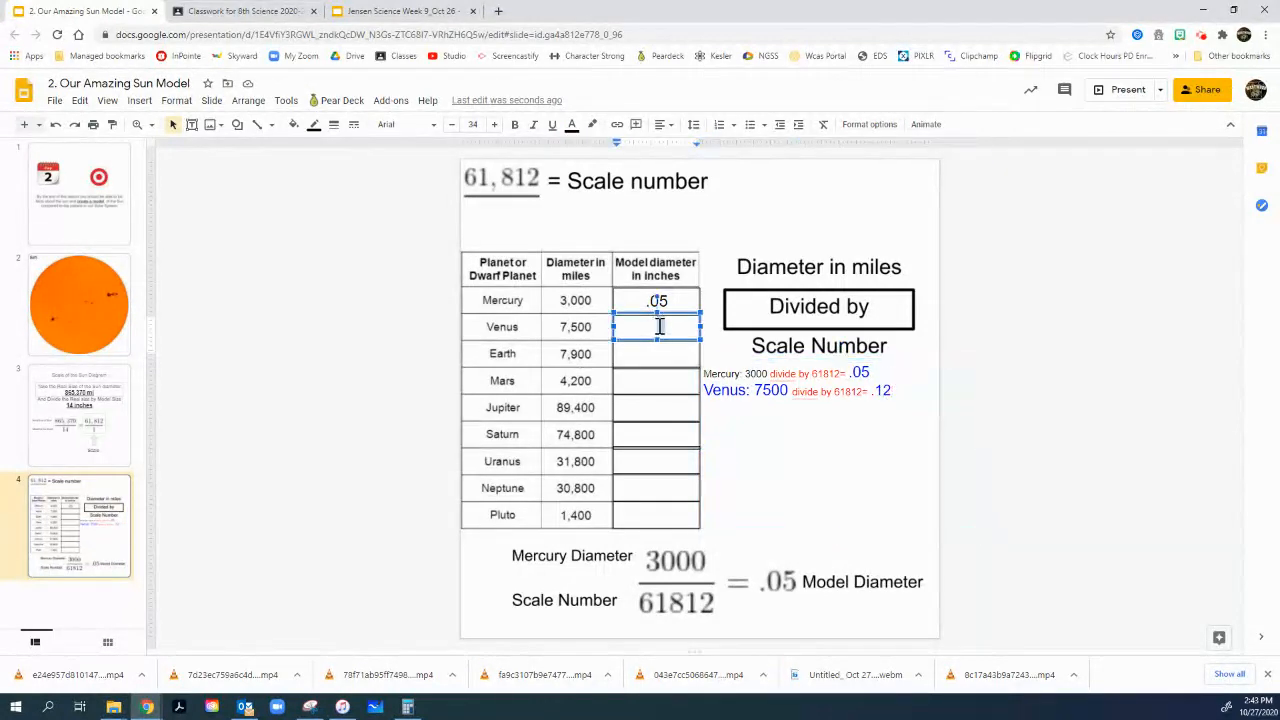
{"action": "type", "text": ".12"}
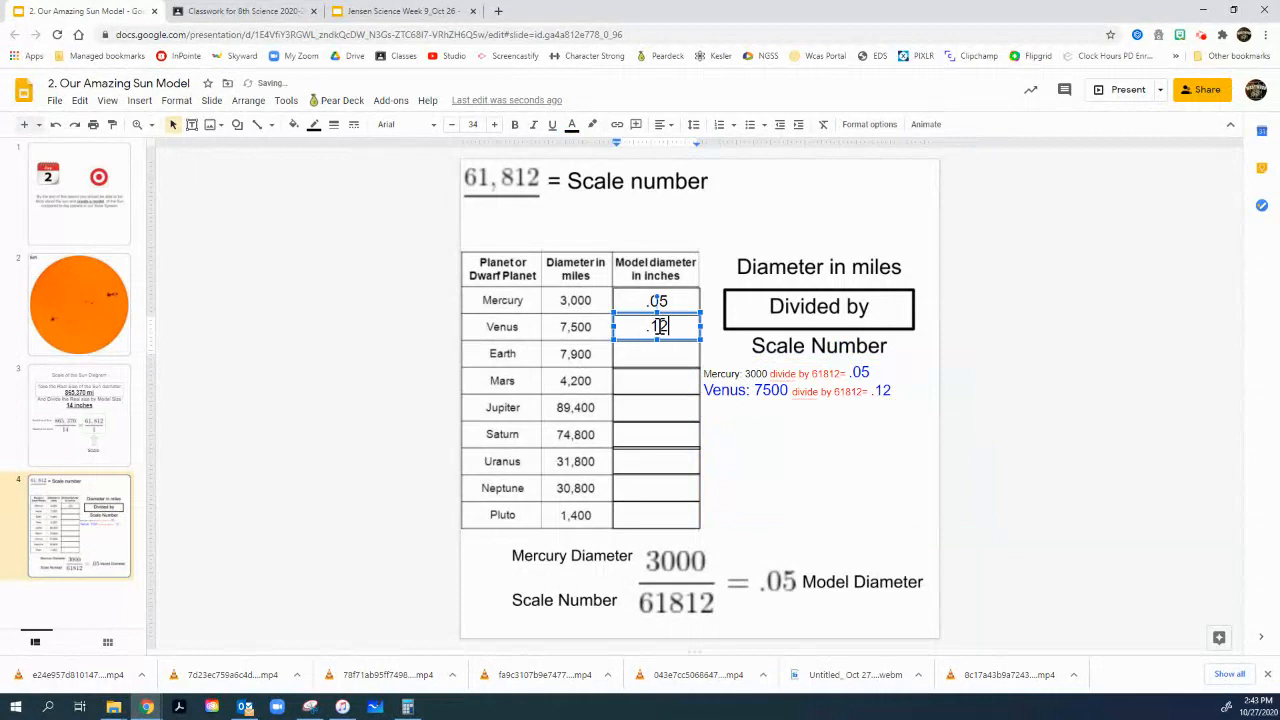
{"action": "left_click", "coordinate": [884, 390]}
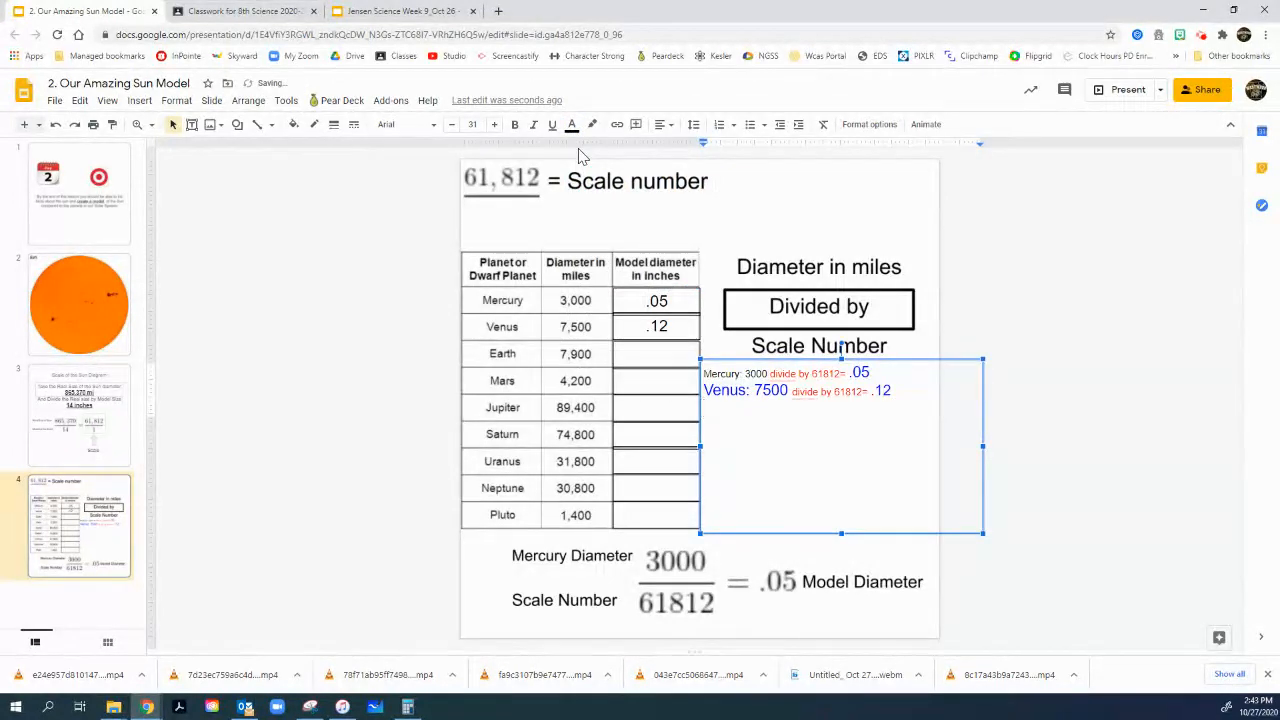
Step: Write 'Earth: 7900 divide by 61812=' and compute the quotient in Calculator
{"action": "type", "text": "Earth:"}
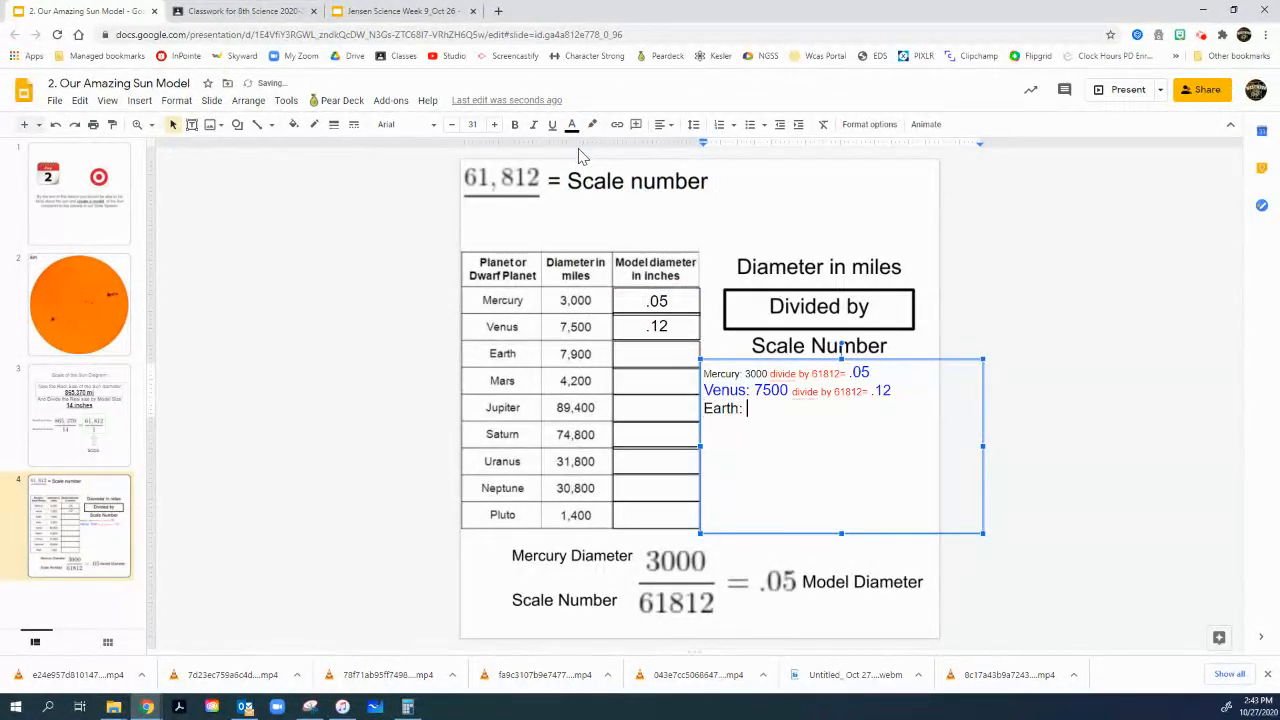
{"action": "type", "text": "7900"}
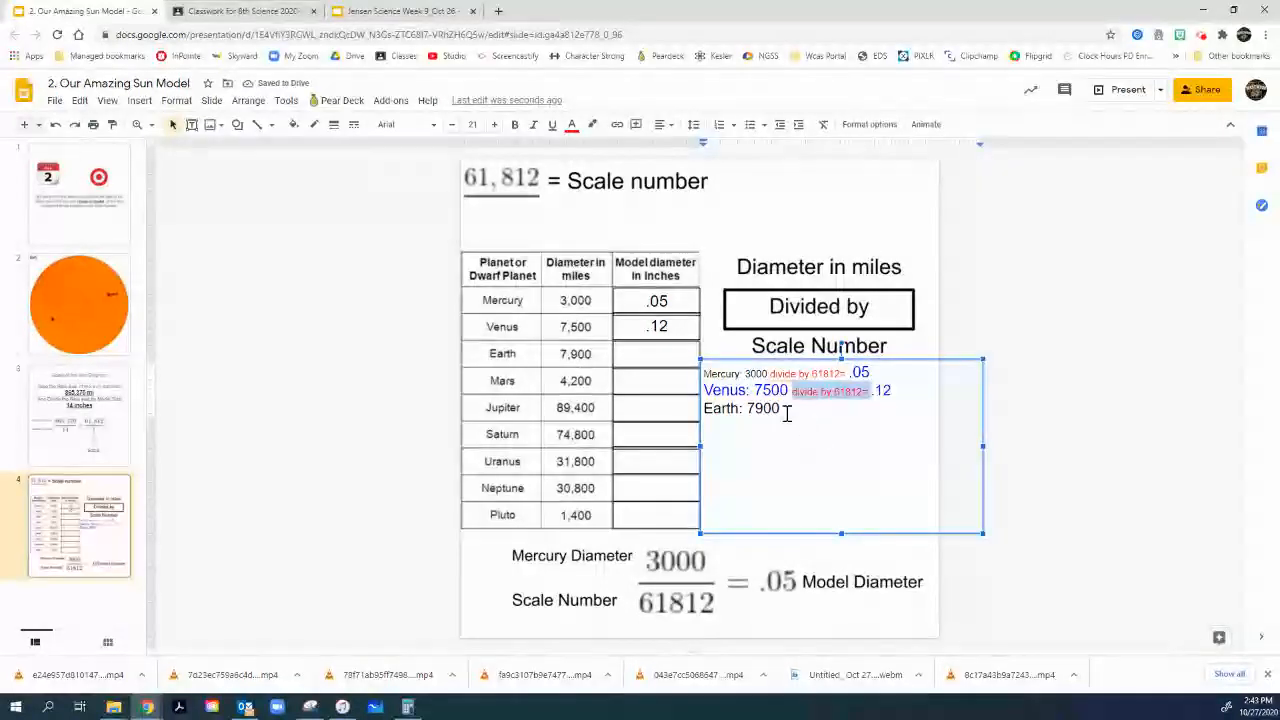
{"action": "type", "text": "divide by 61812="}
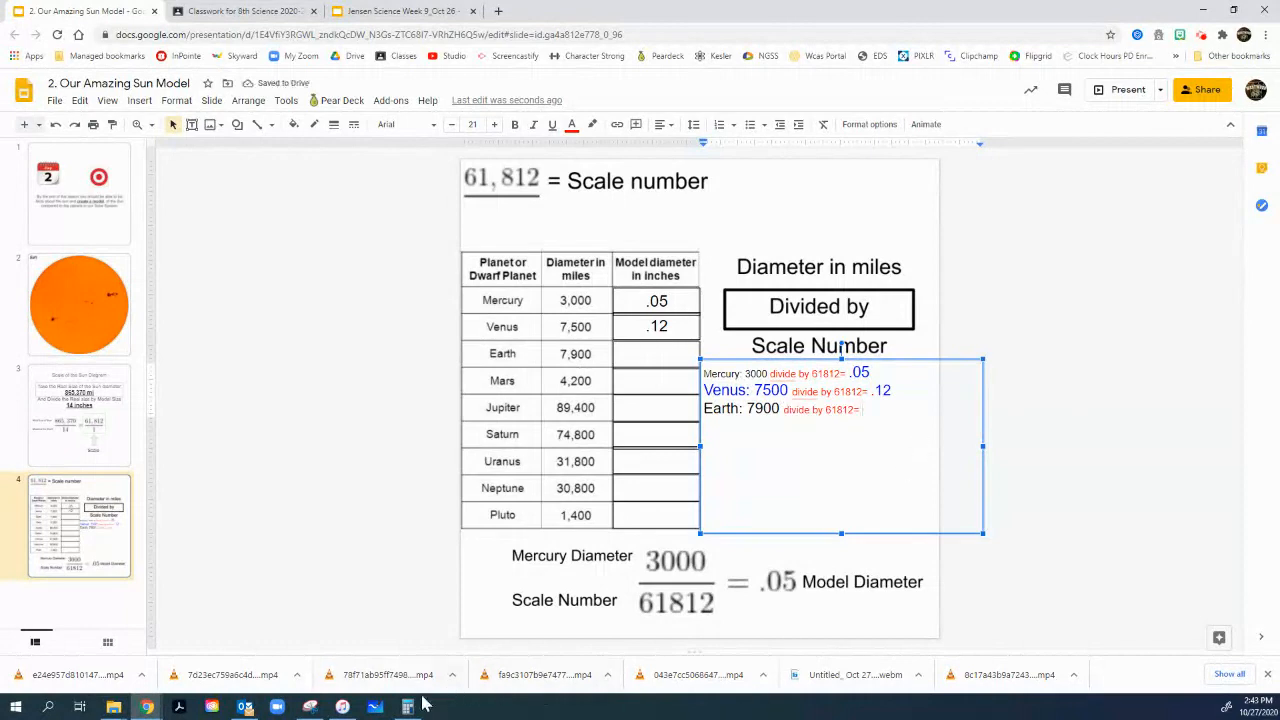
{"action": "left_click", "coordinate": [408, 708]}
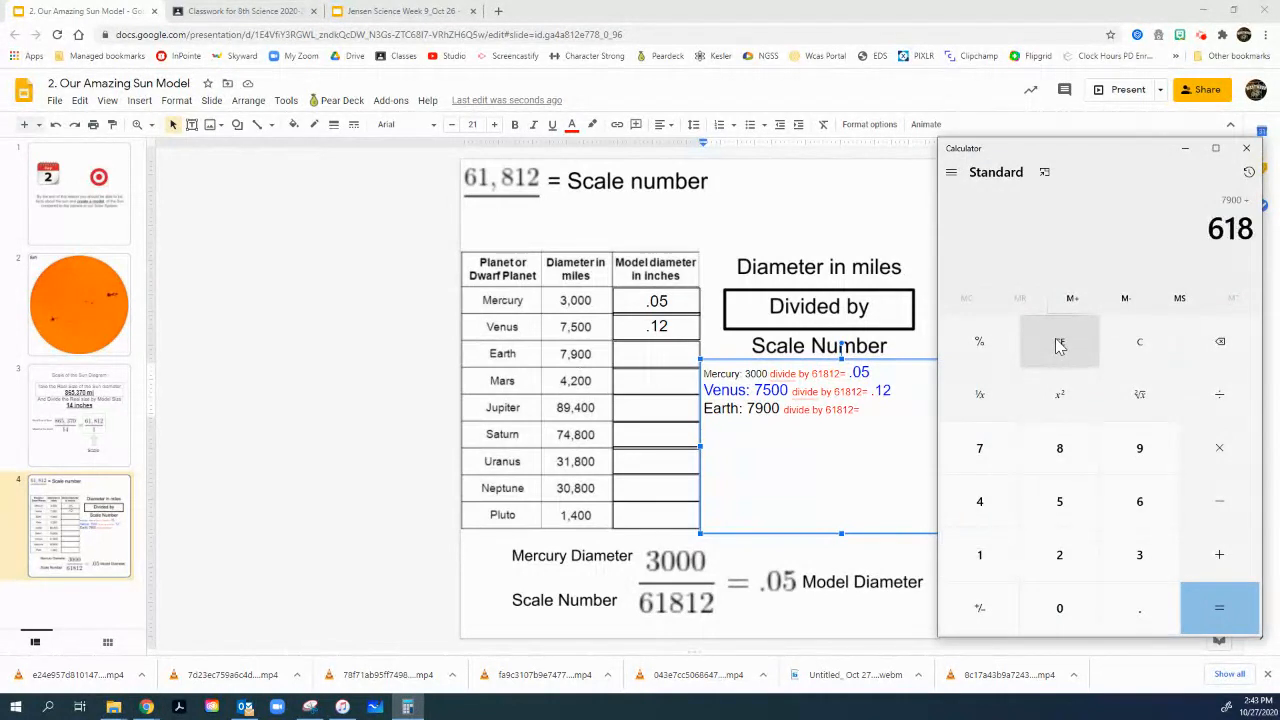
{"action": "left_click", "coordinate": [1220, 608]}
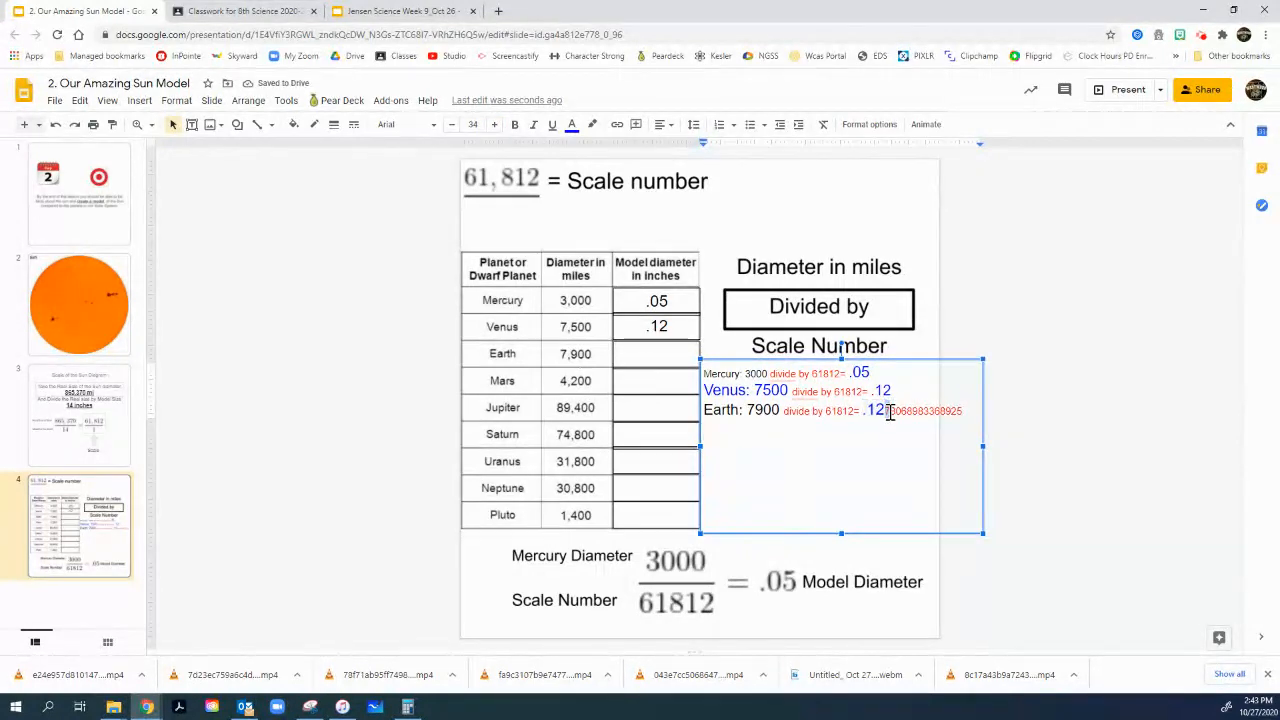
Step: Colour the pasted Earth result red and round it to .13
{"action": "left_click", "coordinate": [572, 124]}
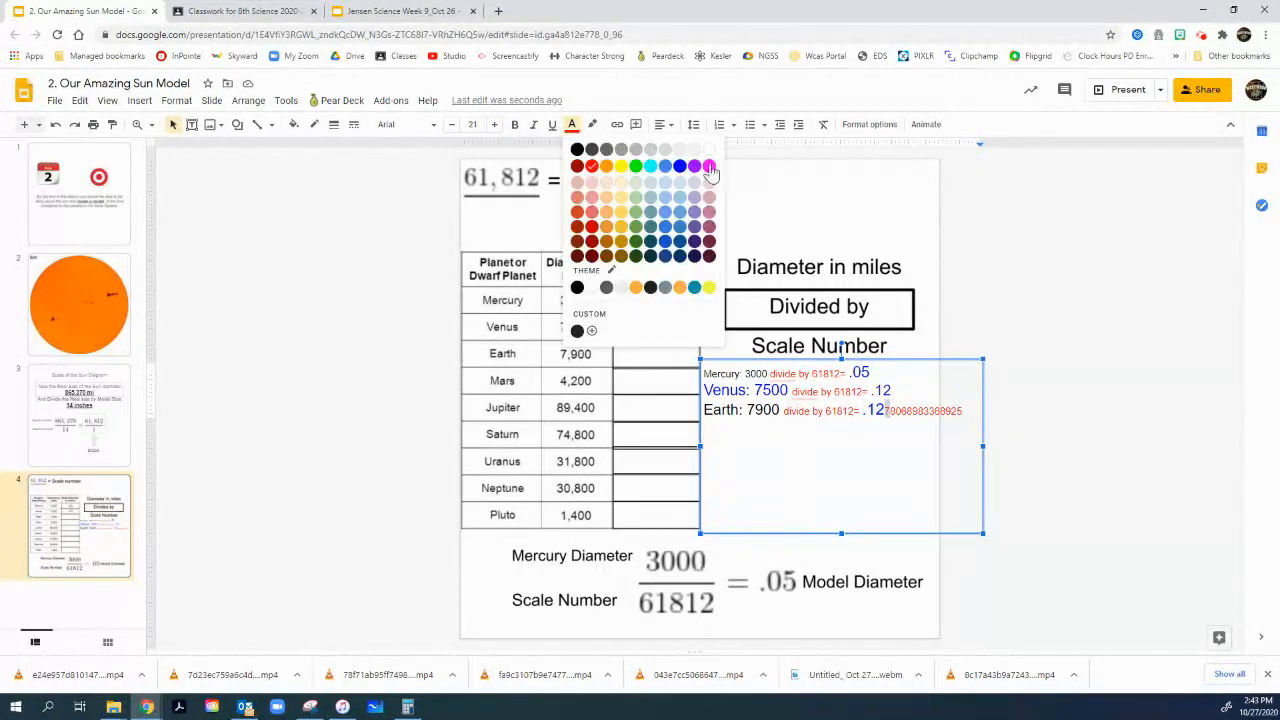
{"action": "left_click", "coordinate": [708, 166]}
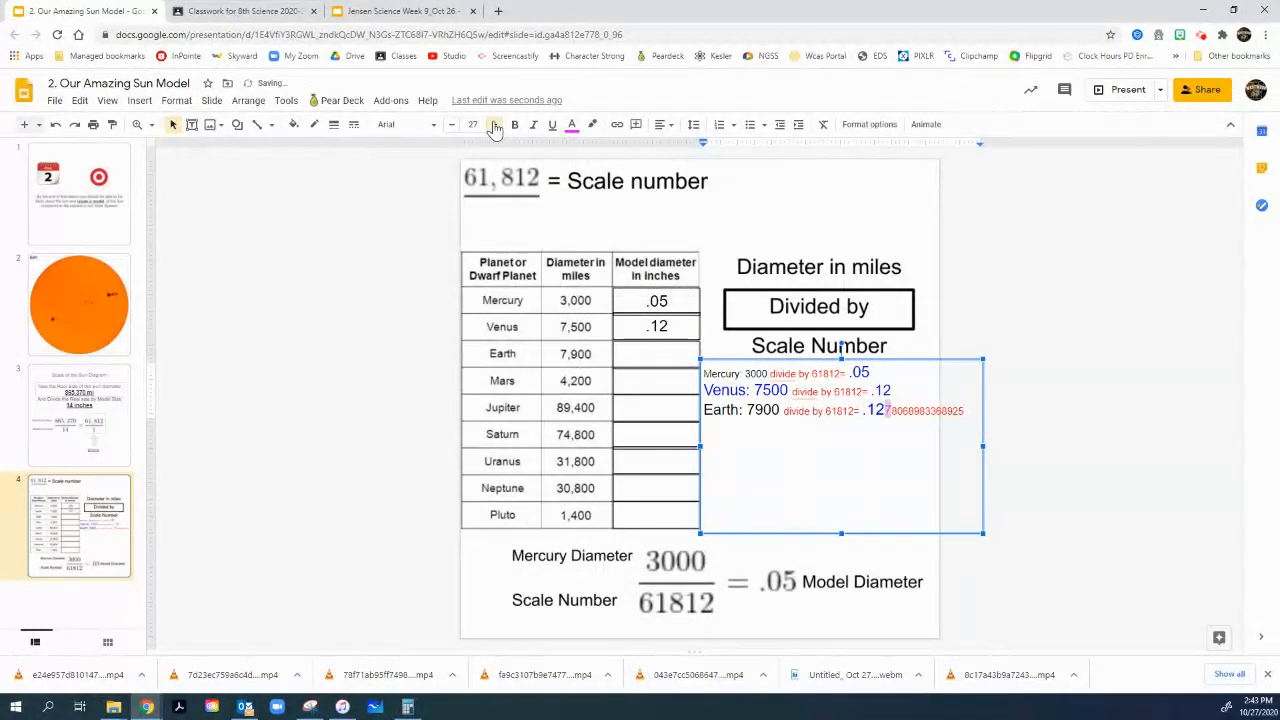
{"action": "left_click", "coordinate": [492, 128]}
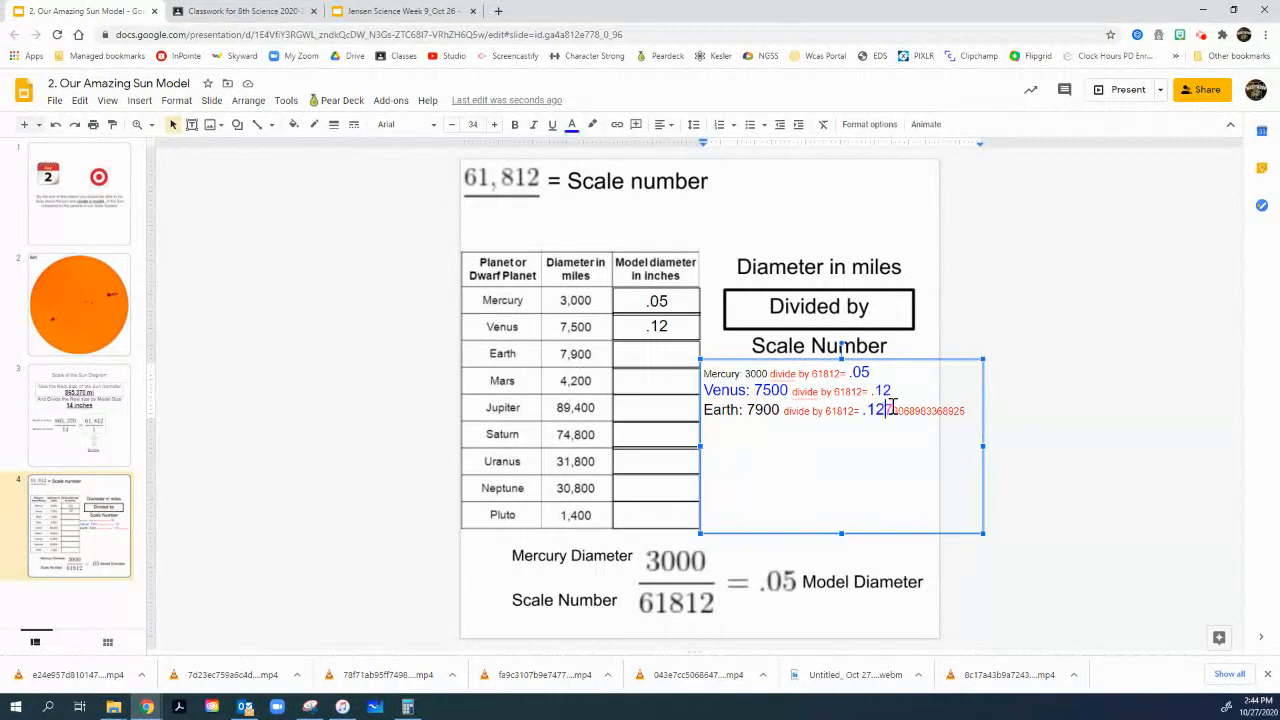
{"action": "type", "text": "3"}
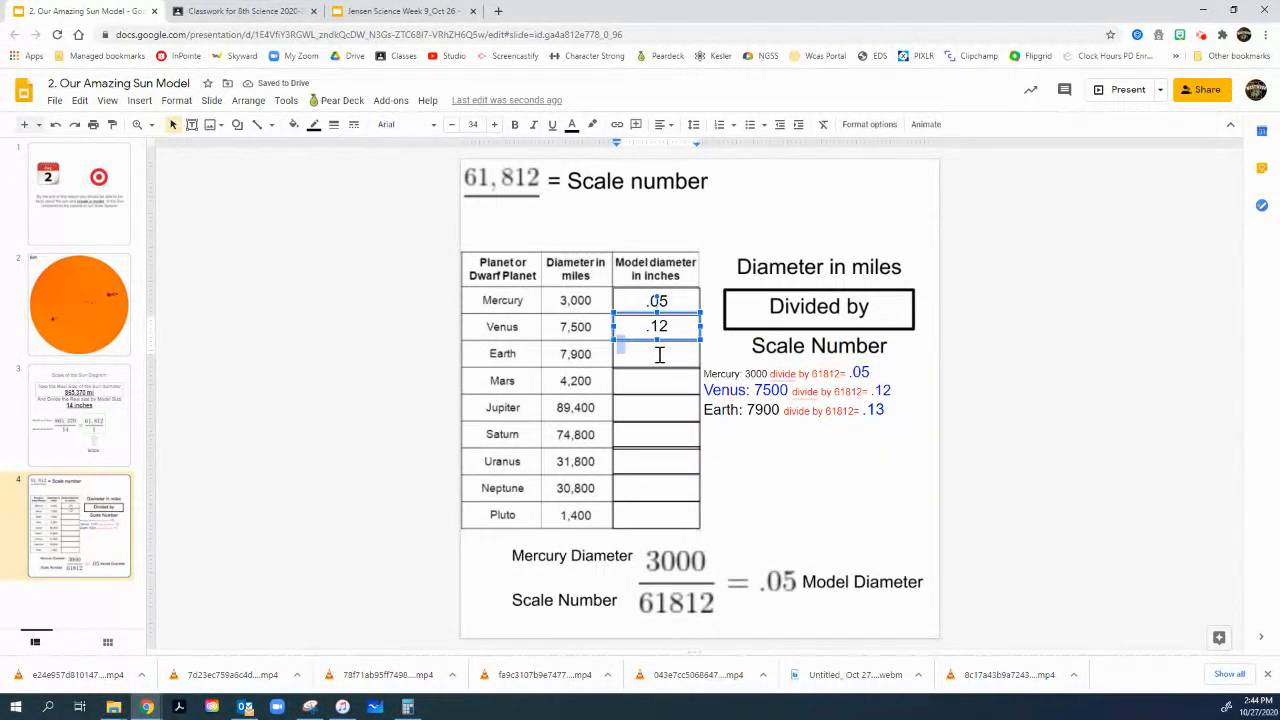
Step: Enter .13 as Earth's model diameter in the table
{"action": "left_click", "coordinate": [656, 352]}
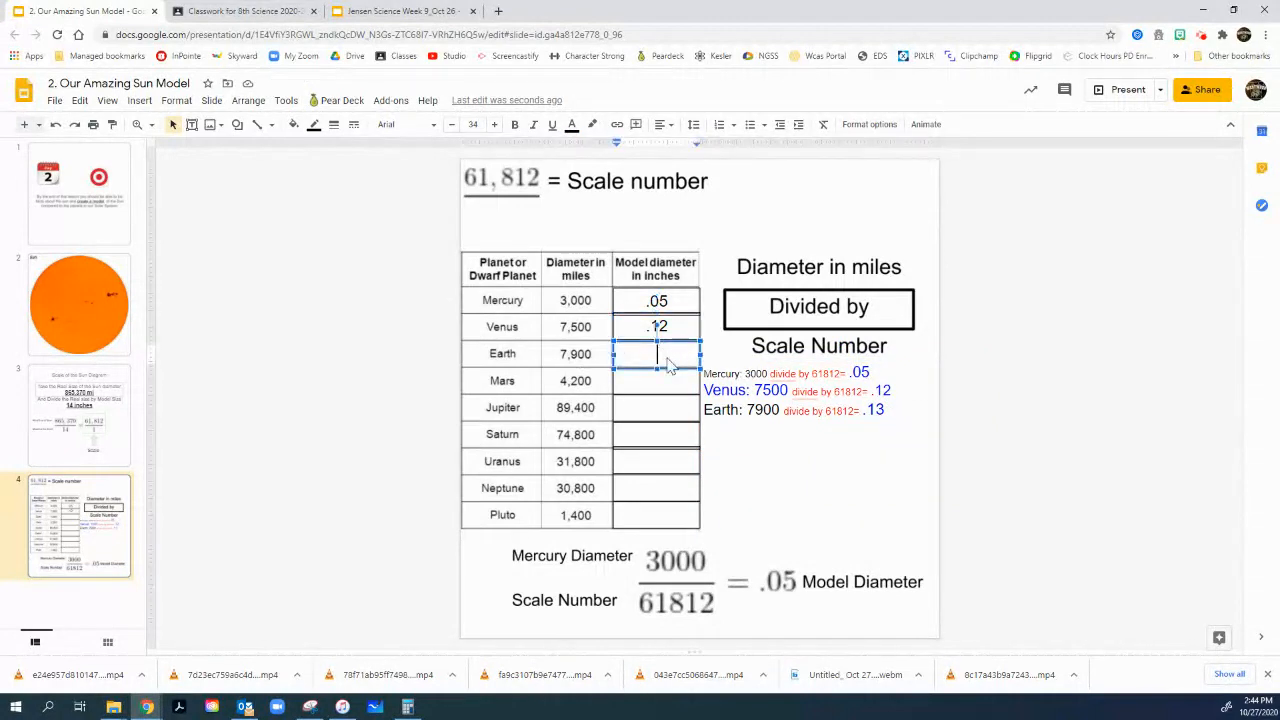
{"action": "type", "text": ".13"}
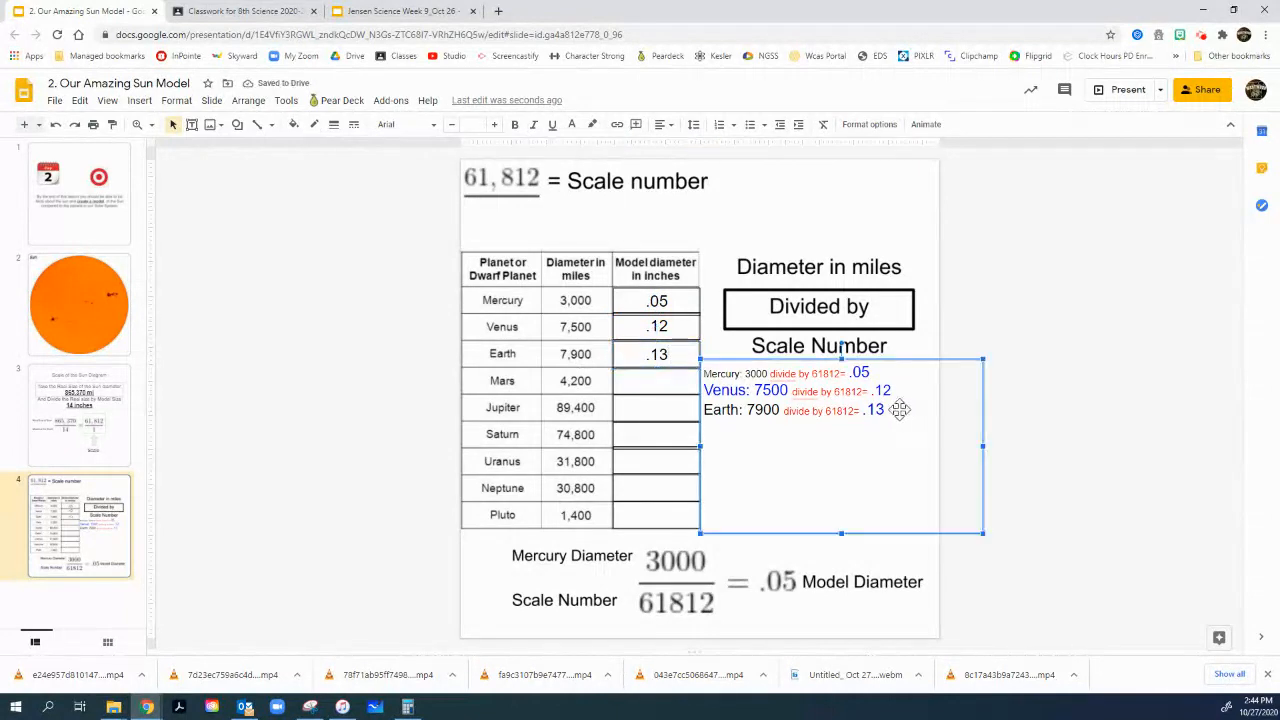
{"action": "left_click", "coordinate": [890, 410]}
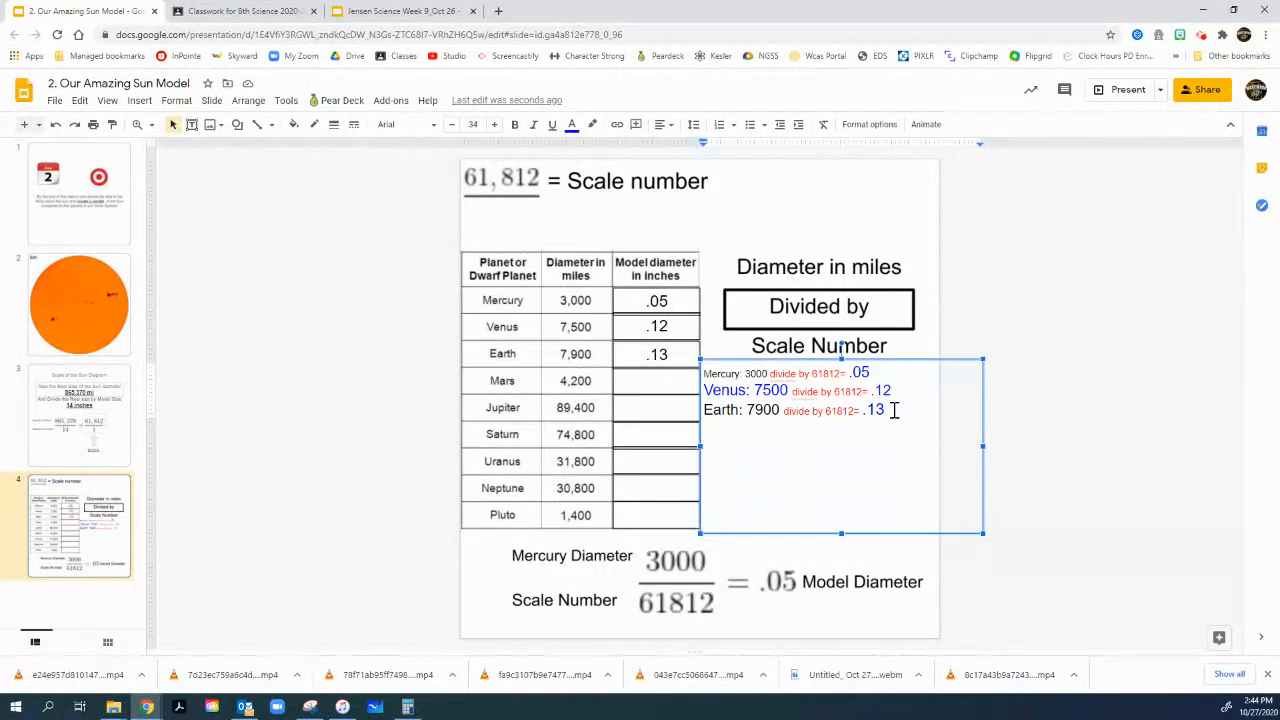
Step: Write 'Mars: 4000 divide by 61812=' and compute the quotient in Calculator
{"action": "type", "text": "Mars"}
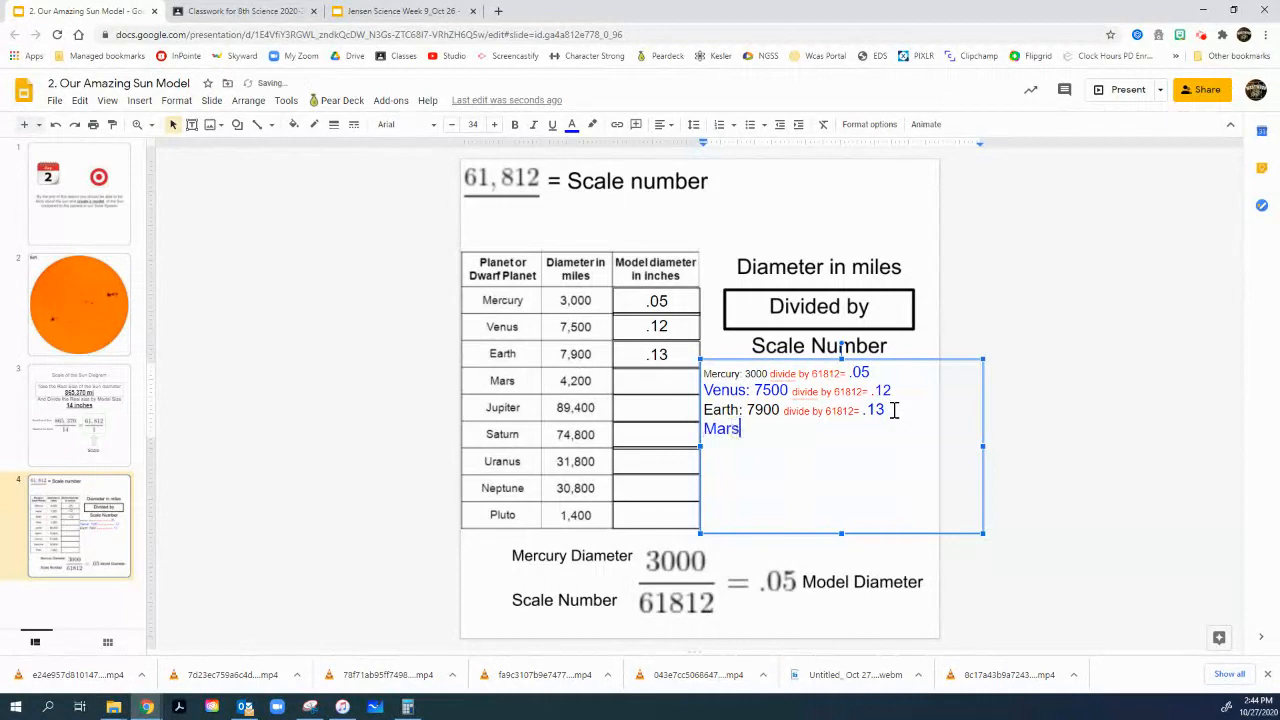
{"action": "type", "text": ": 40"}
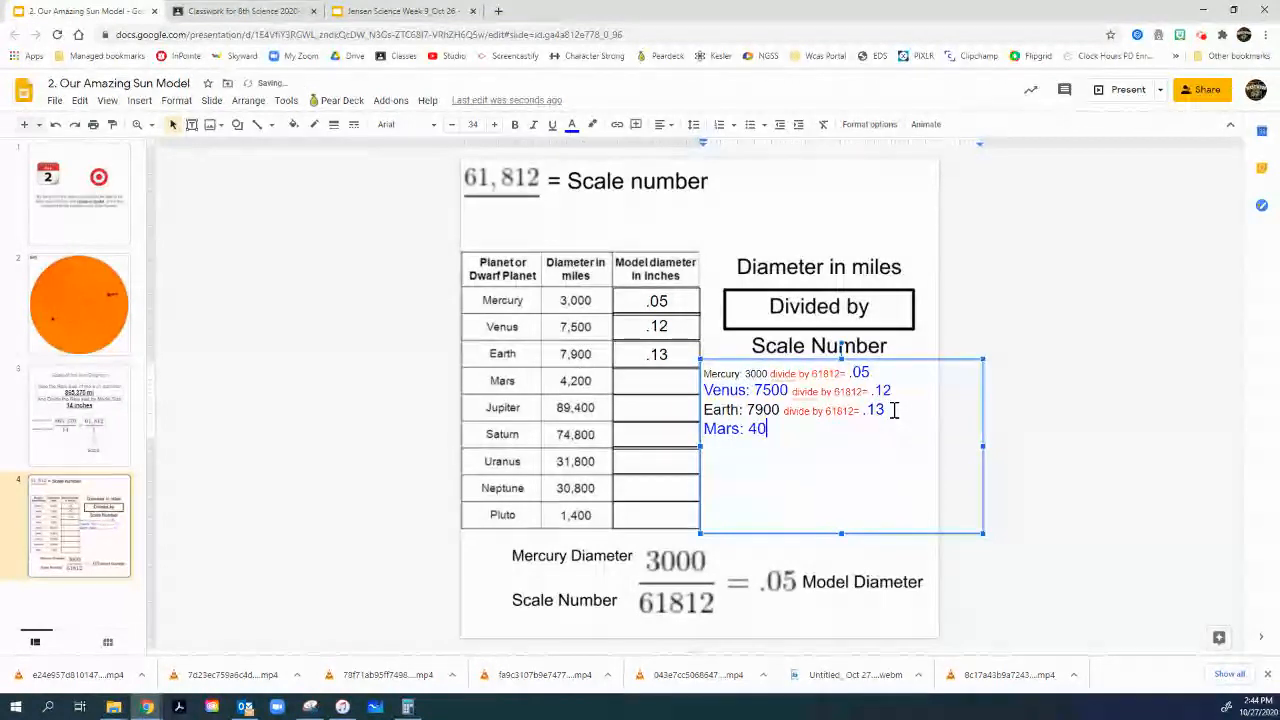
{"action": "type", "text": "00"}
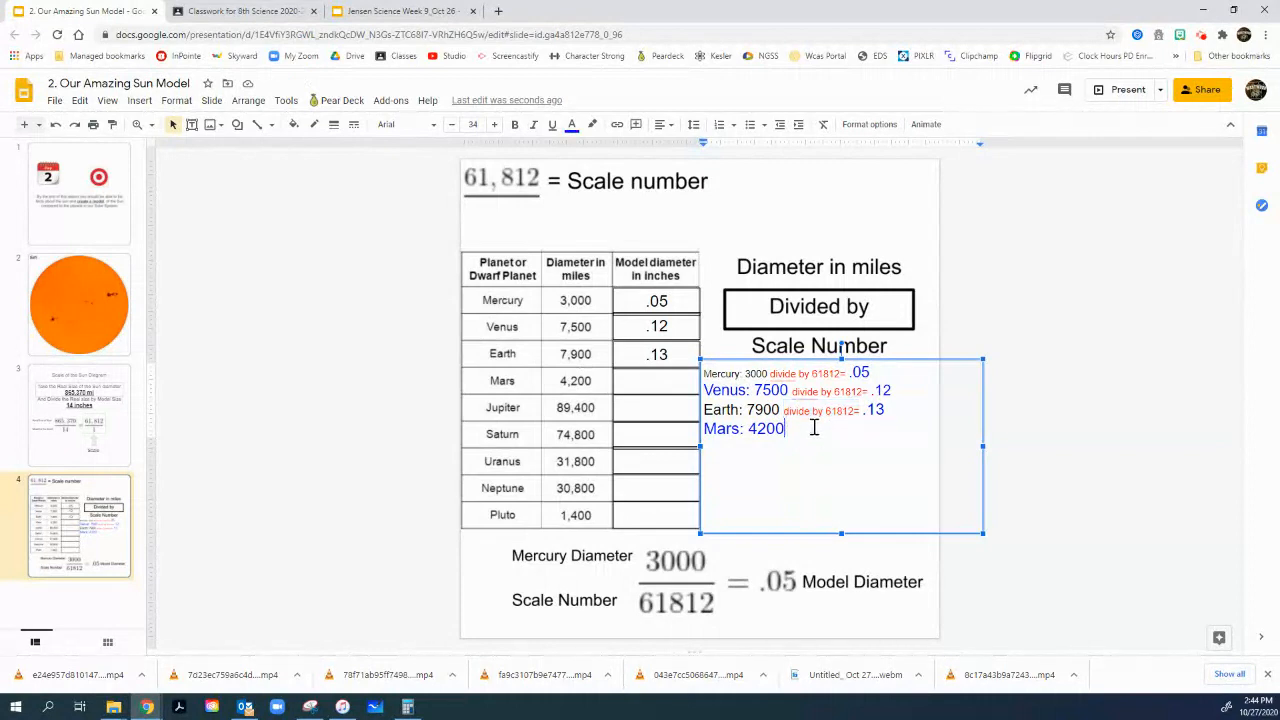
{"action": "type", "text": "divide by 61812="}
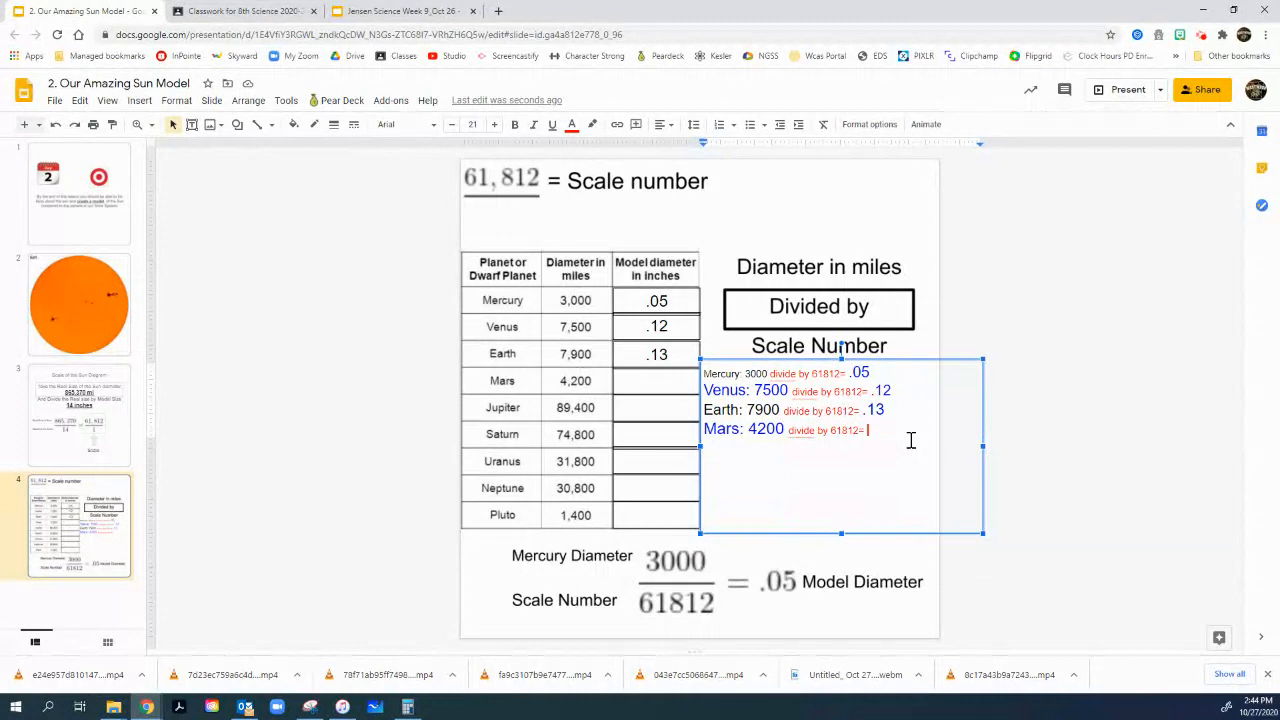
{"action": "left_click", "coordinate": [404, 708]}
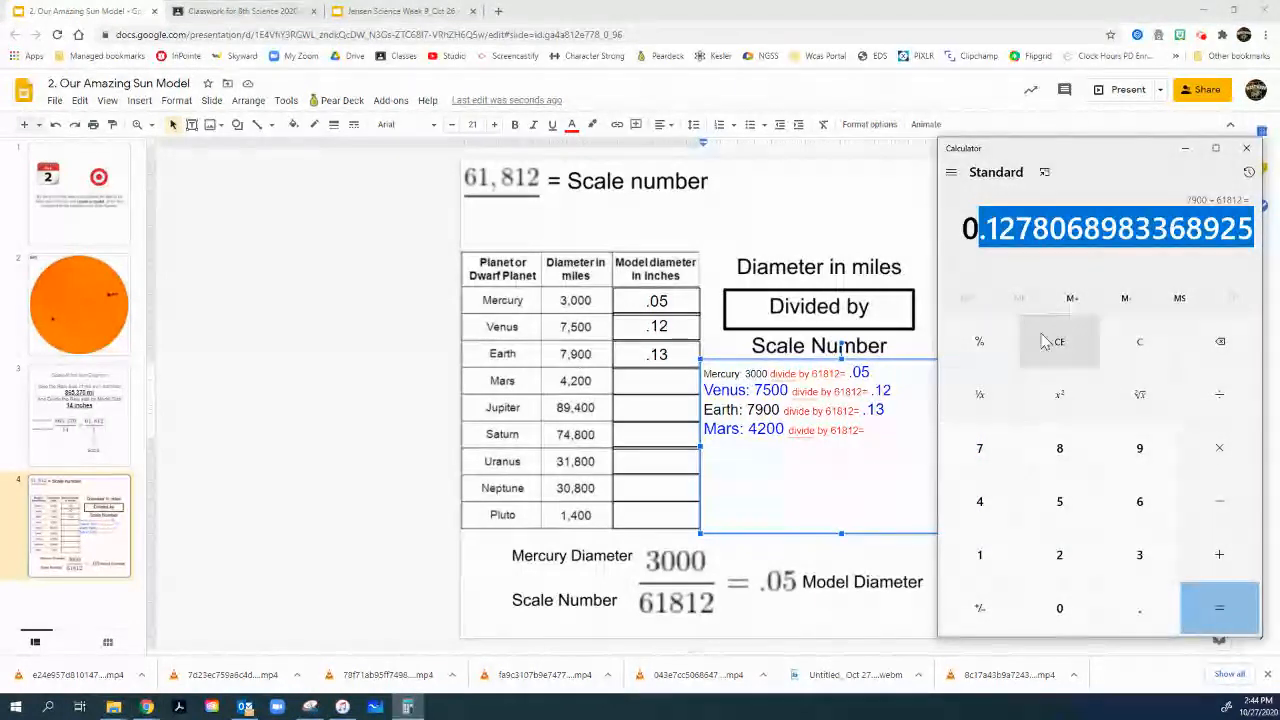
{"action": "left_click", "coordinate": [1060, 342]}
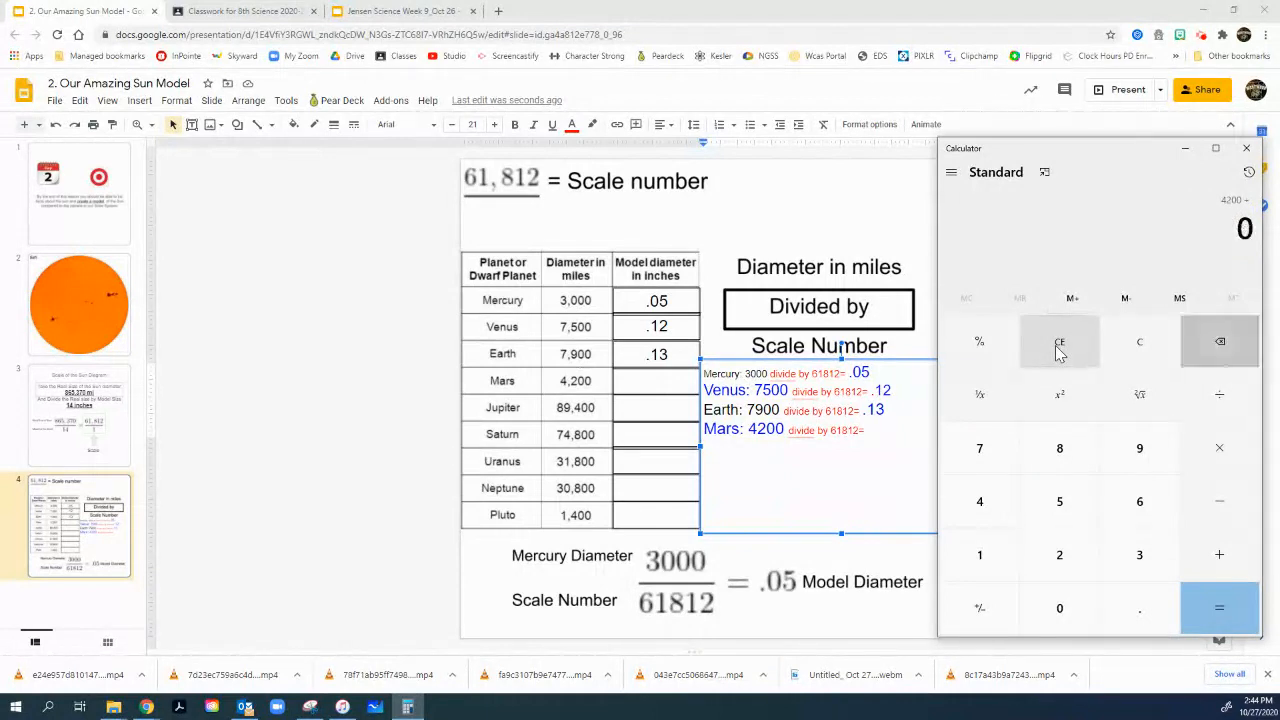
{"action": "left_click", "coordinate": [1220, 608]}
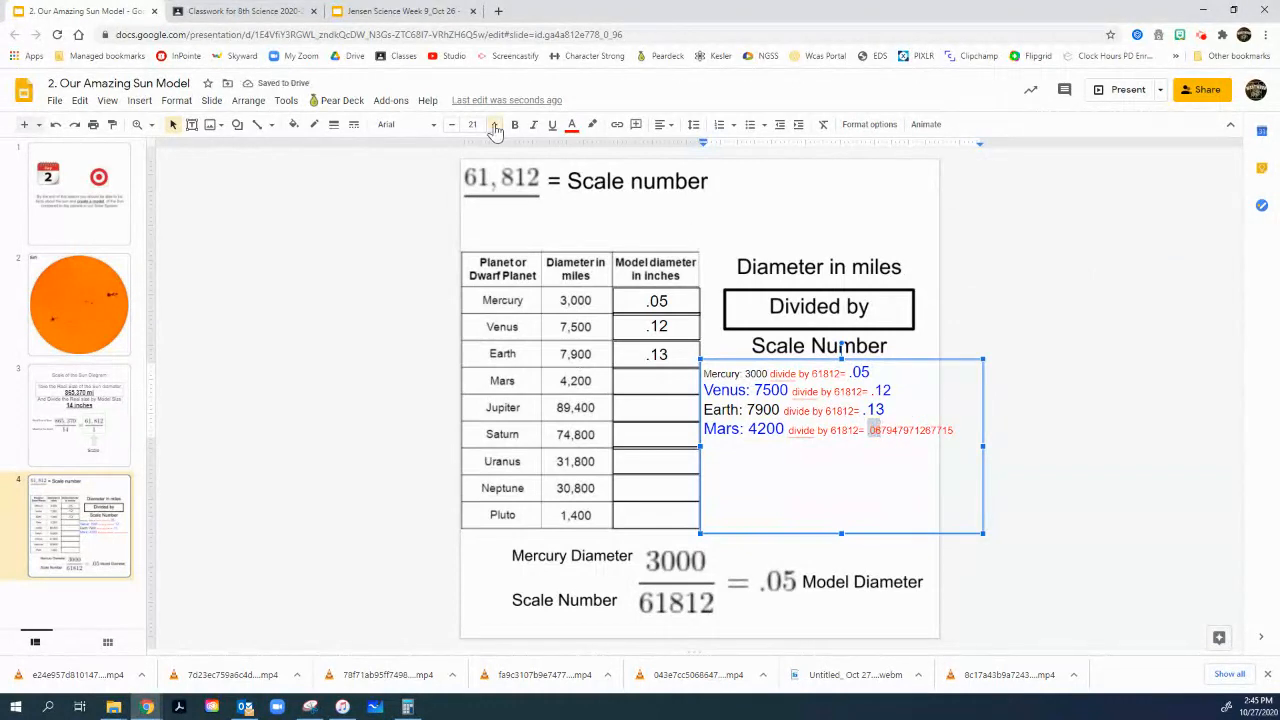
Step: Round the pasted Mars result to .07 in the notes
{"action": "left_click", "coordinate": [494, 124]}
{"action": "type", "text": ".07"}
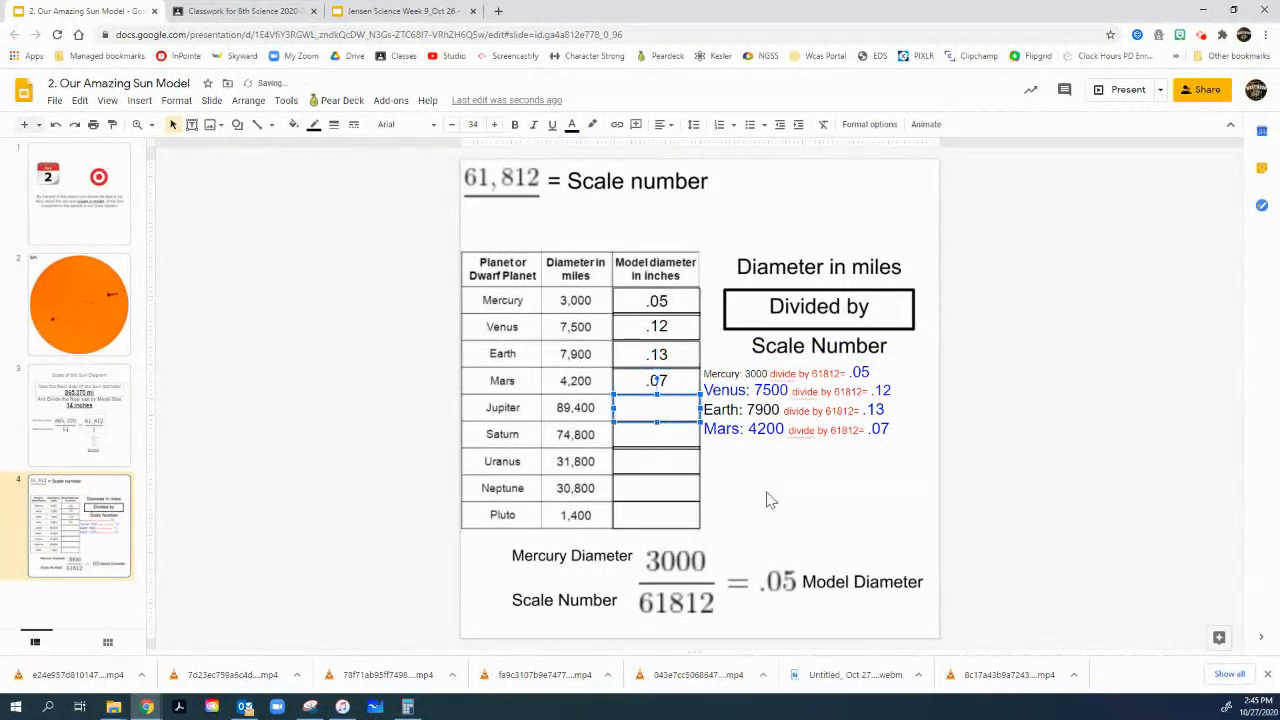
{"action": "left_click", "coordinate": [858, 458]}
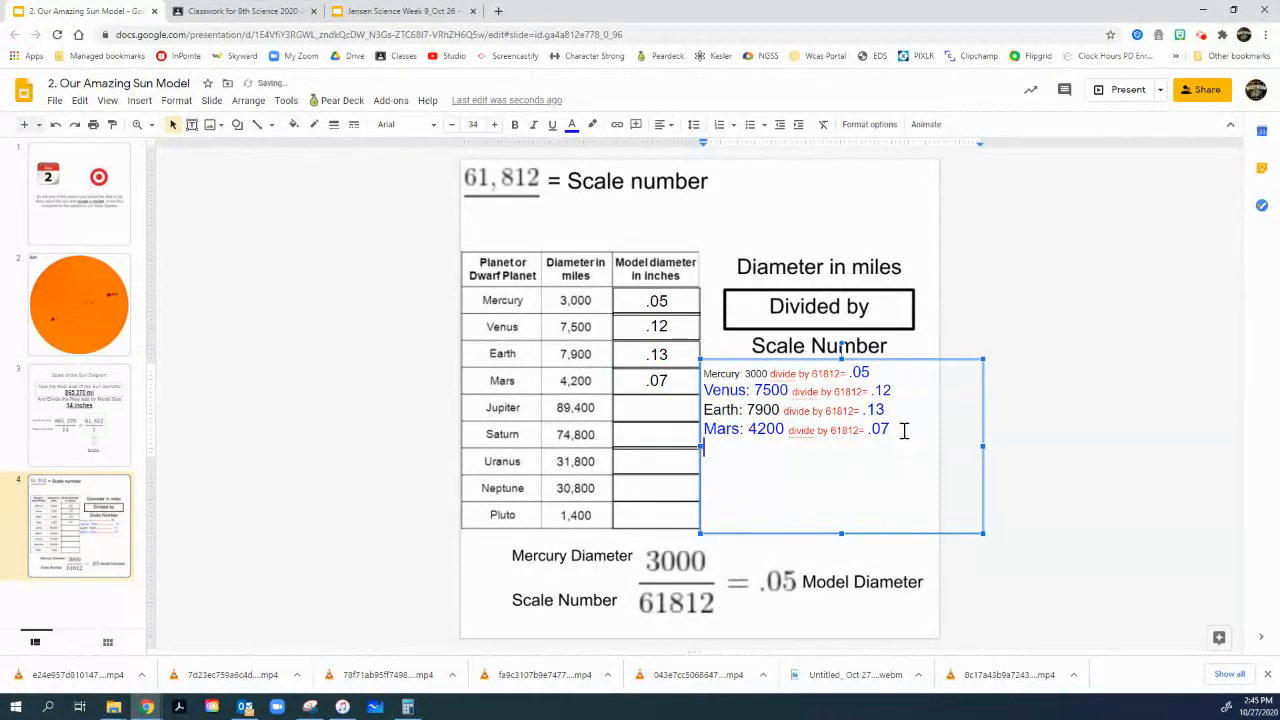
Step: Write the Jupiter line with 89400 ÷ 61812 and copy the computed result from Calculator
{"action": "type", "text": "Jupiter: 8"}
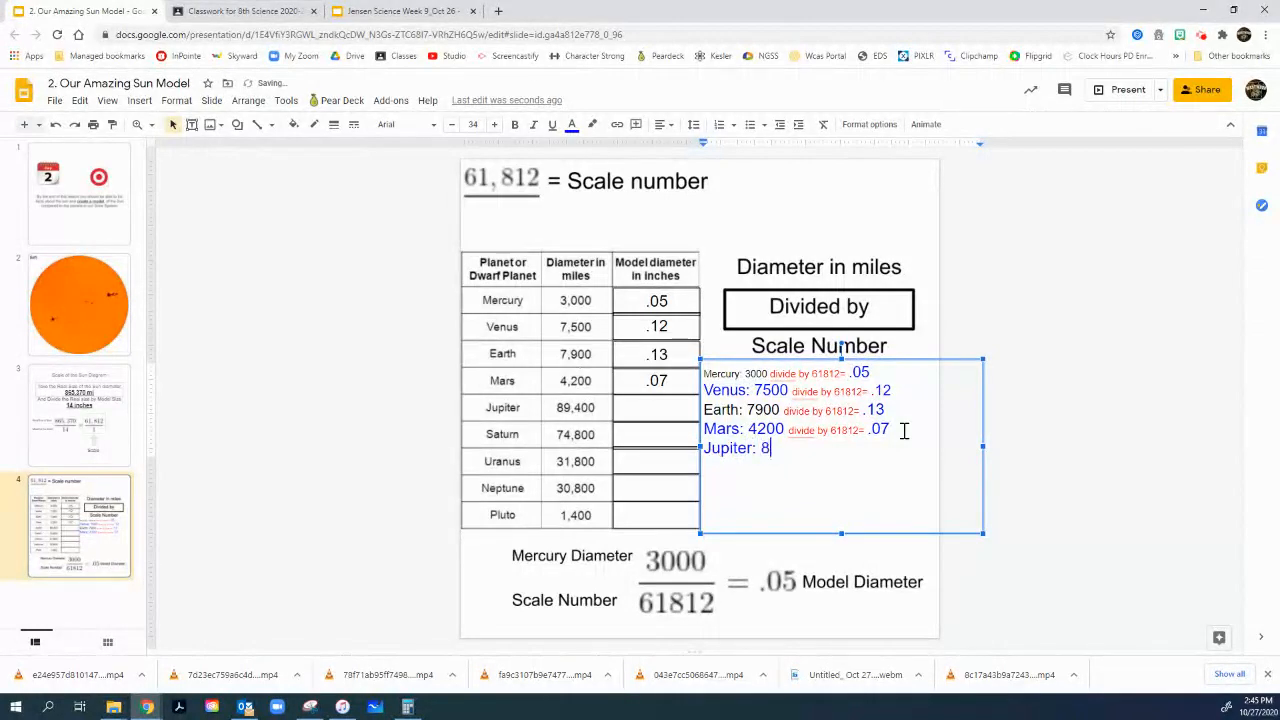
{"action": "type", "text": "9400 divide by 61812="}
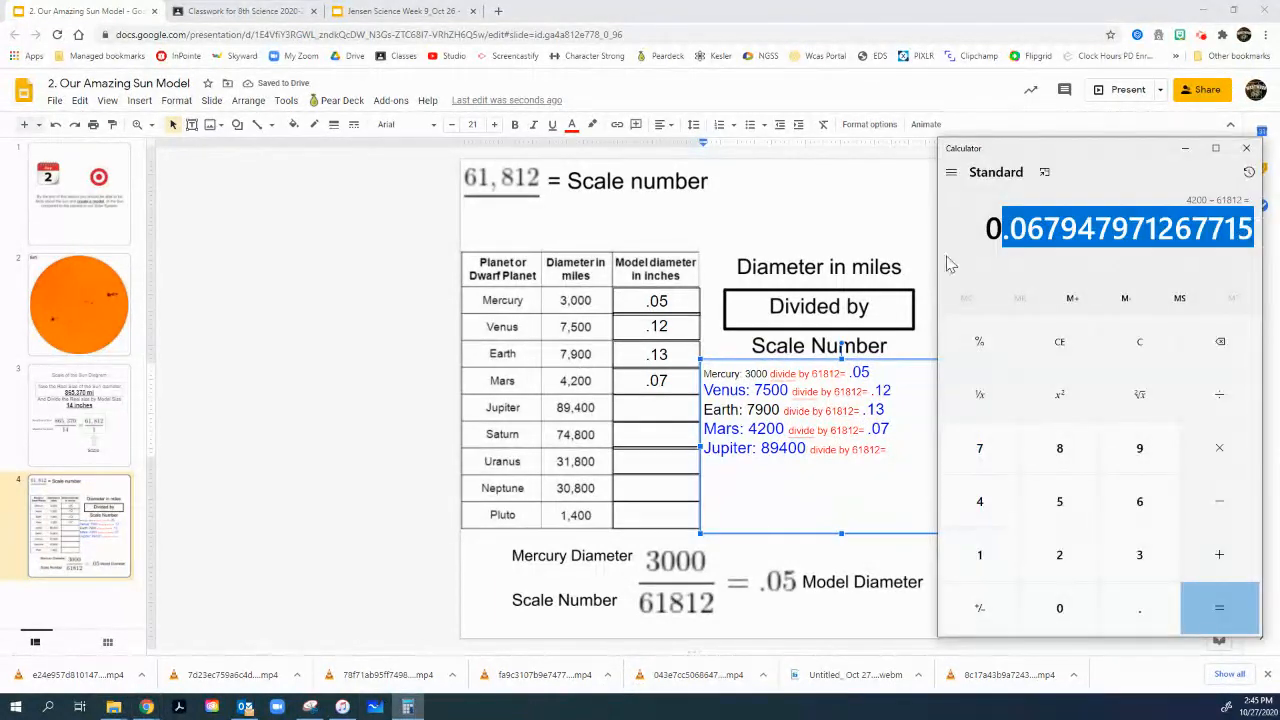
{"action": "left_click", "coordinate": [1060, 342]}
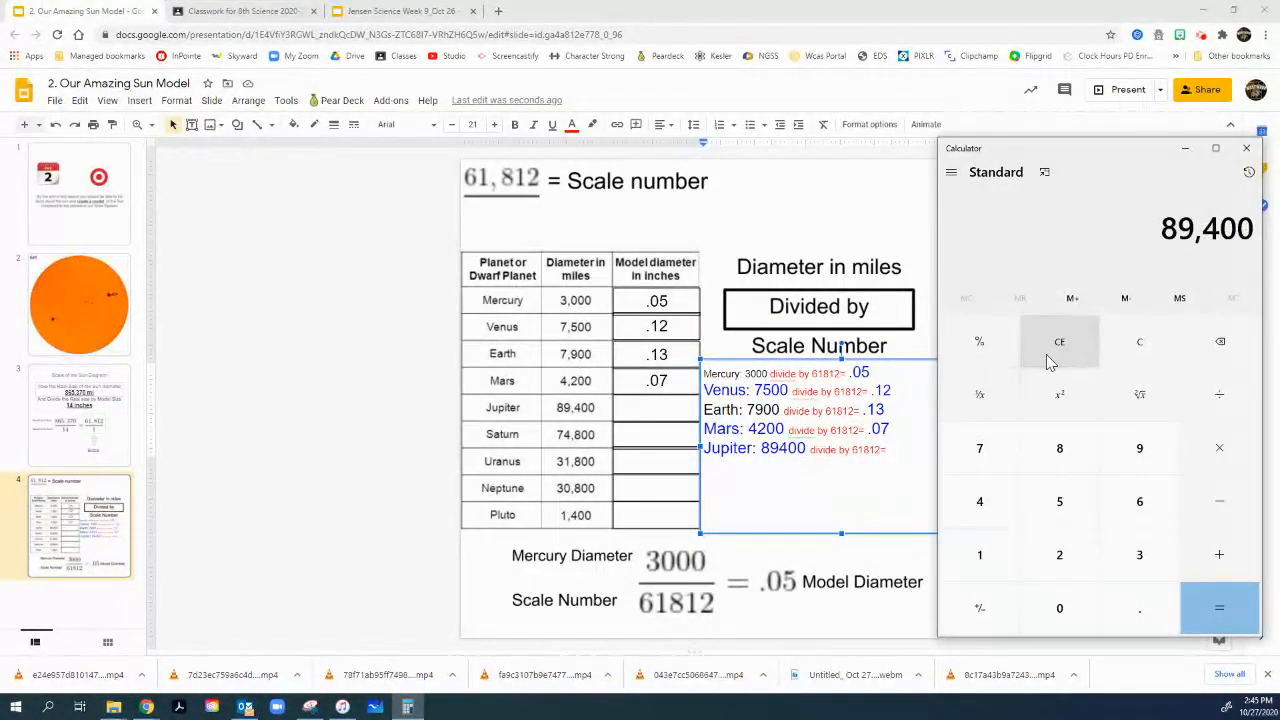
{"action": "left_click", "coordinate": [1060, 448]}
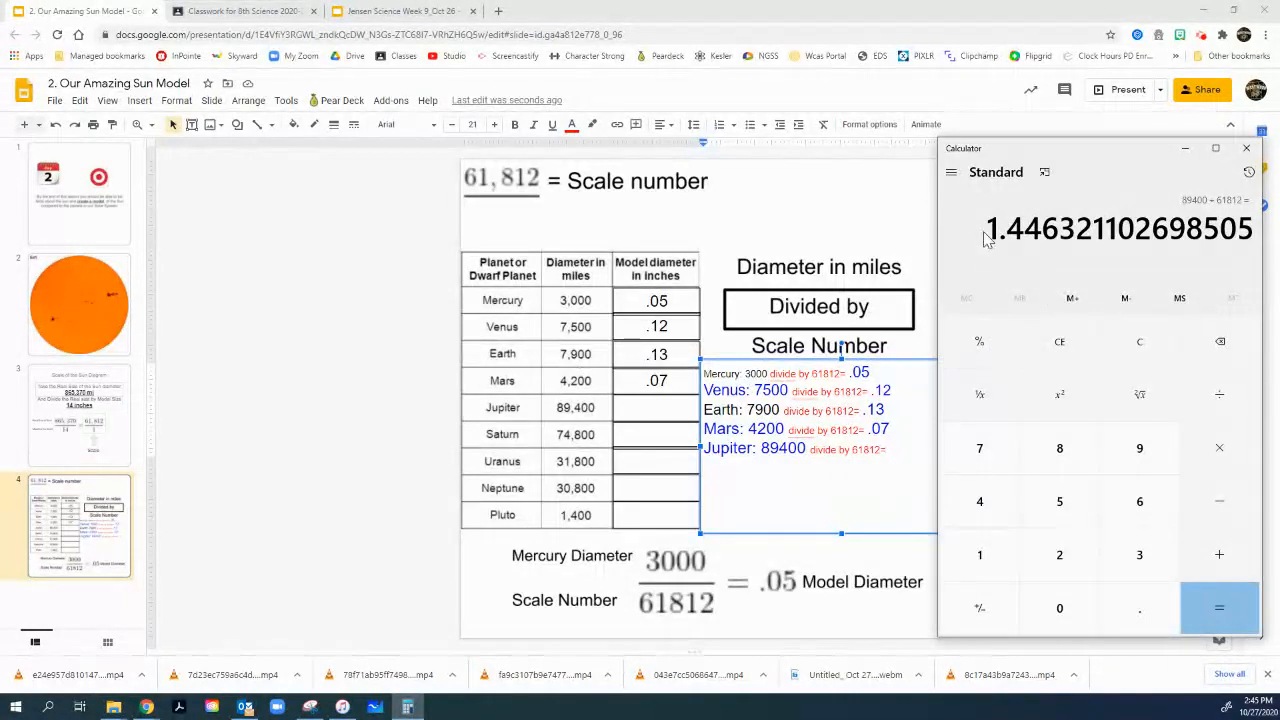
{"action": "double_click", "coordinate": [1116, 228]}
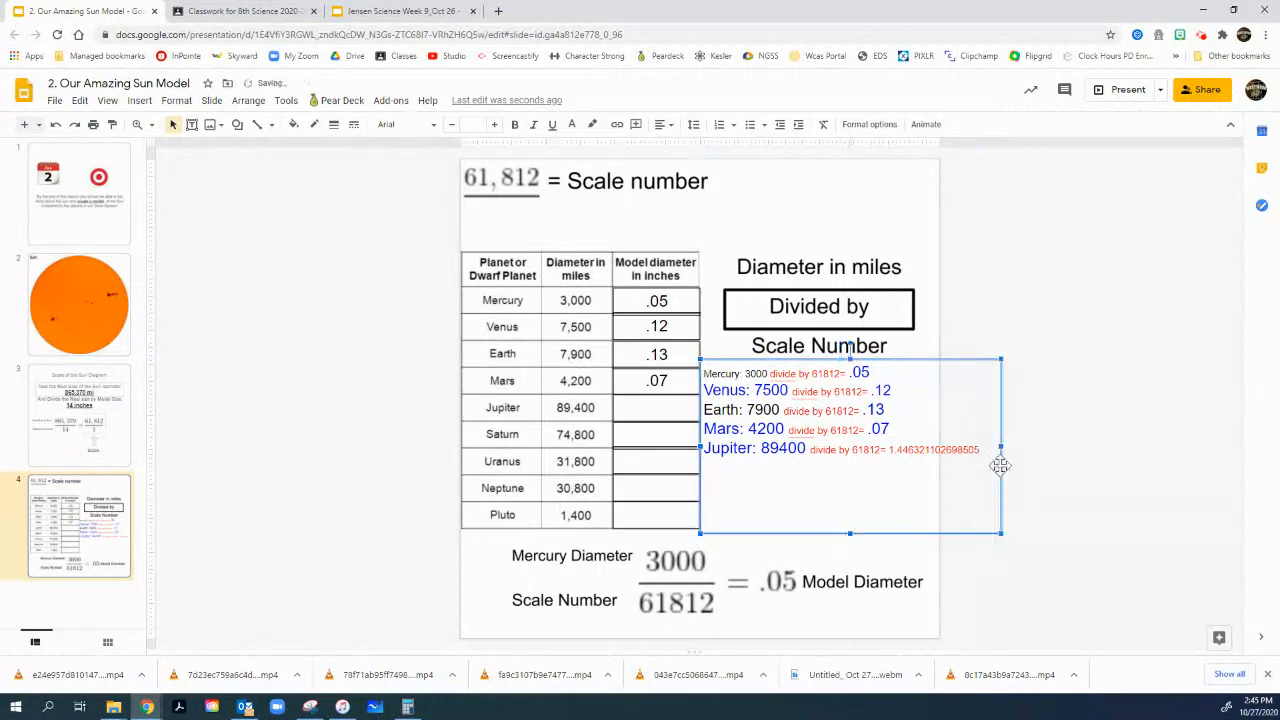
{"action": "left_click", "coordinate": [896, 448]}
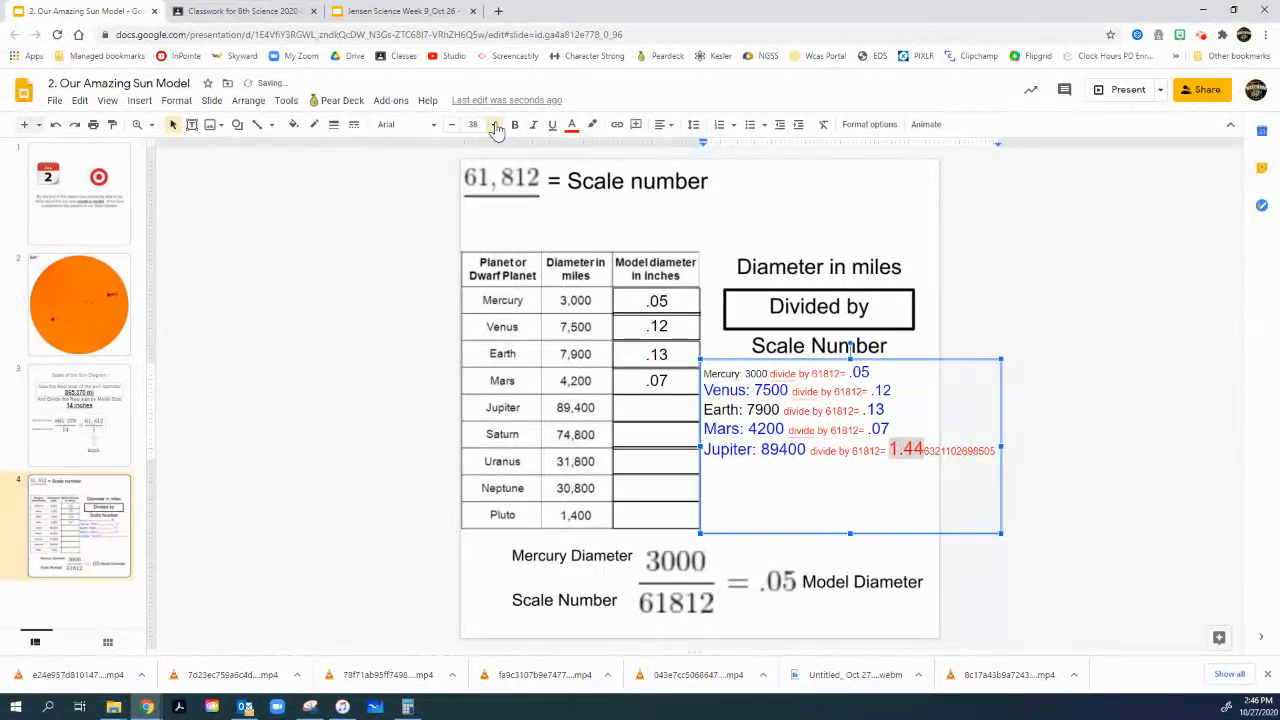
Step: Enlarge and round Jupiter's pasted result to 1.45 and enter 1.45 in the table's Jupiter row
{"action": "left_click", "coordinate": [572, 124]}
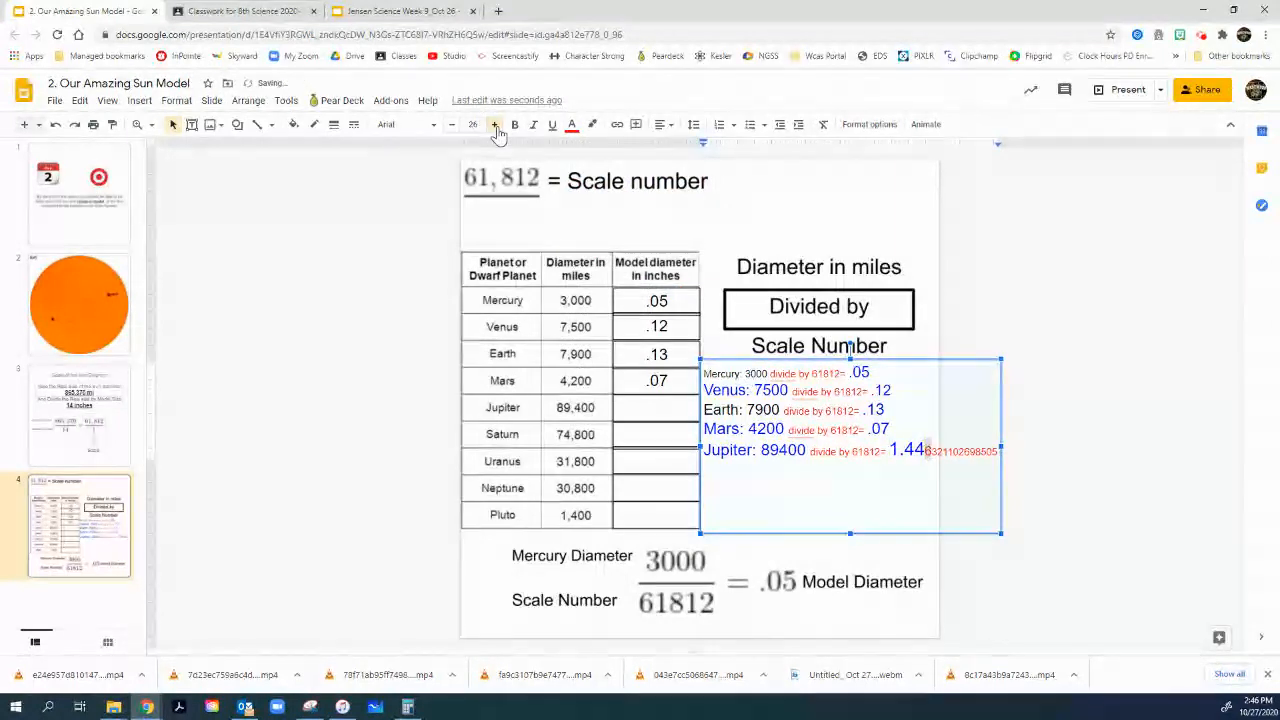
{"action": "left_click", "coordinate": [494, 124]}
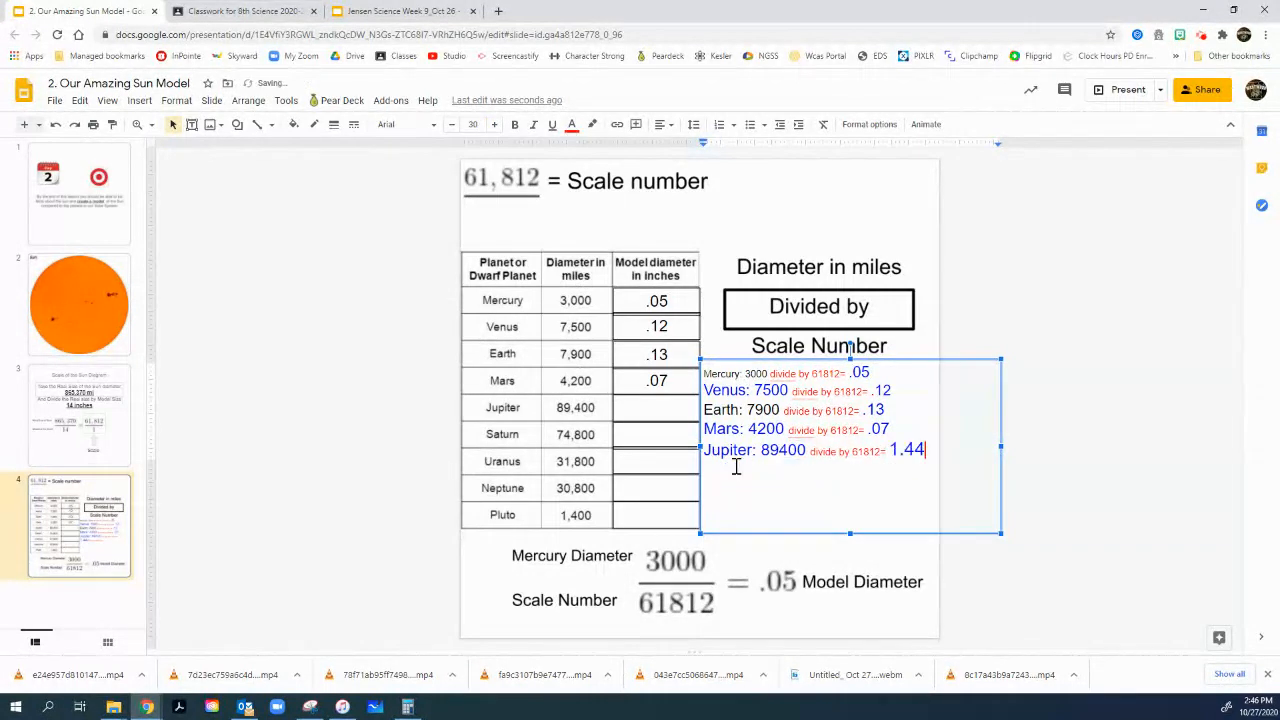
{"action": "type", "text": "5"}
{"action": "left_click", "coordinate": [656, 408]}
{"action": "type", "text": "1.45"}
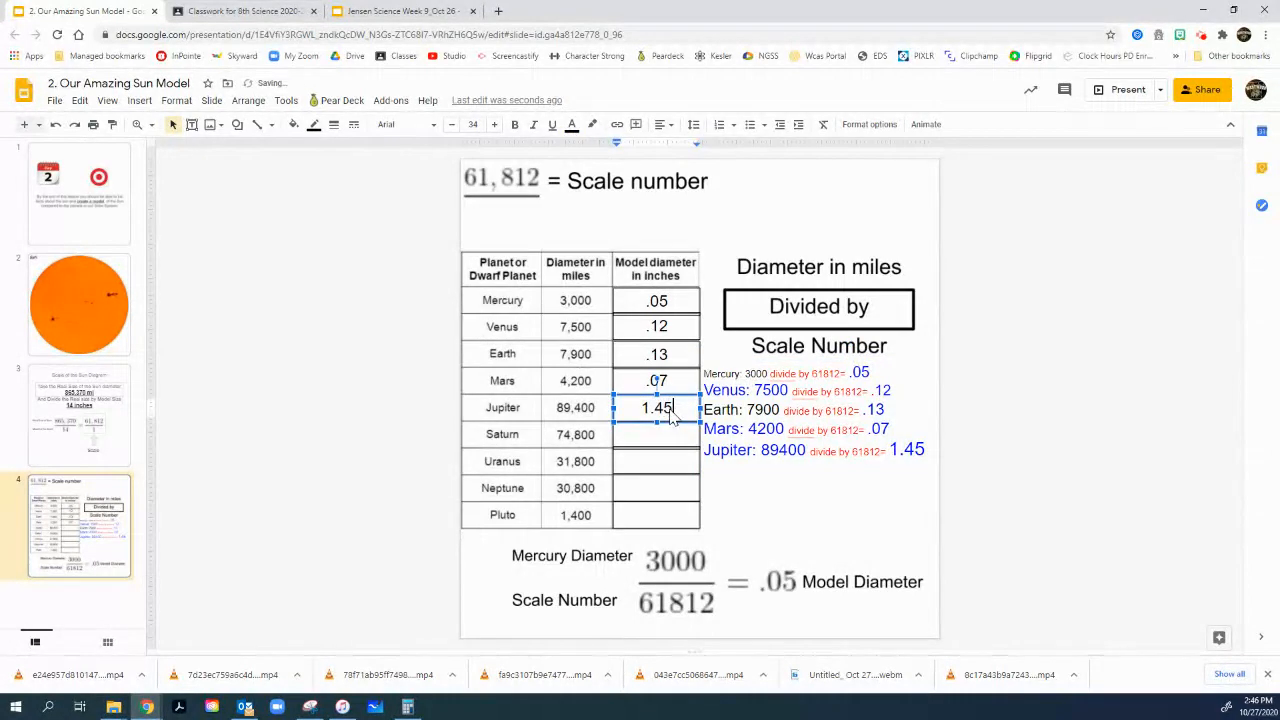
{"action": "left_click", "coordinate": [656, 434]}
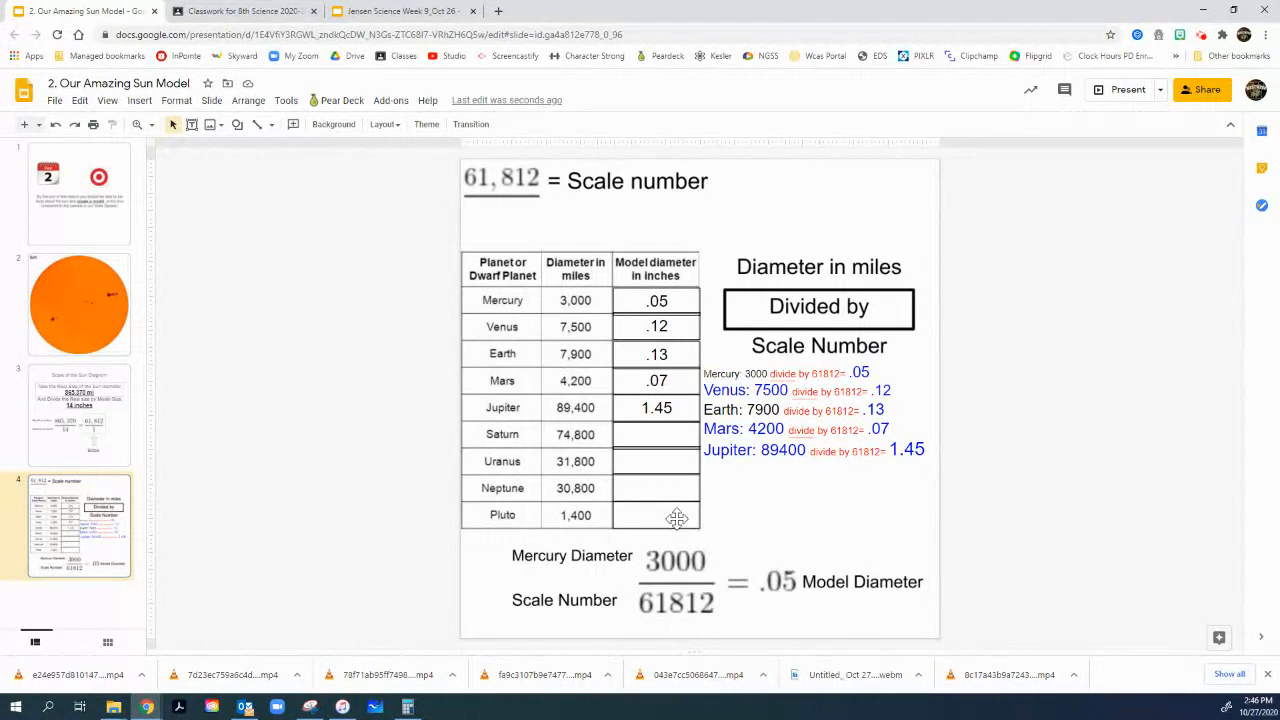
{"action": "mouse_move", "coordinate": [996, 290]}
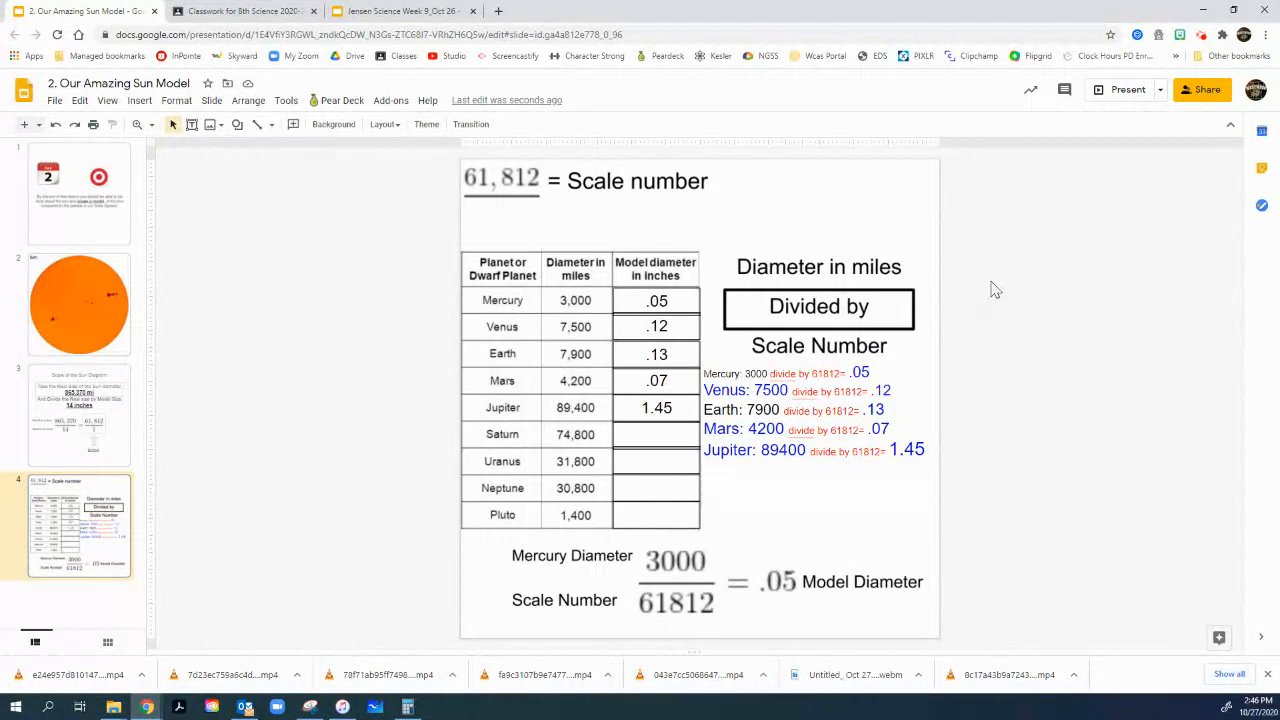